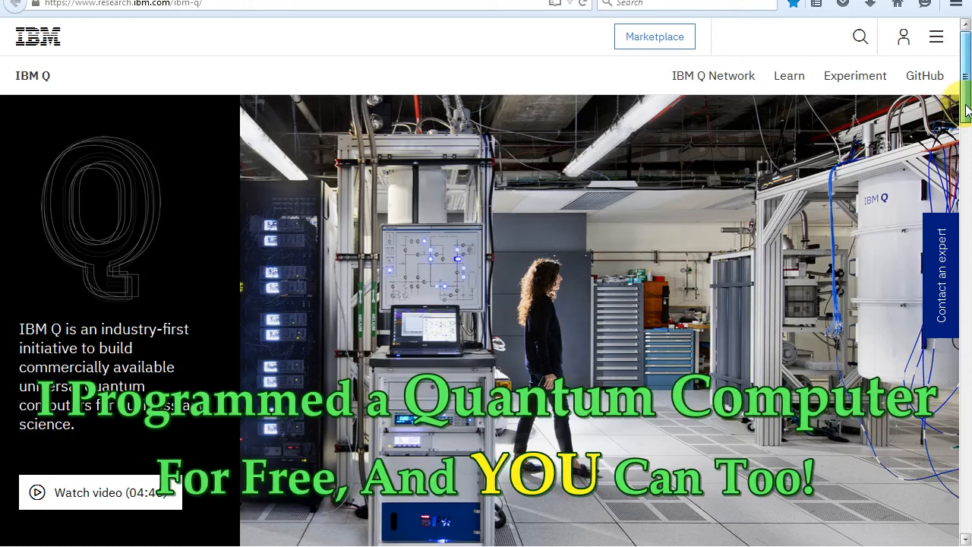
Scroll through the ibmqx4 backend panel showing its qubit connection map and gate/readout error rates
scroll("down", 3)
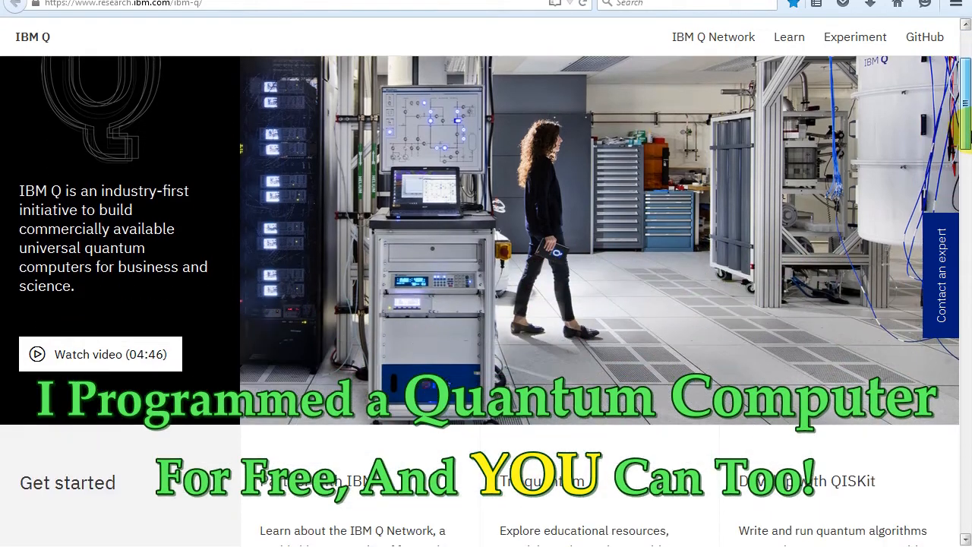
scroll("down", 3)
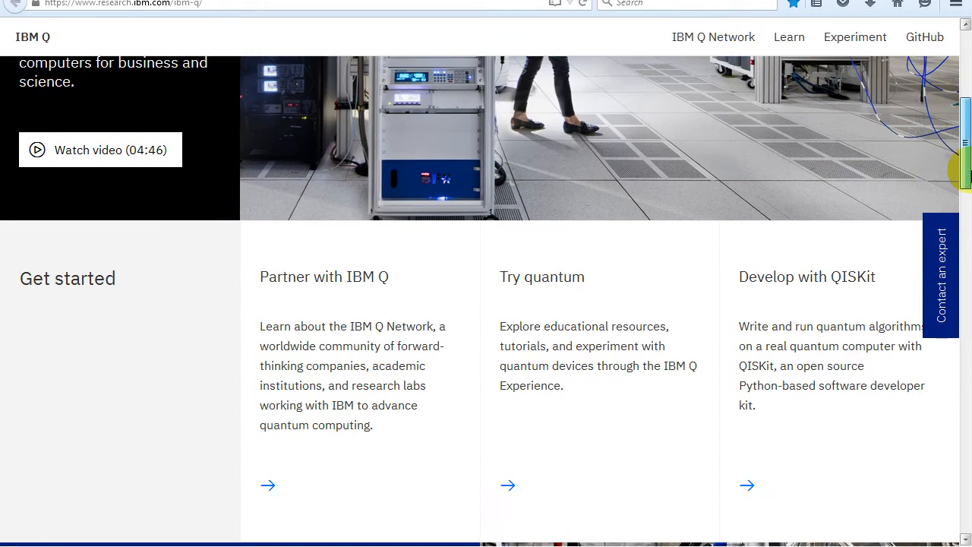
scroll("down", 3)
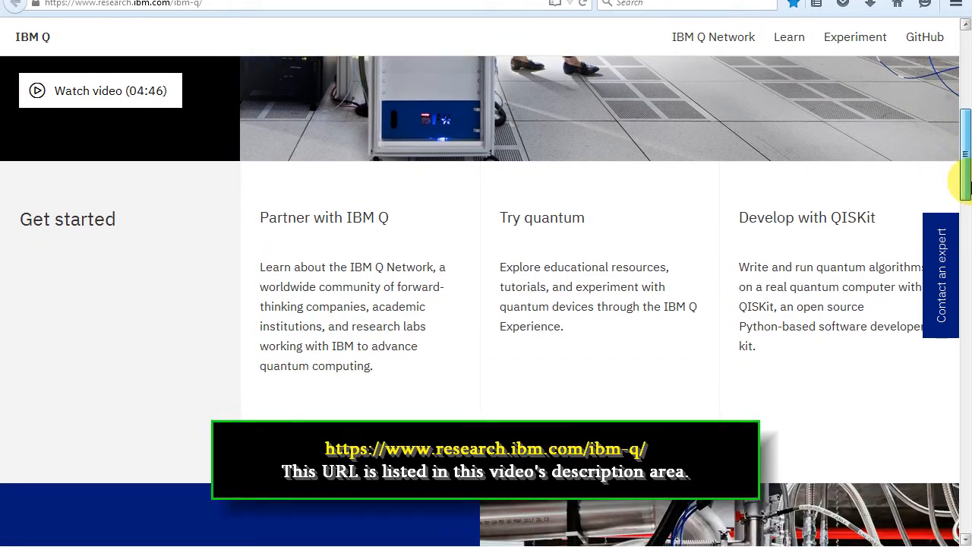
scroll("down", 3)
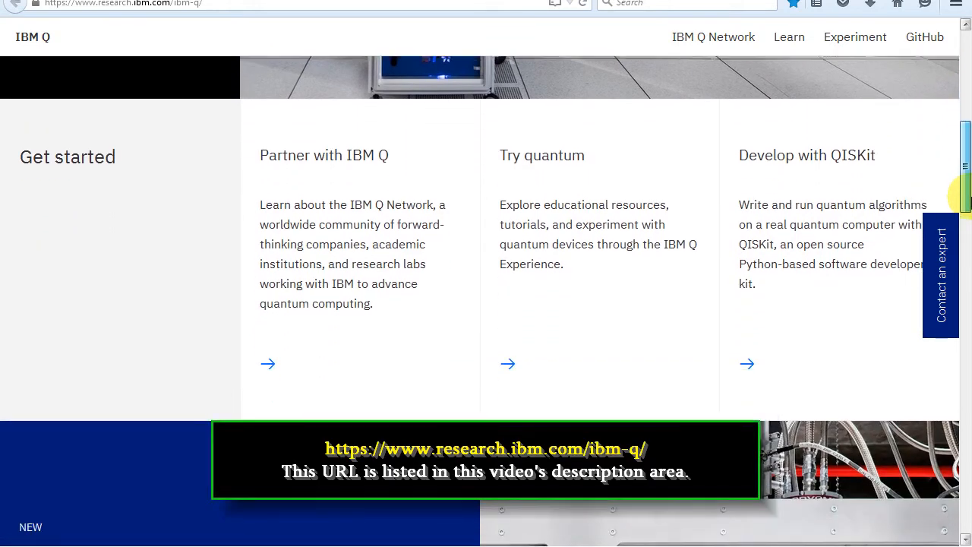
scroll("down", 3)
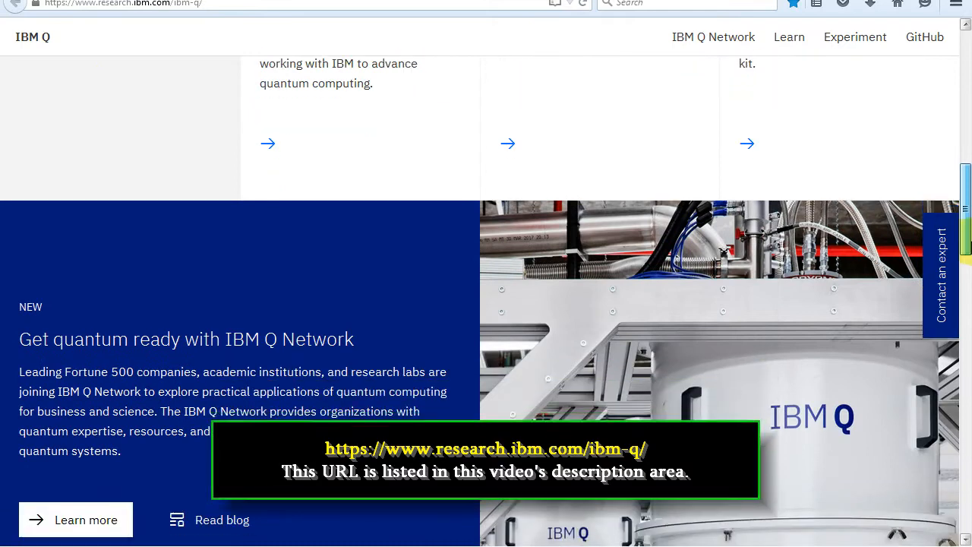
scroll("down", 3)
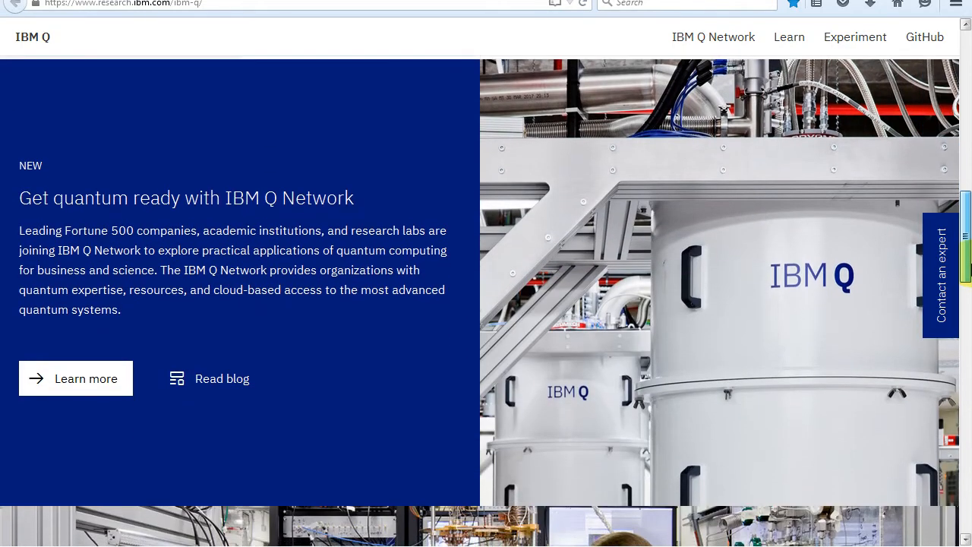
scroll("down", 3)
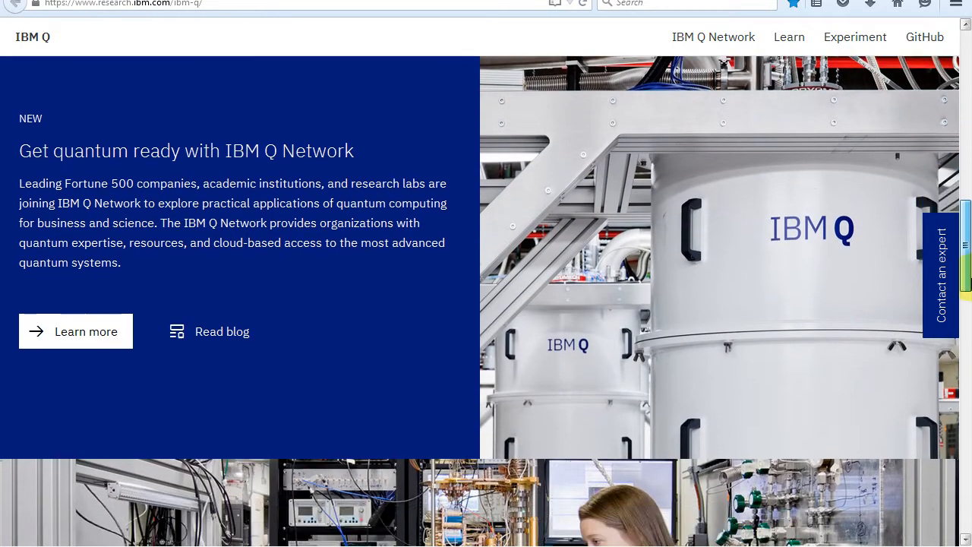
scroll("down", 3)
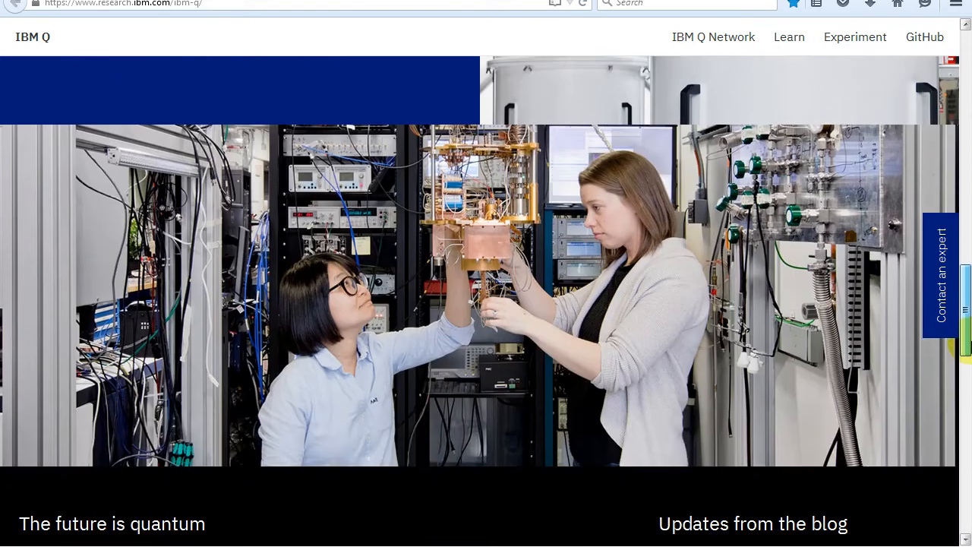
scroll("down", 3)
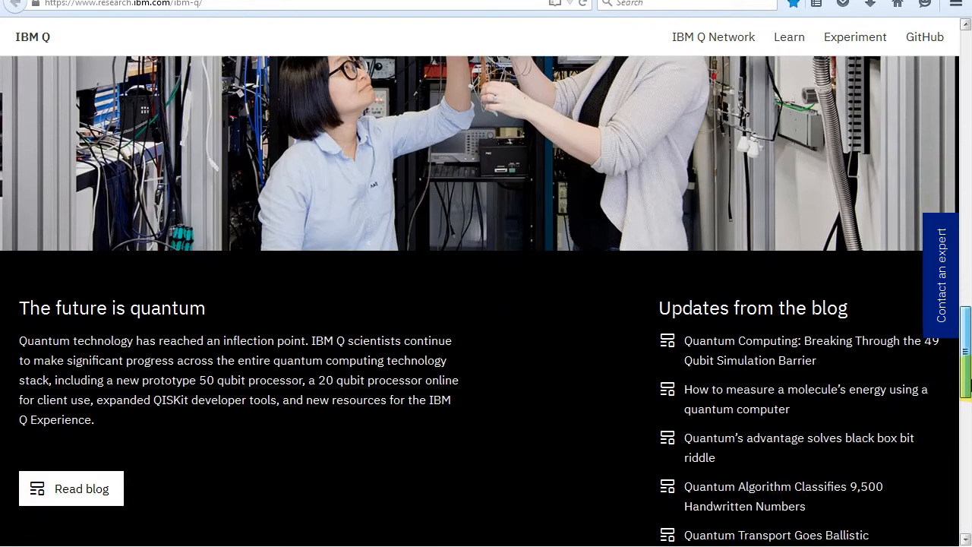
scroll("down", 3)
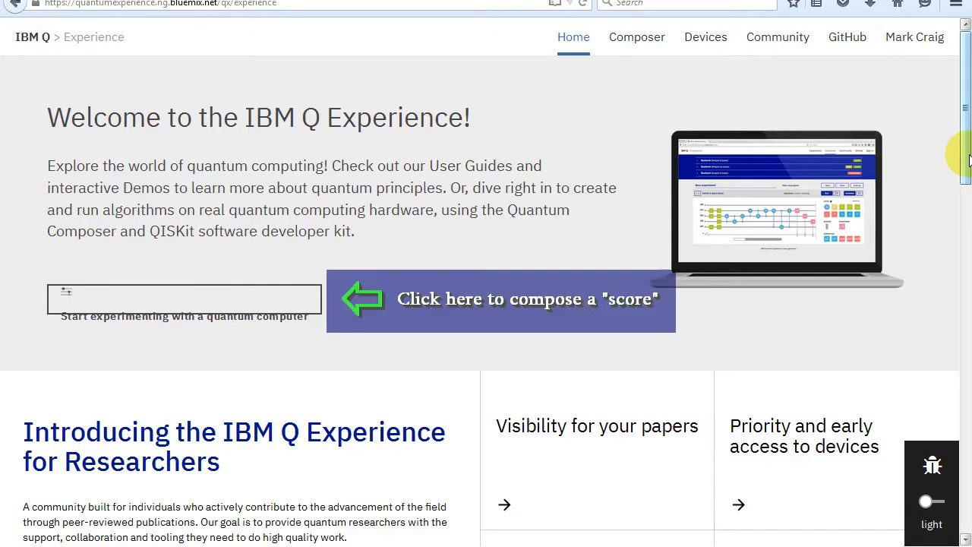
scroll("down", 3)
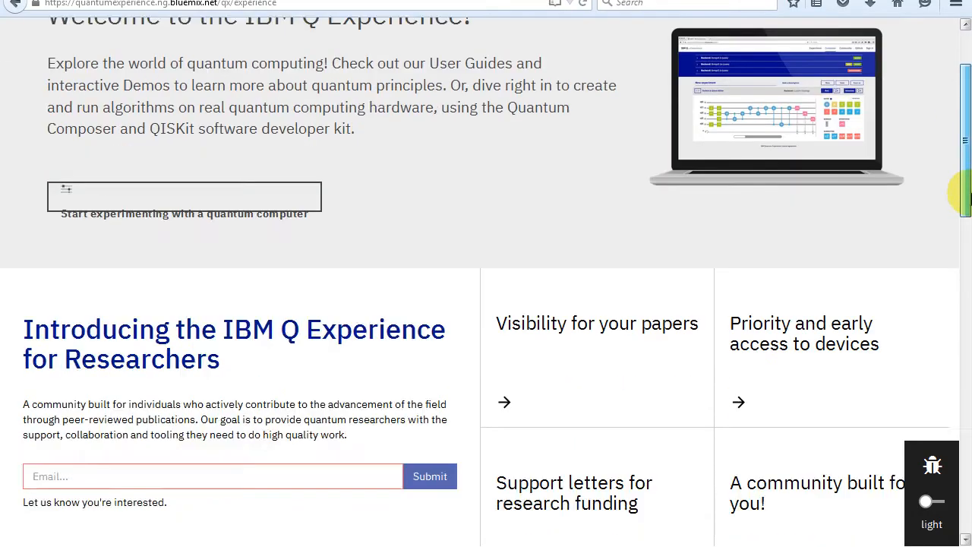
scroll("down", 3)
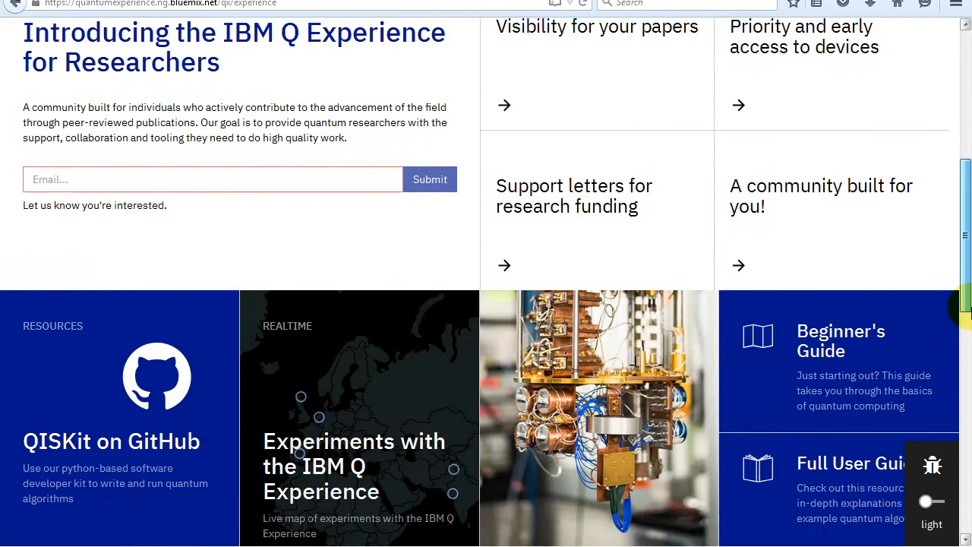
scroll("down", 3)
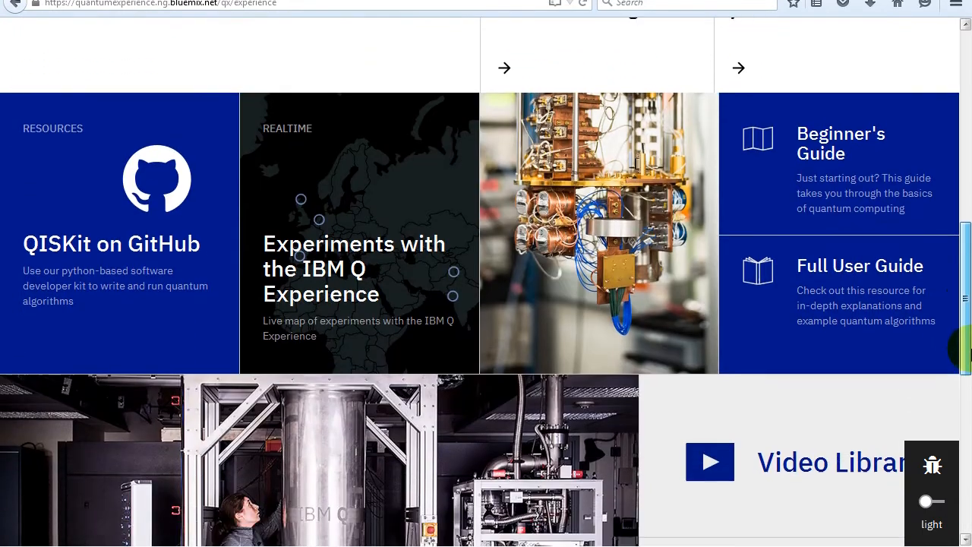
scroll("down", 3)
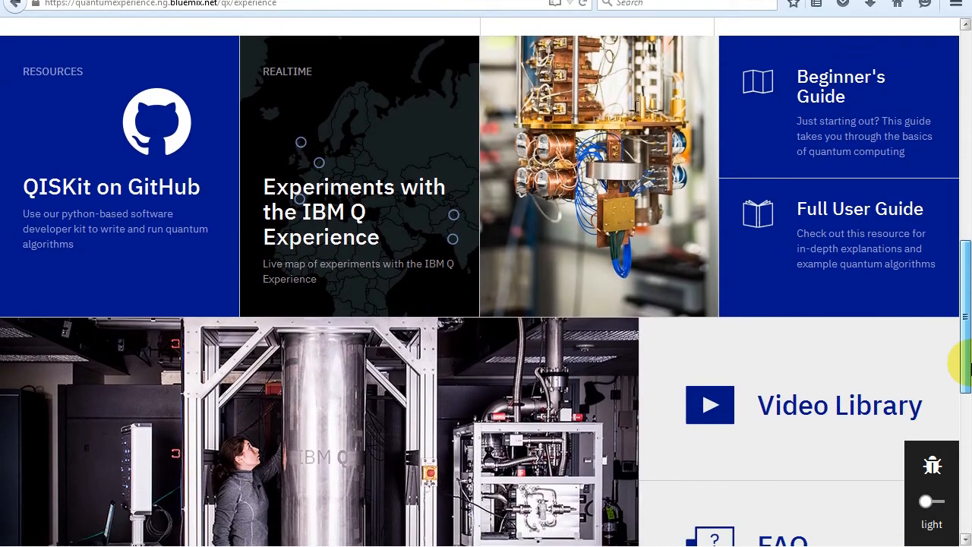
mouse_move(824, 91)
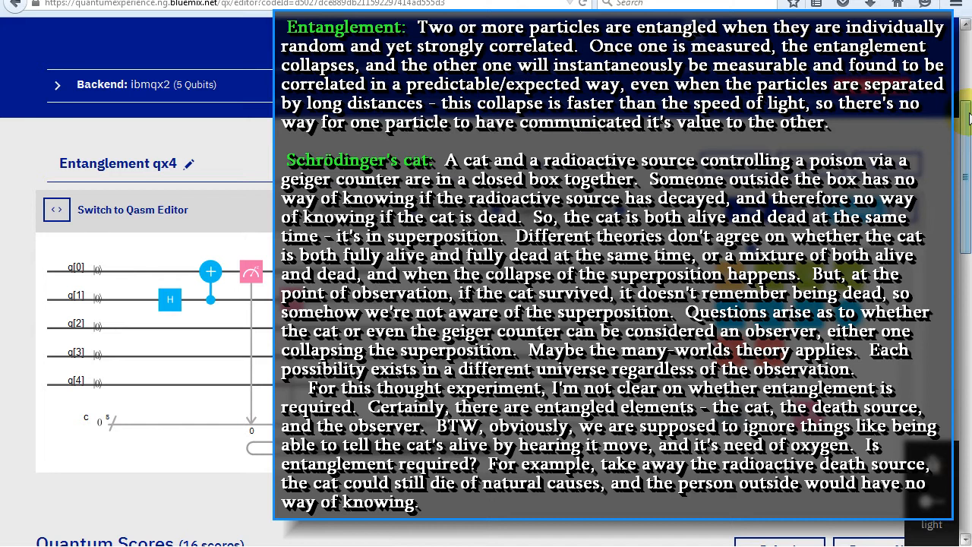
scroll("up", 3)
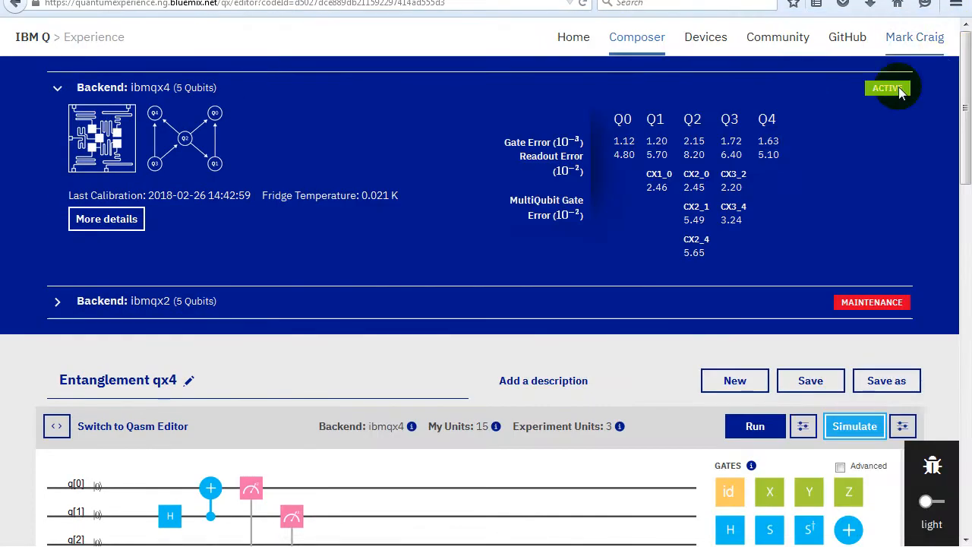
mouse_move(856, 258)
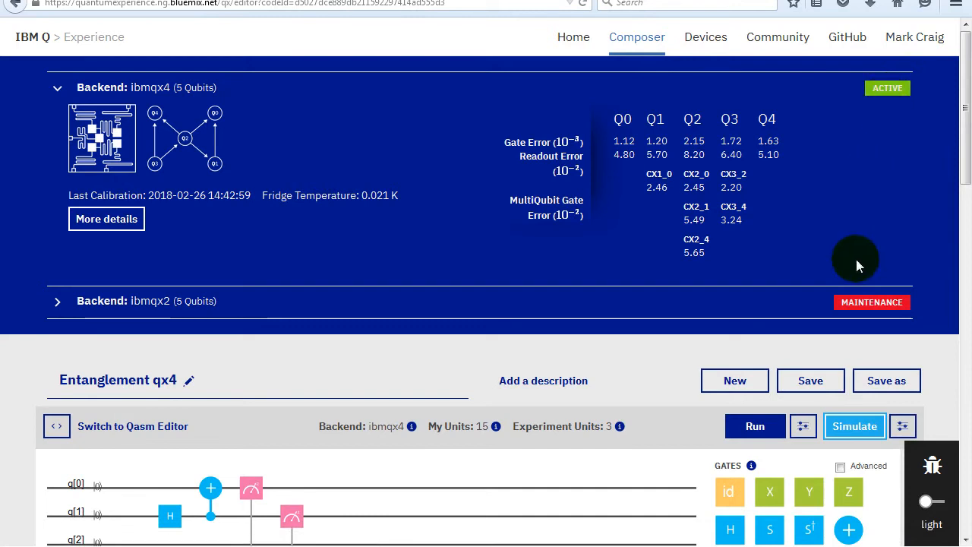
mouse_move(641, 319)
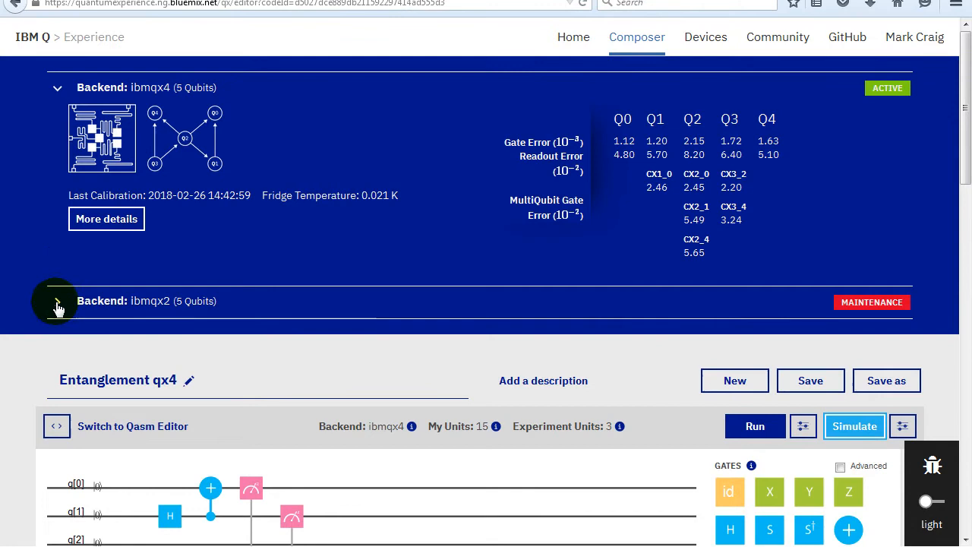
left_click(57, 301)
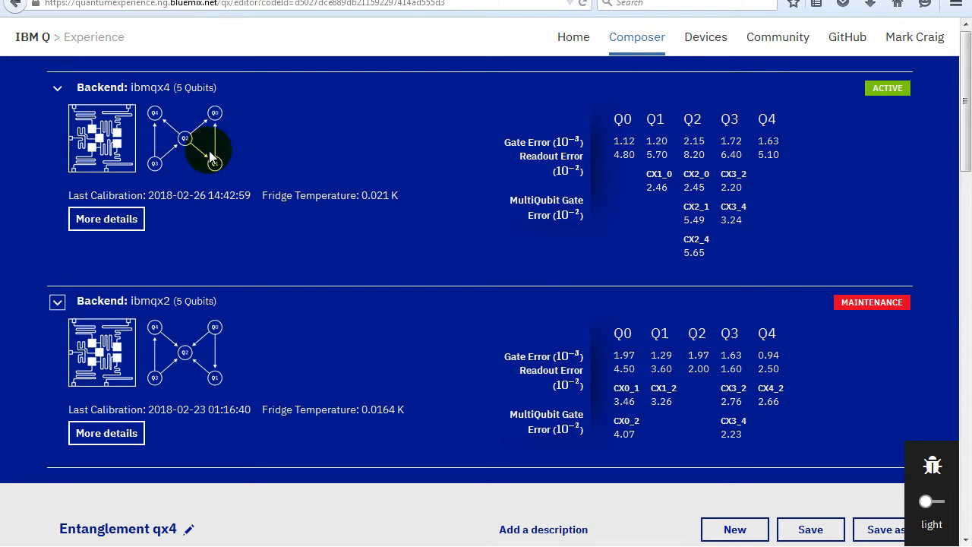
mouse_move(228, 149)
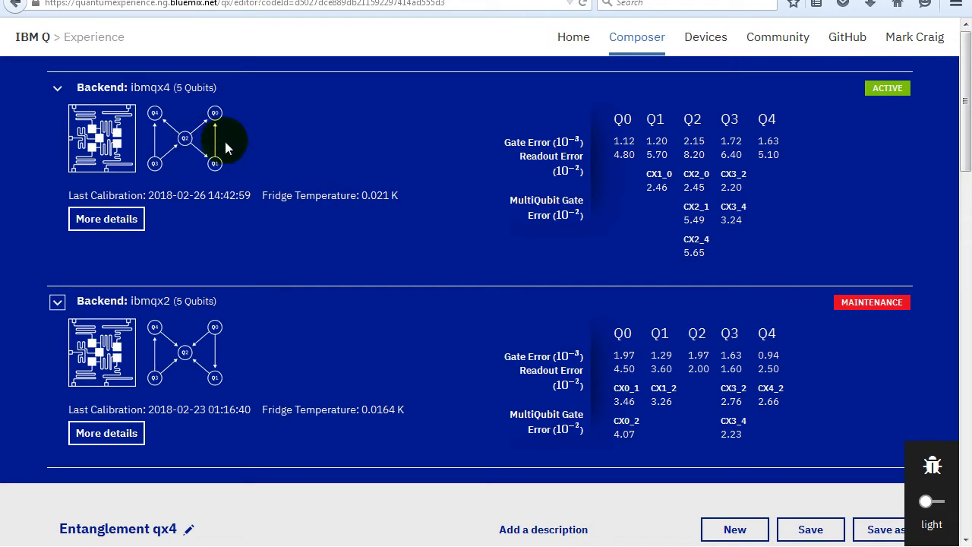
mouse_move(231, 337)
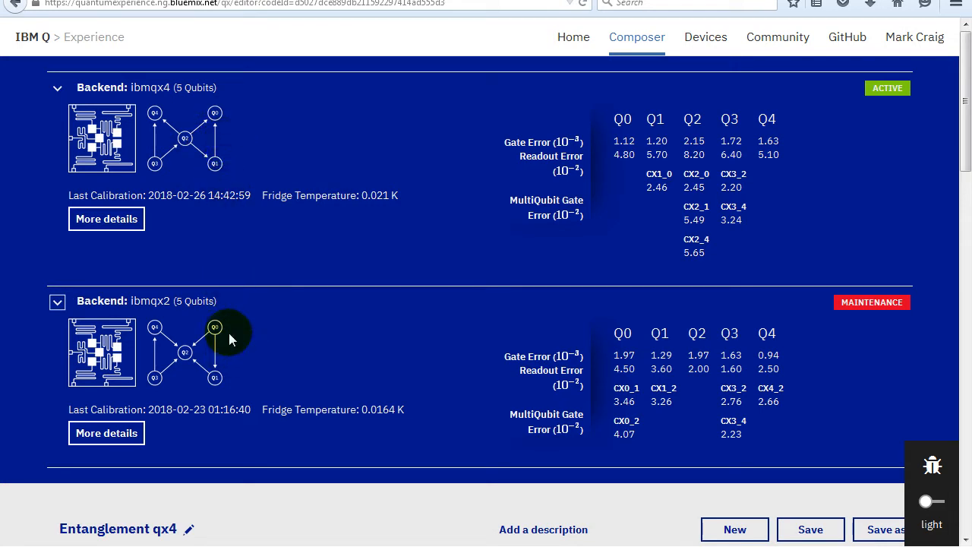
mouse_move(221, 305)
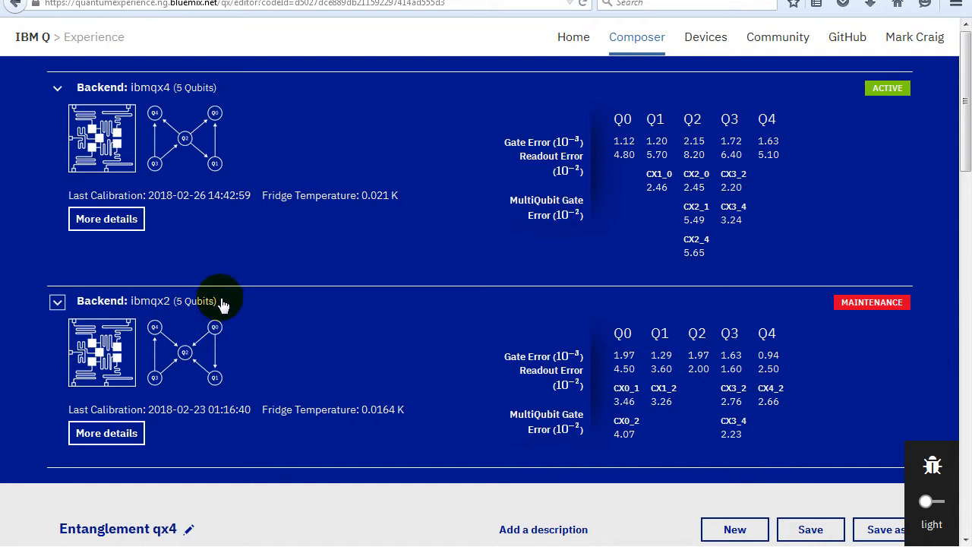
mouse_move(160, 149)
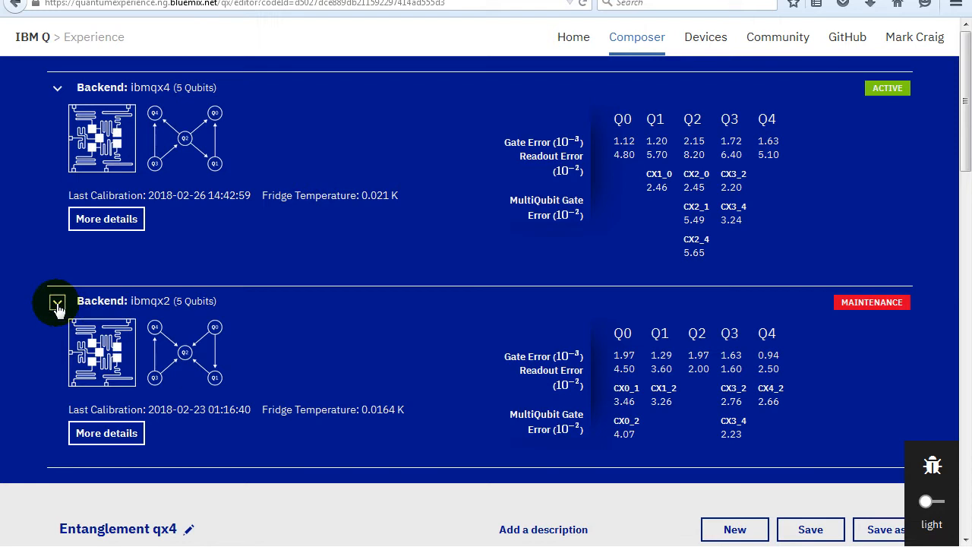
left_click(57, 301)
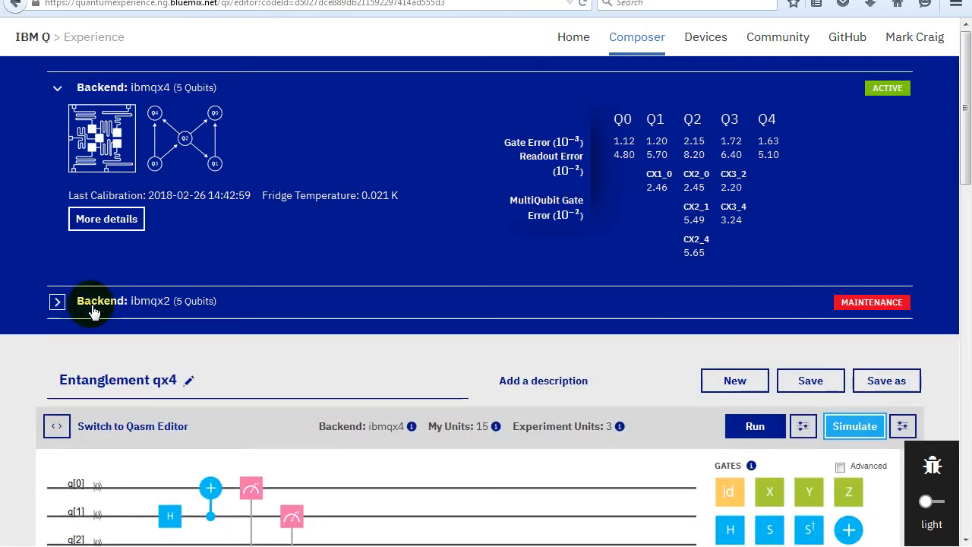
mouse_move(932, 149)
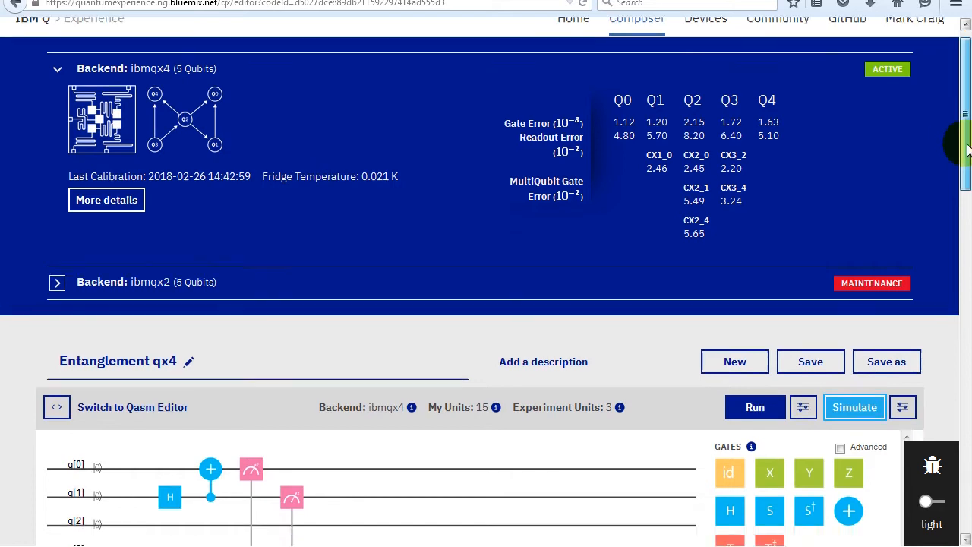
Scroll back down to the Entanglement qx4 circuit with H on q[1], CNOT to q[0] and measurements
scroll("down", 3)
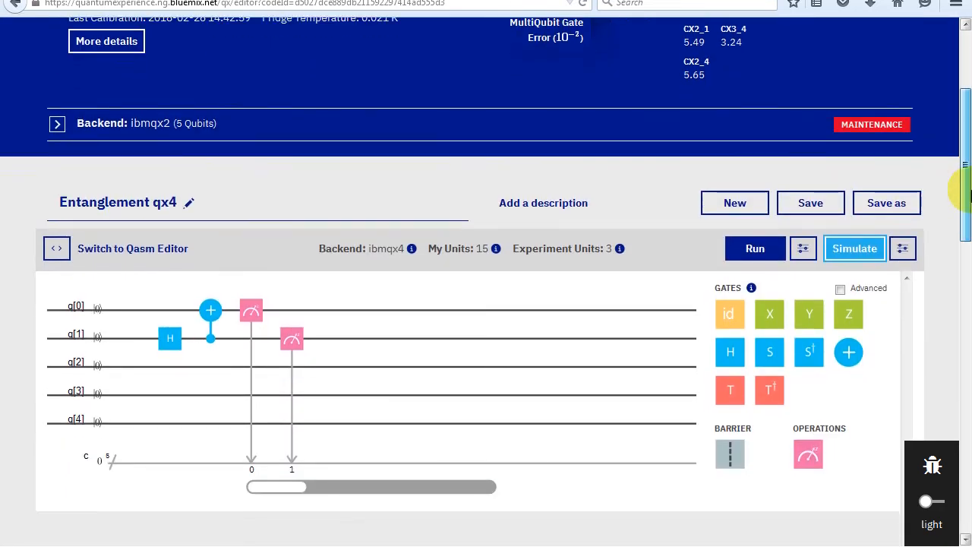
scroll("down", 3)
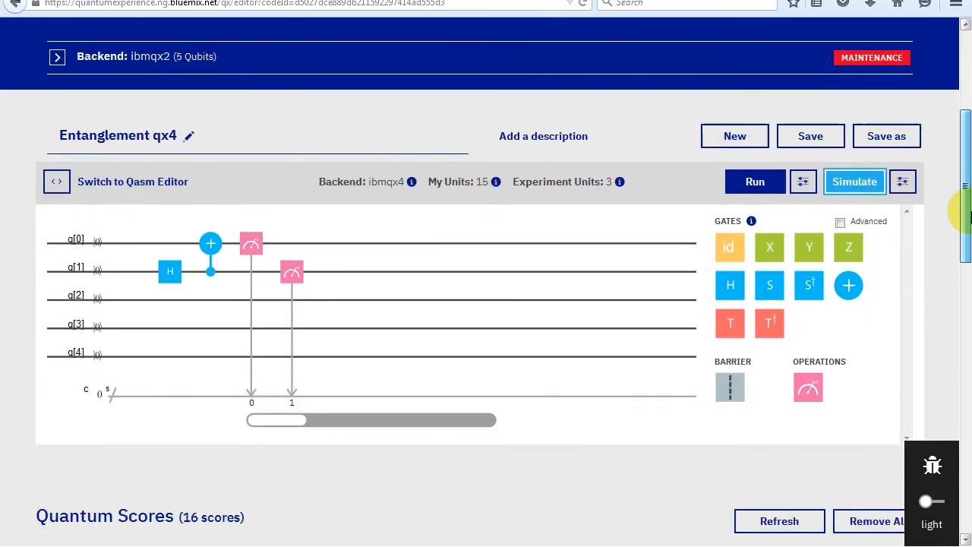
mouse_move(591, 182)
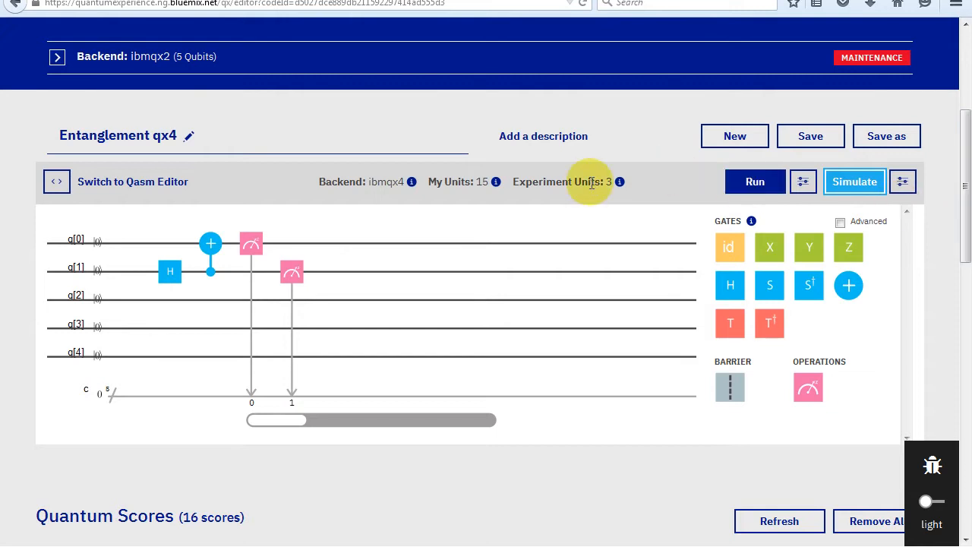
mouse_move(211, 256)
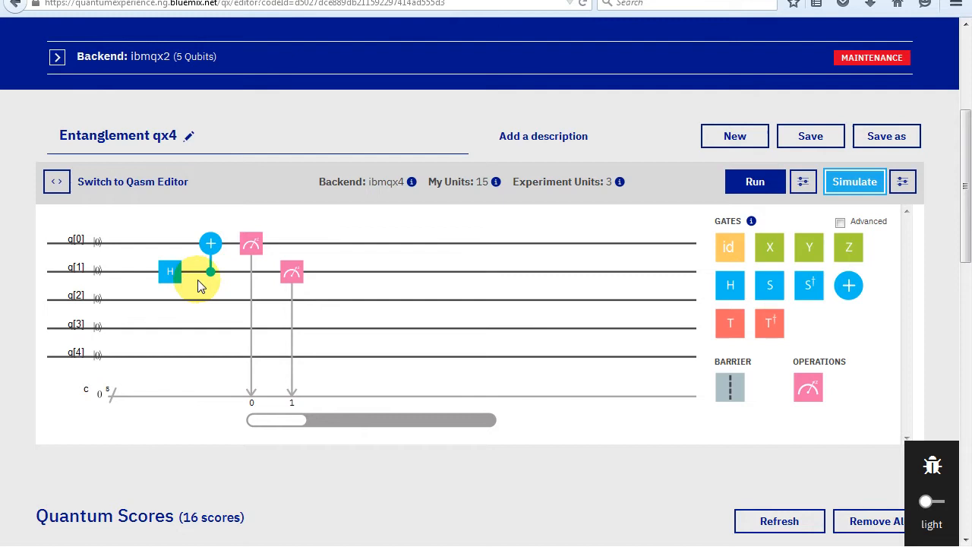
mouse_move(407, 231)
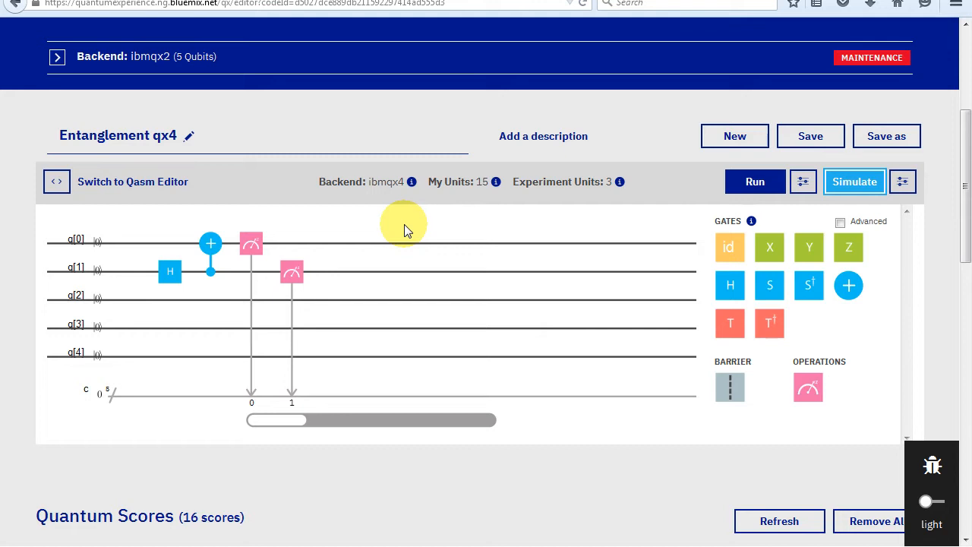
mouse_move(610, 174)
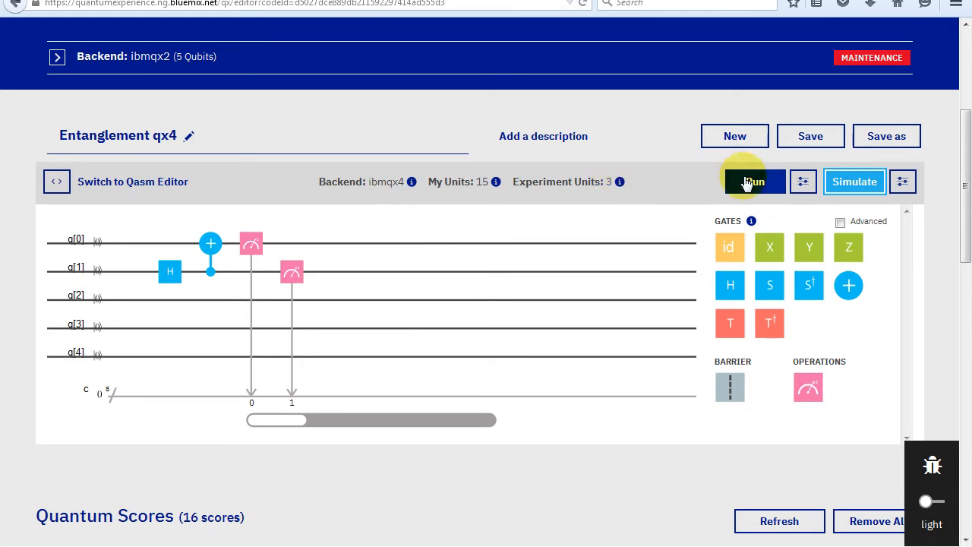
Run the circuit on ibmqx4 as a New Execution (3 Units) and confirm the submission
left_click(754, 183)
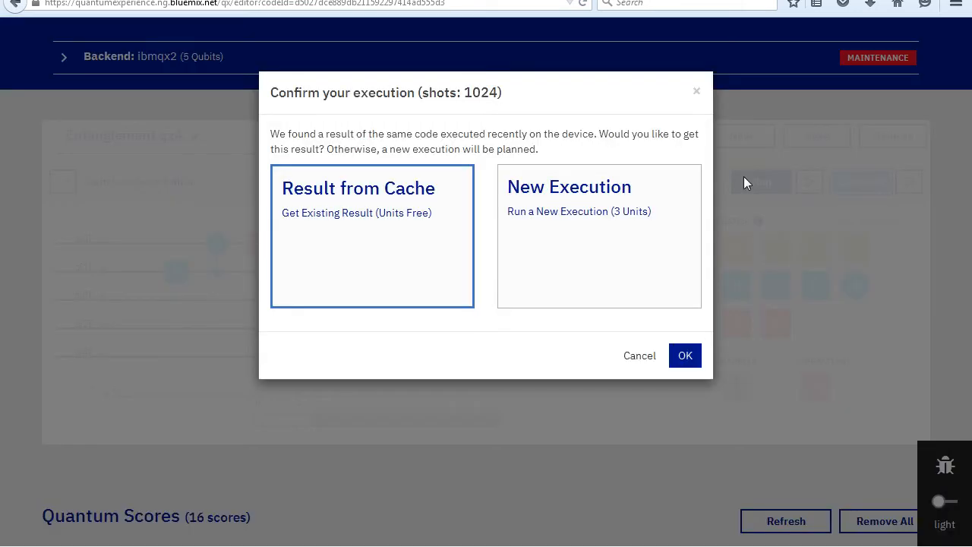
mouse_move(676, 190)
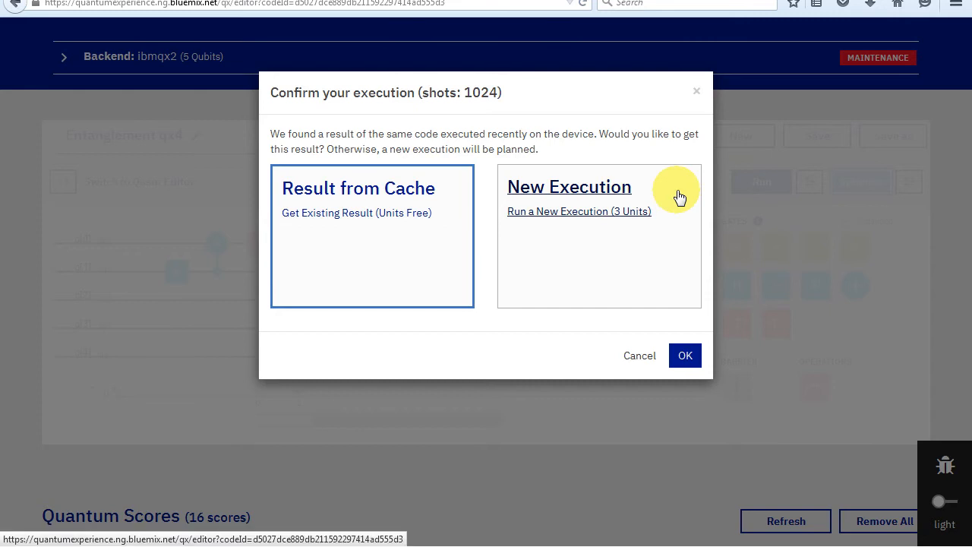
left_click(598, 235)
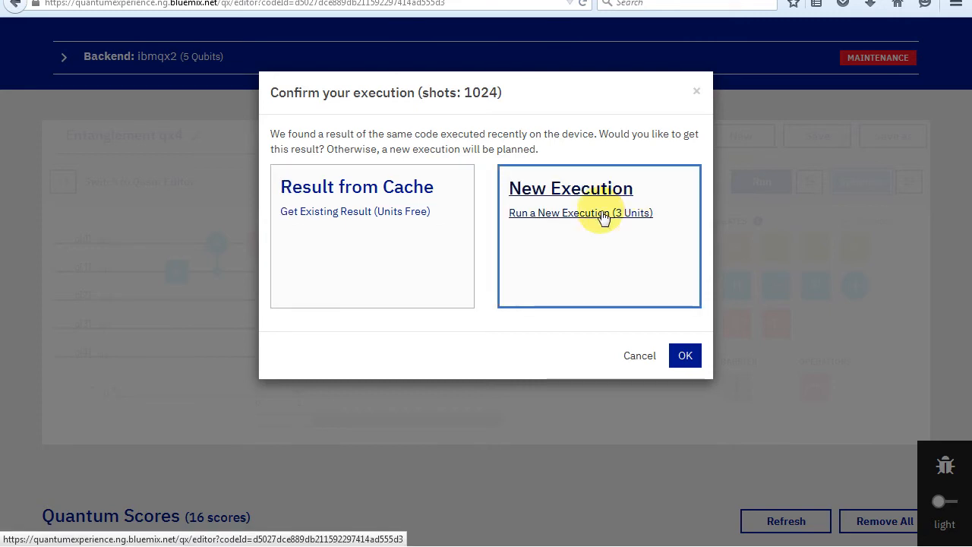
mouse_move(672, 356)
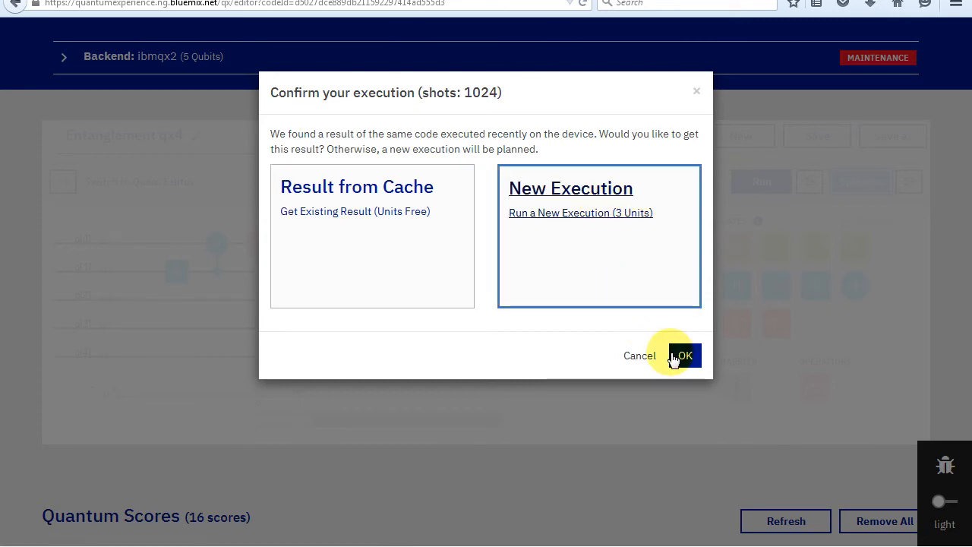
left_click(682, 355)
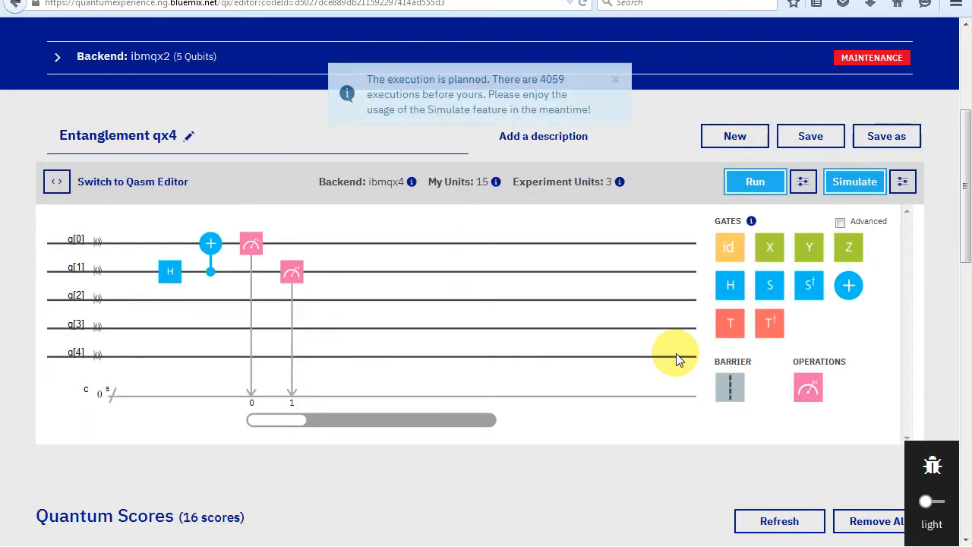
mouse_move(544, 114)
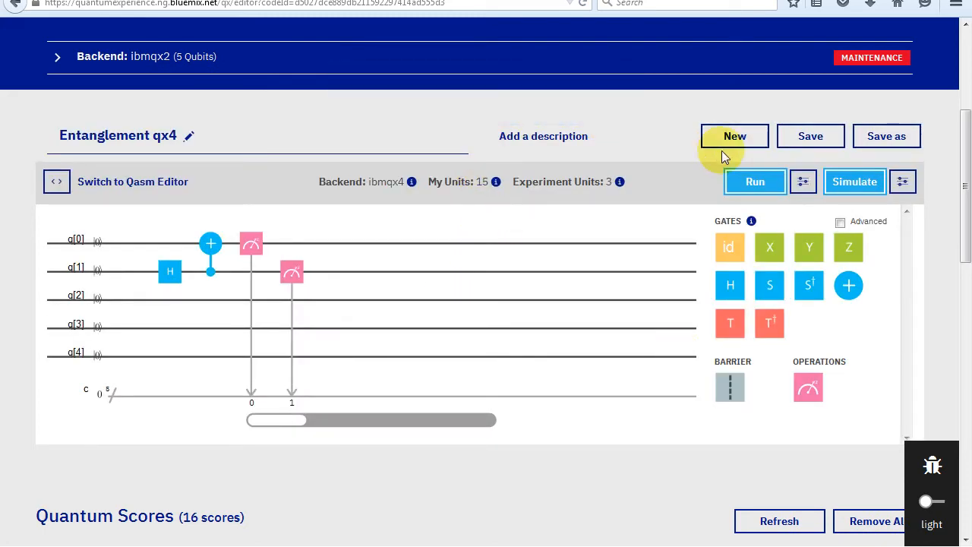
left_click(754, 182)
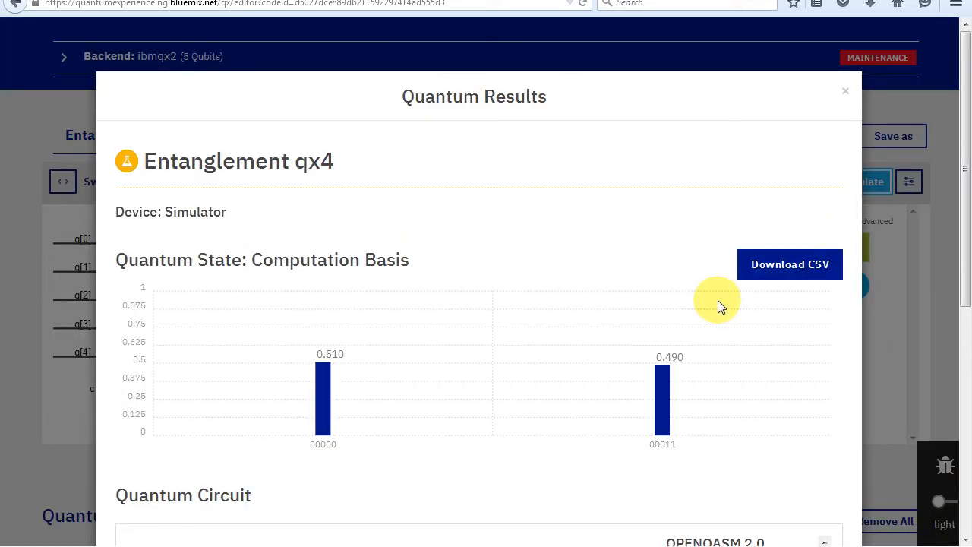
mouse_move(444, 397)
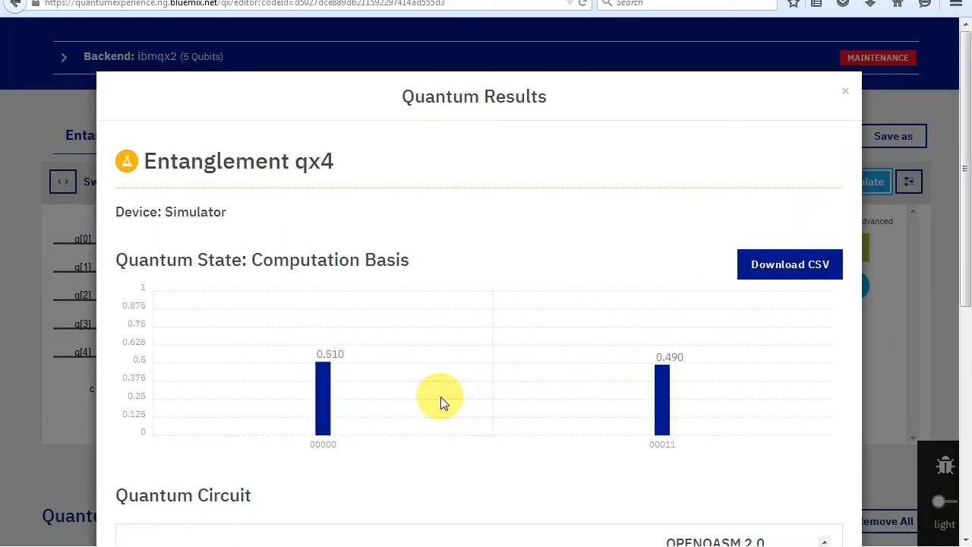
mouse_move(332, 455)
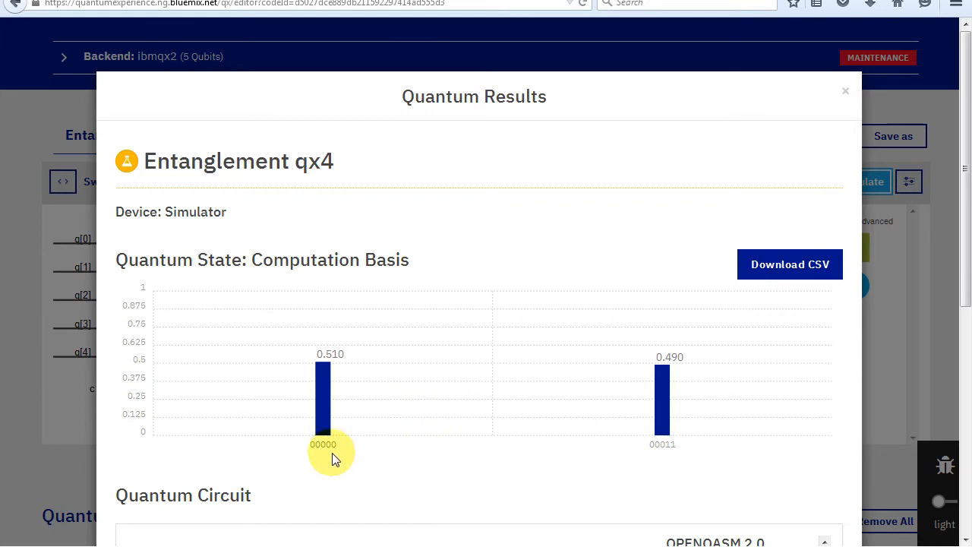
mouse_move(635, 456)
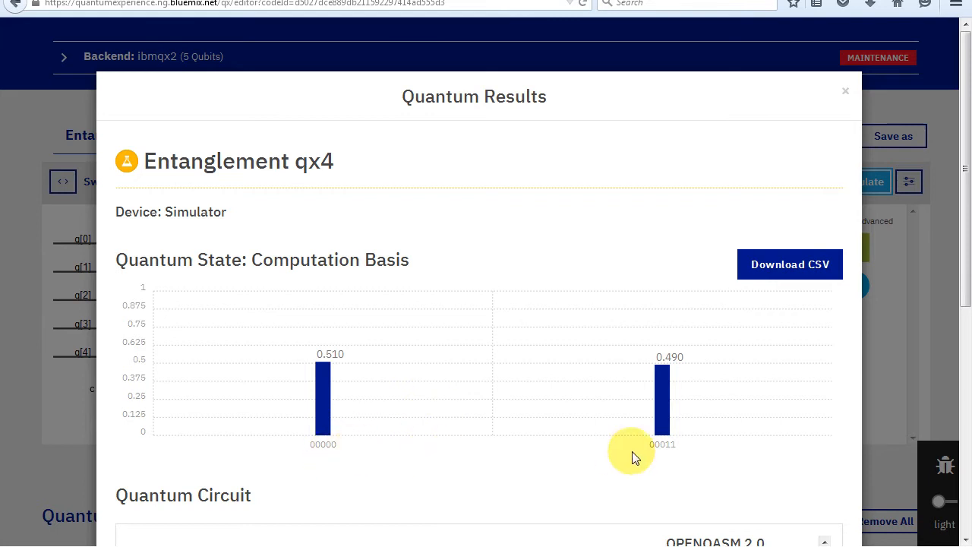
mouse_move(706, 439)
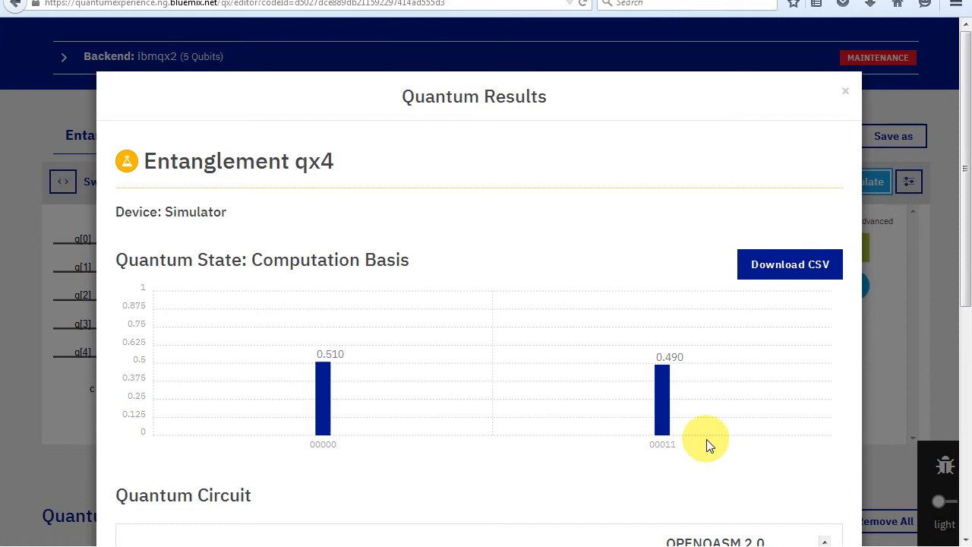
scroll("down", 3)
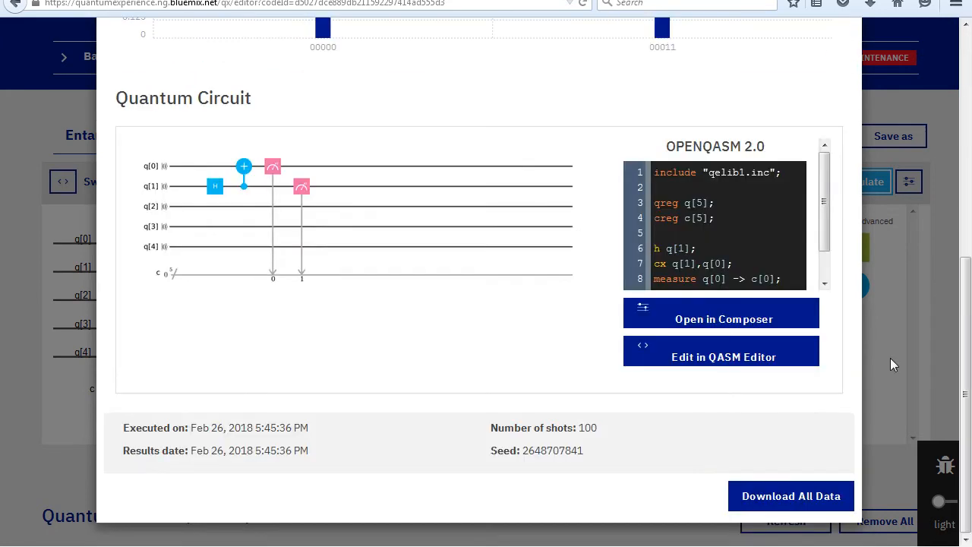
mouse_move(608, 438)
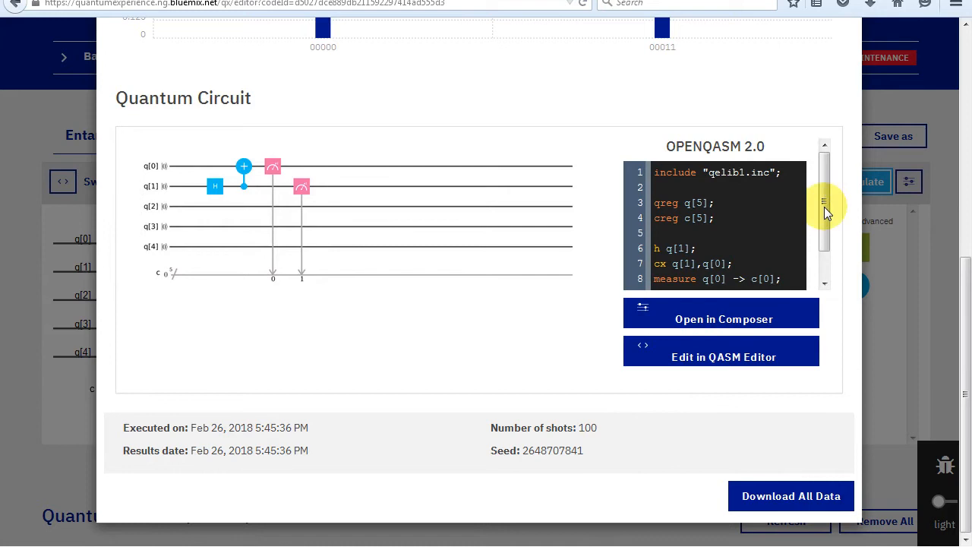
scroll("down", 3)
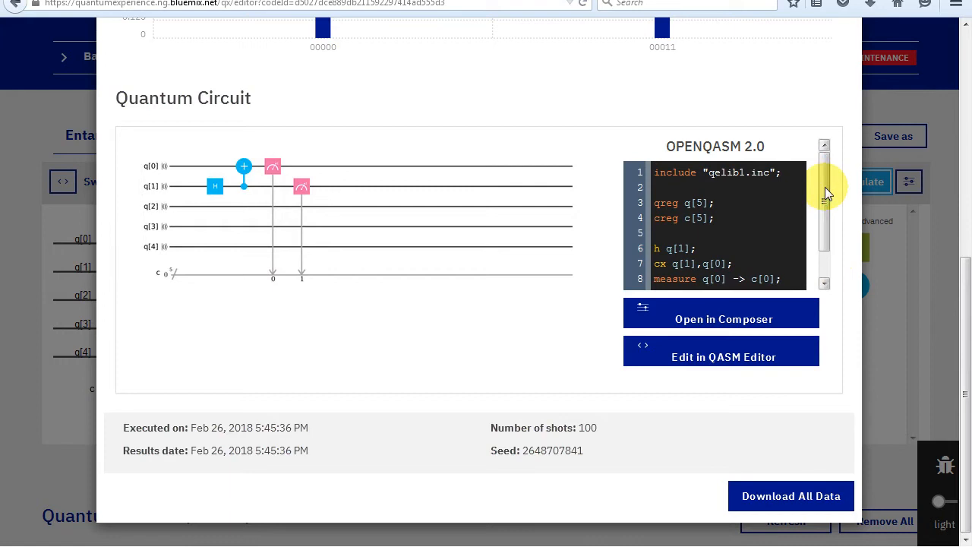
mouse_move(966, 91)
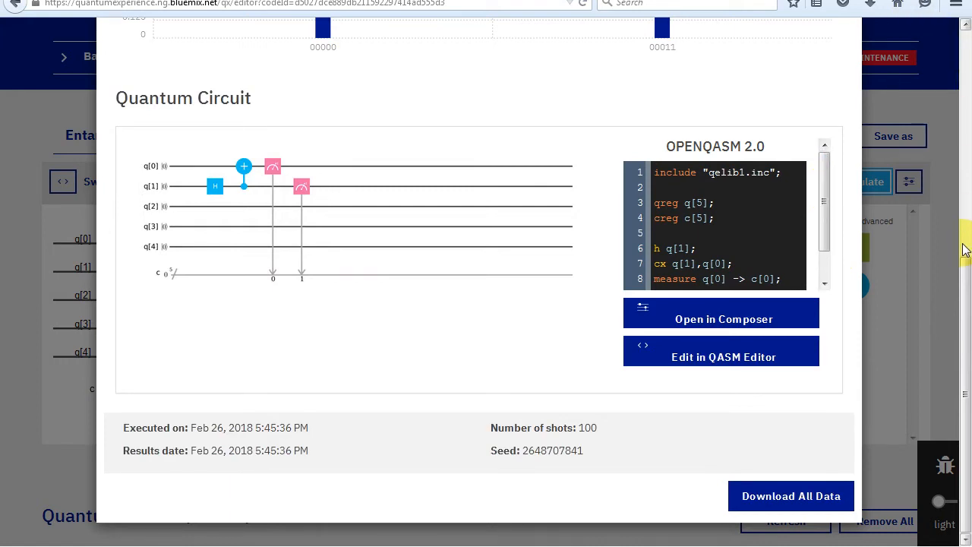
left_click(802, 182)
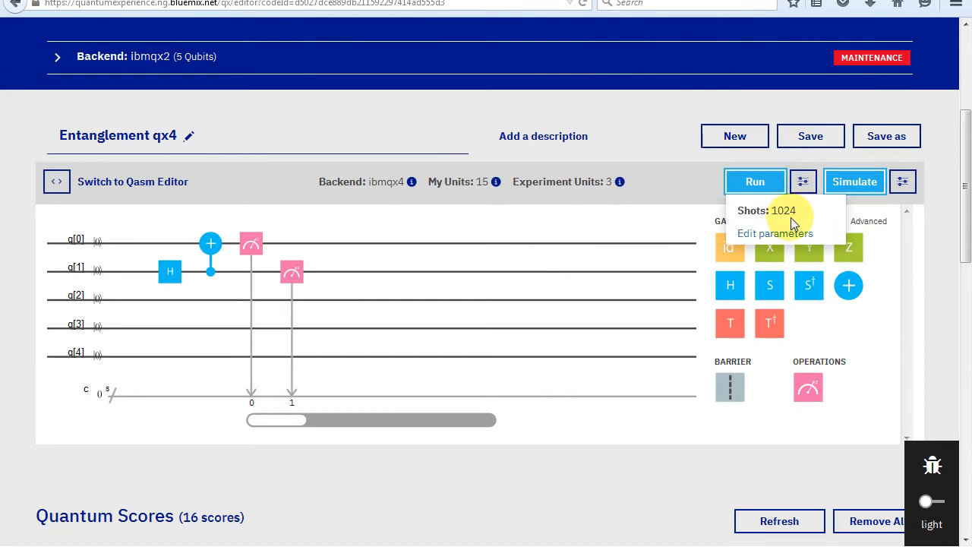
left_click(902, 183)
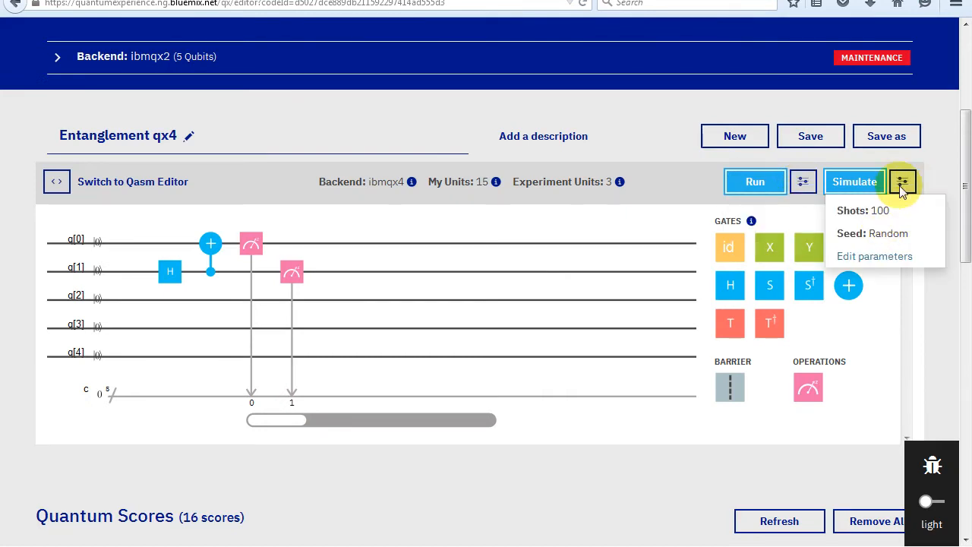
left_click(839, 222)
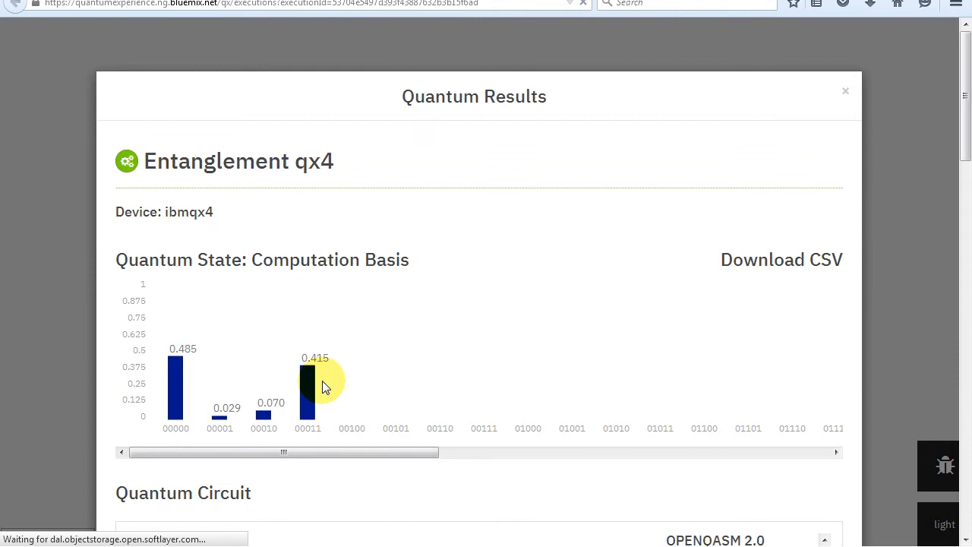
mouse_move(158, 382)
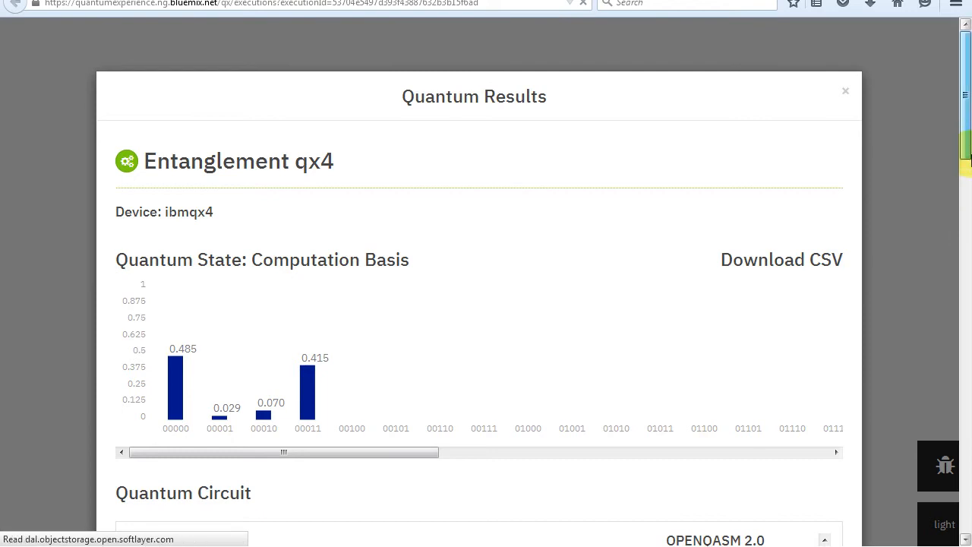
Scroll the Quantum Results dialog to the per-qubit Q0–Q4 calibration parameters
scroll("down", 3)
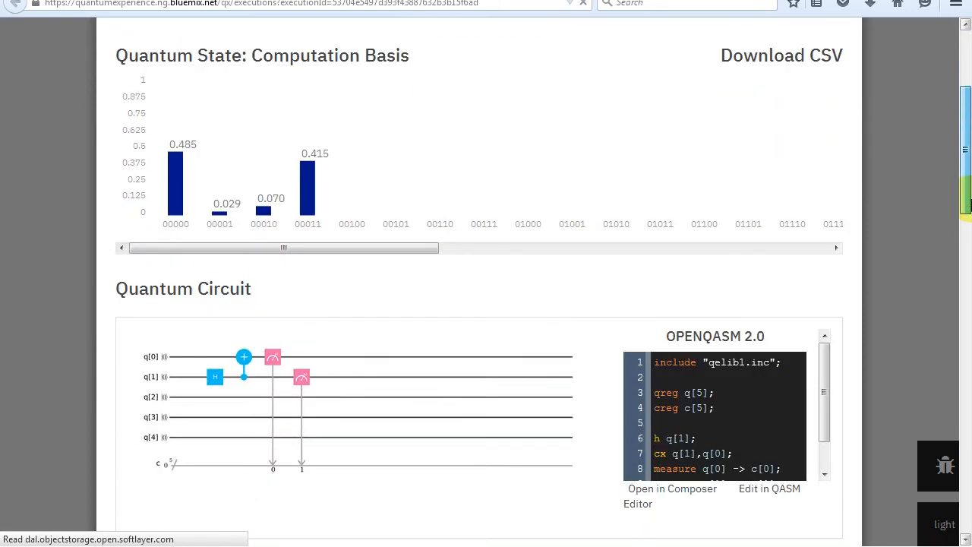
scroll("down", 3)
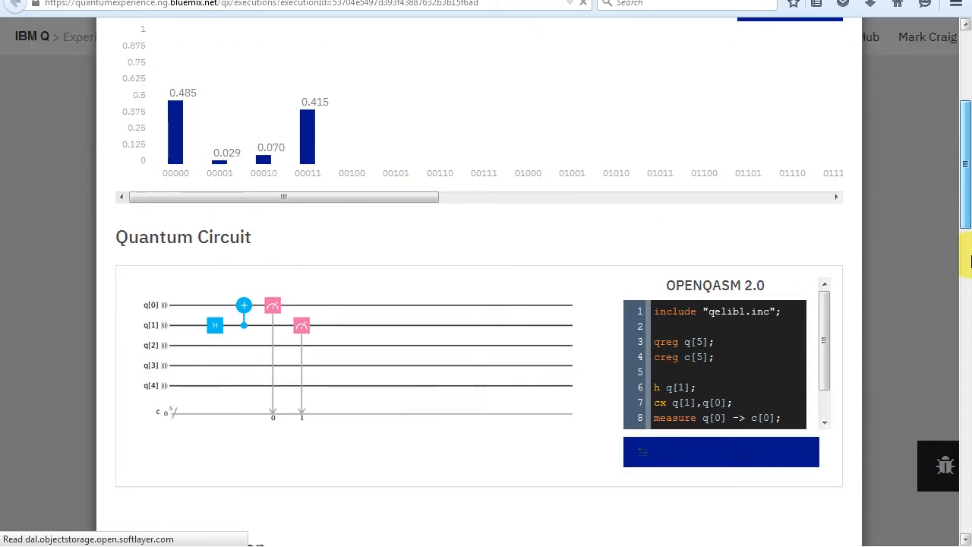
scroll("down", 3)
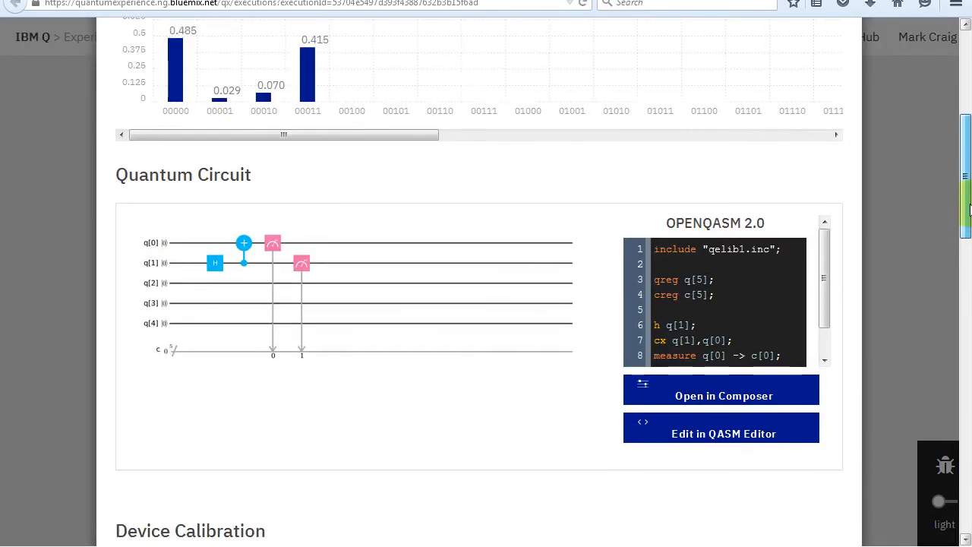
scroll("up", 3)
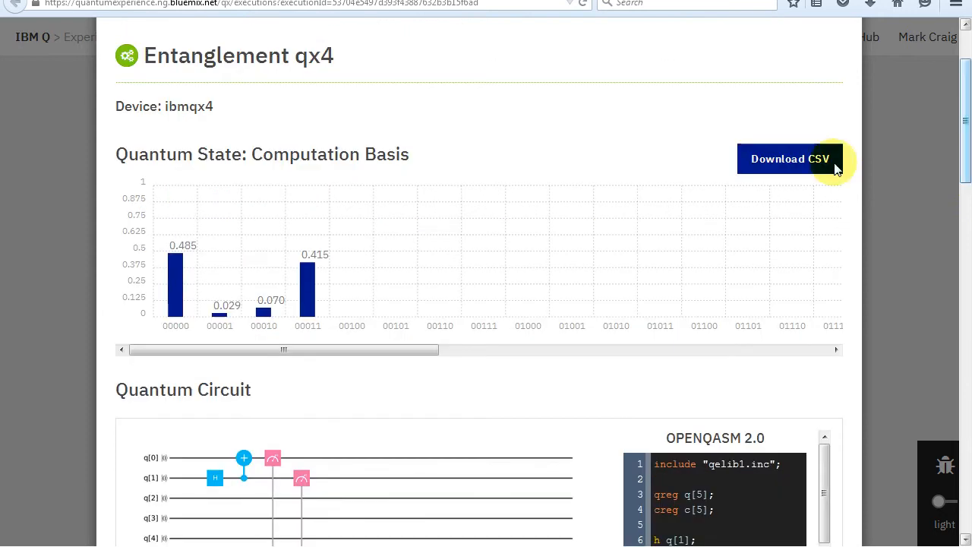
mouse_move(403, 348)
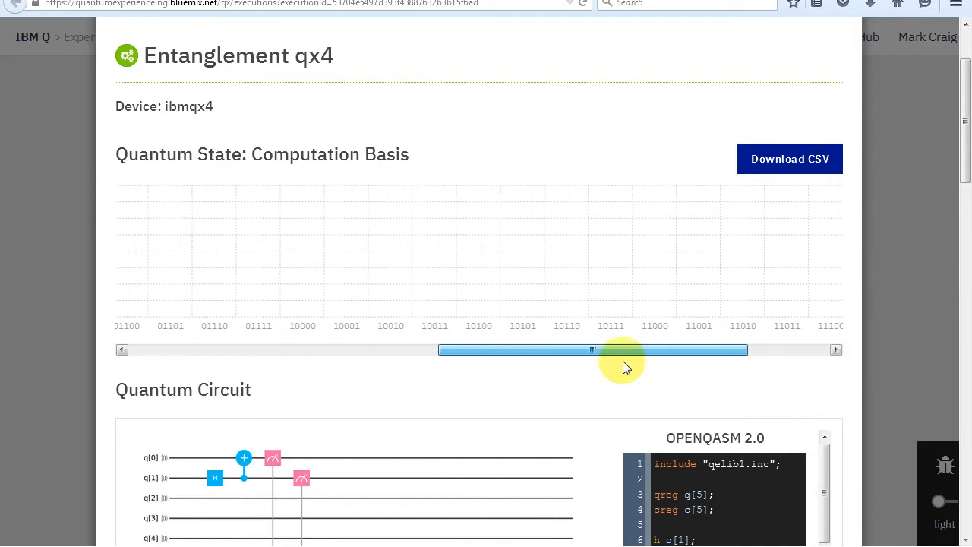
Read through the qubit frequencies, T1/T2 times and error rates listed further down the results
left_click_drag(592, 350, 282, 350)
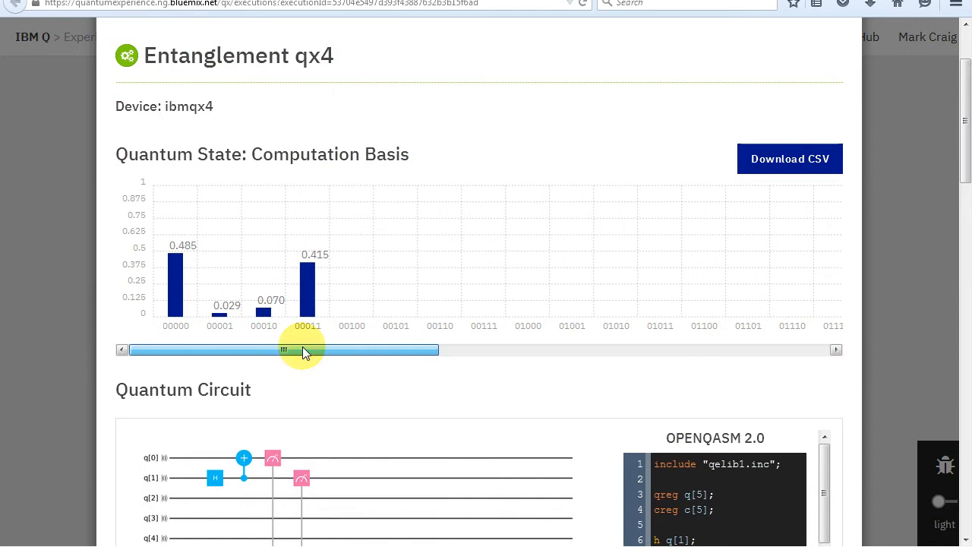
scroll("down", 3)
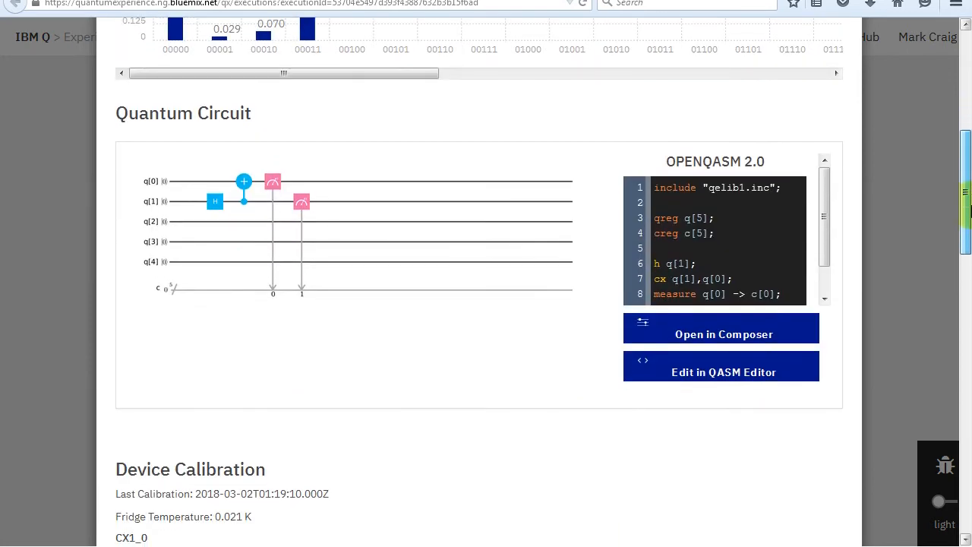
scroll("down", 3)
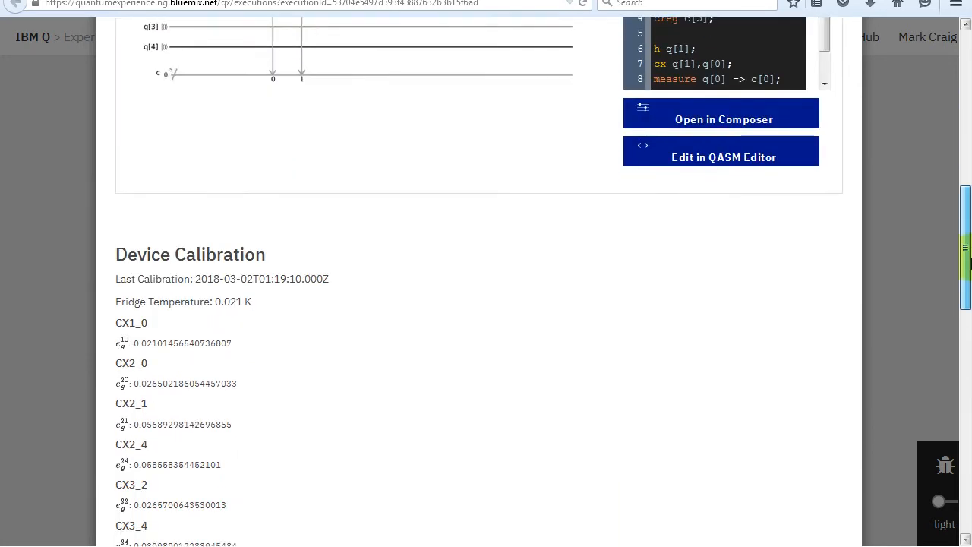
scroll("down", 3)
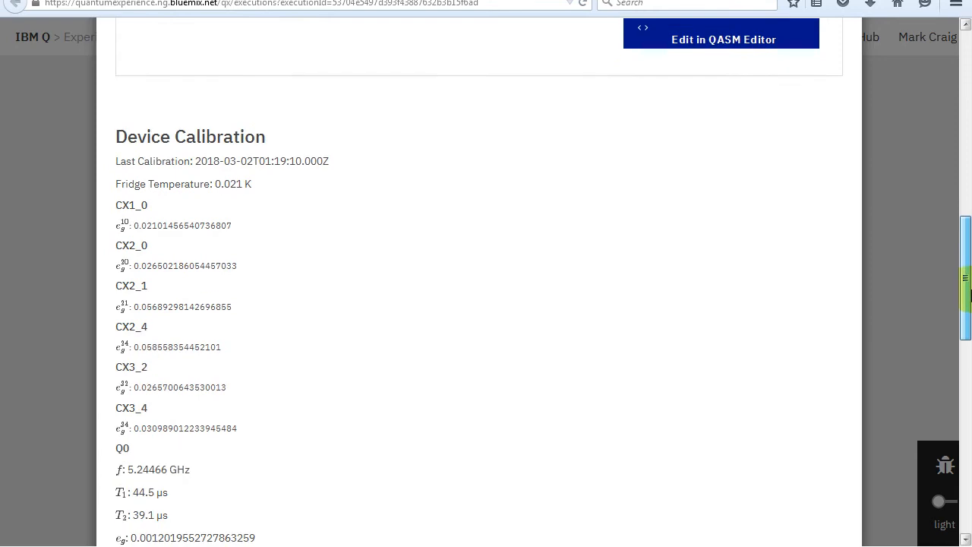
scroll("down", 3)
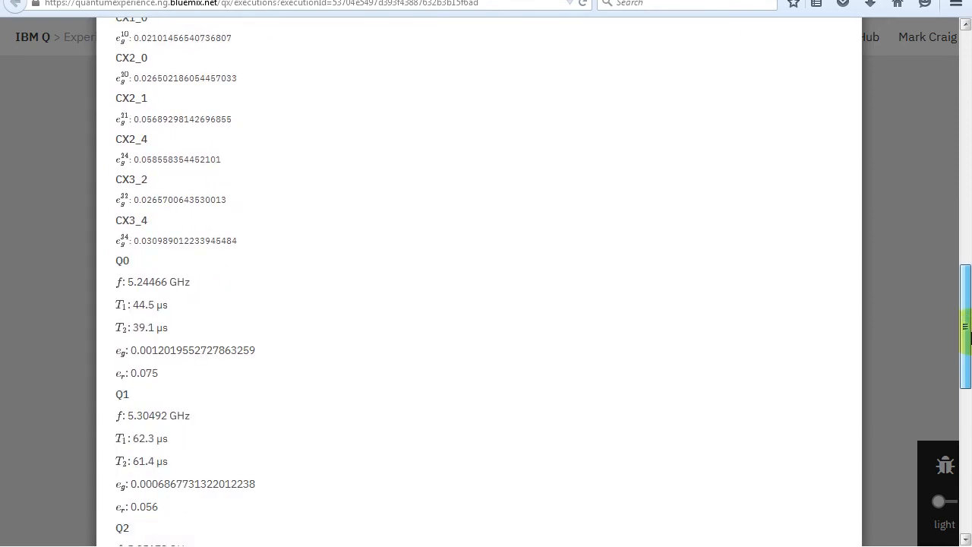
scroll("down", 3)
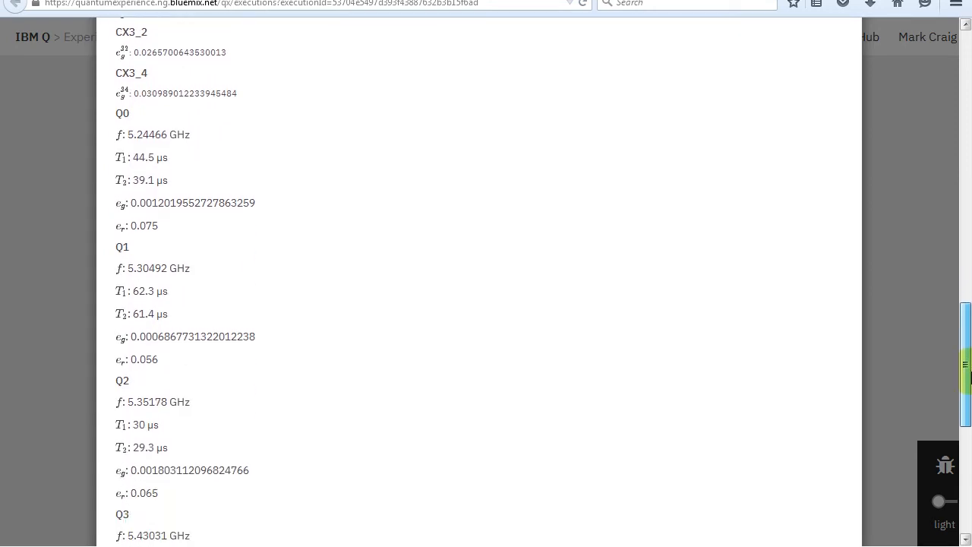
scroll("down", 3)
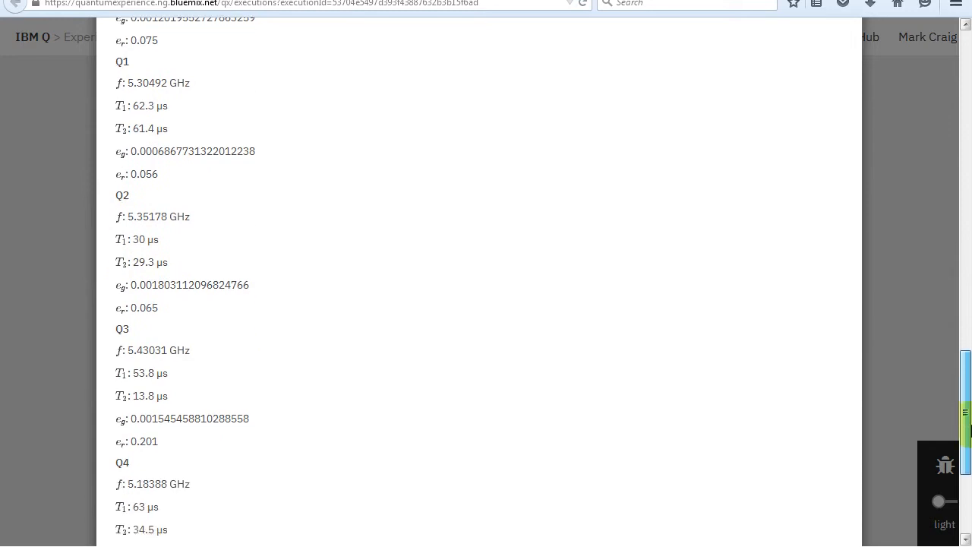
scroll("down", 3)
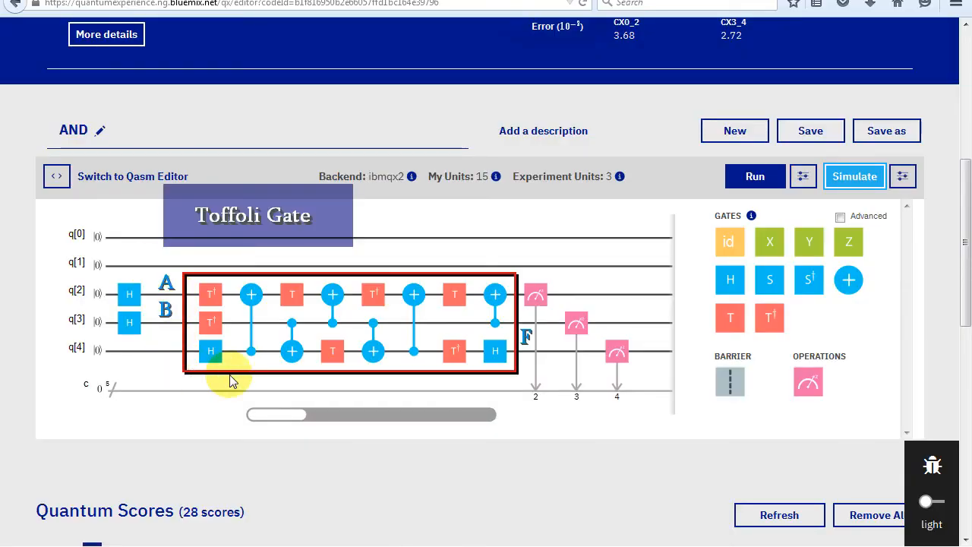
mouse_move(591, 383)
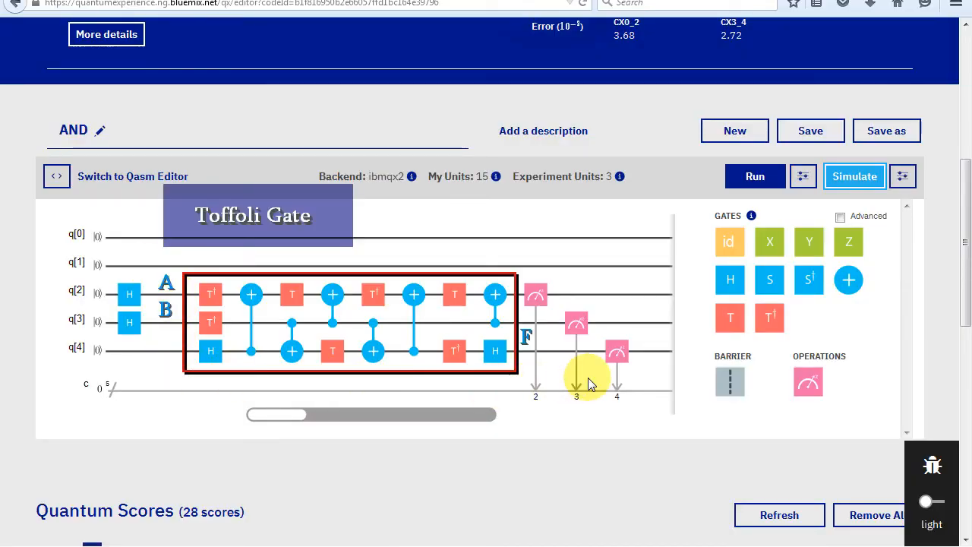
Append an S gate, S-dagger gate and a measurement into bit 0 on the q[0] line
left_click_drag(372, 413, 316, 413)
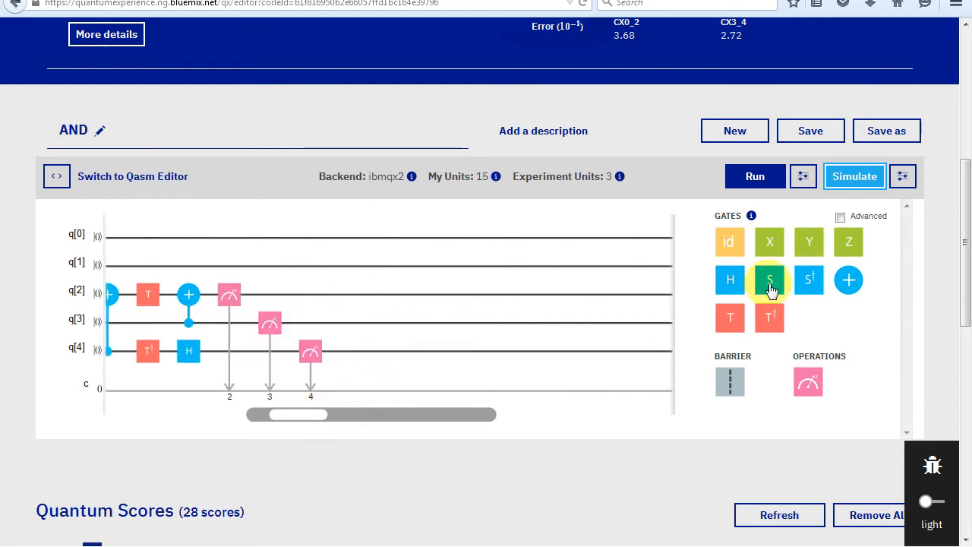
left_click_drag(768, 279, 357, 240)
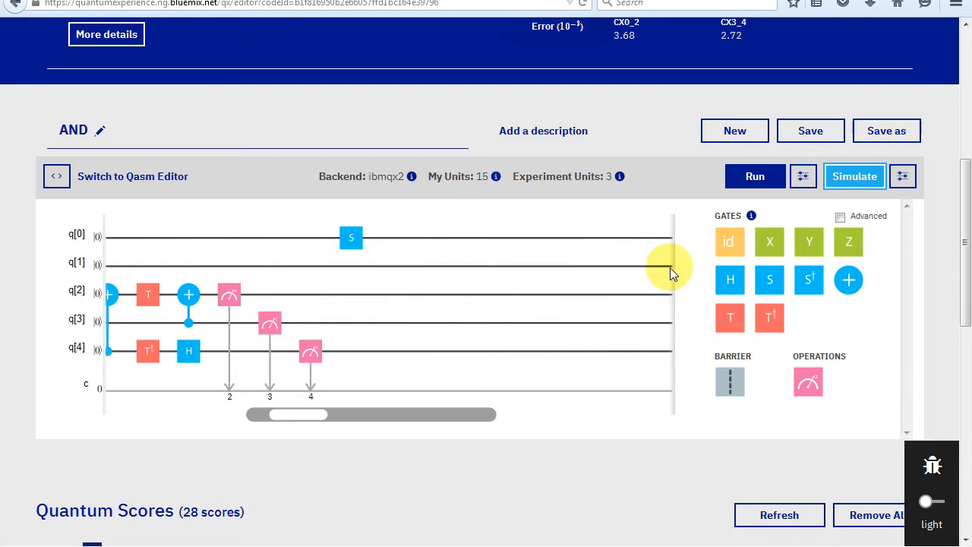
mouse_move(808, 279)
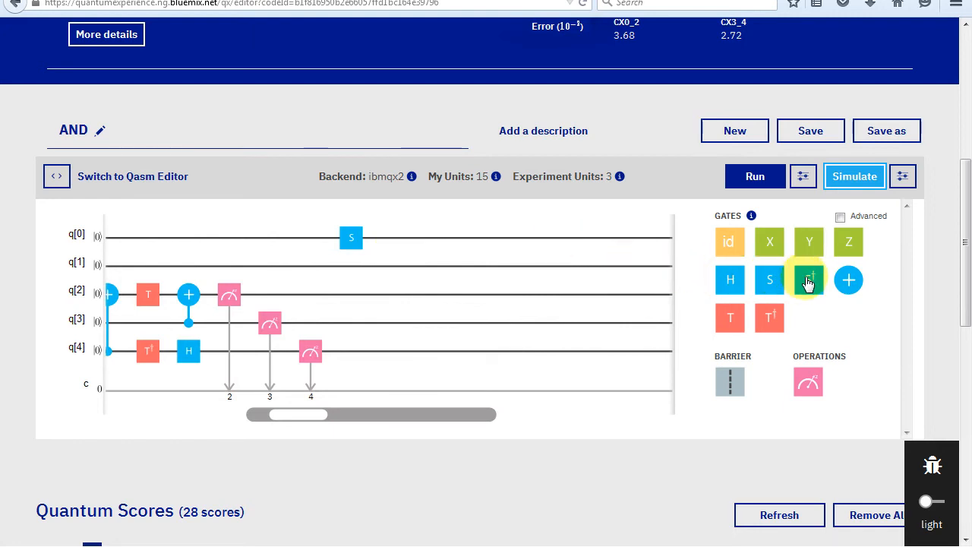
left_click_drag(808, 280, 438, 236)
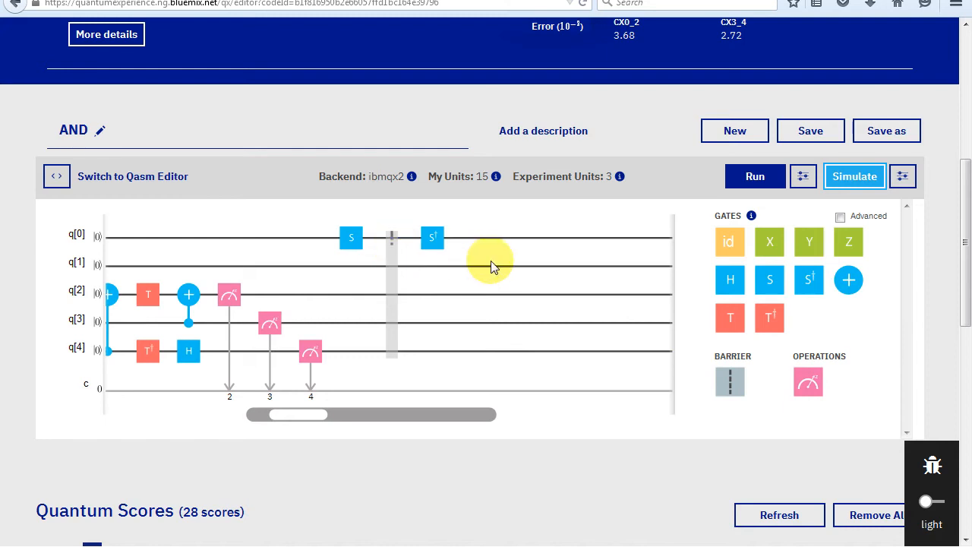
mouse_move(808, 382)
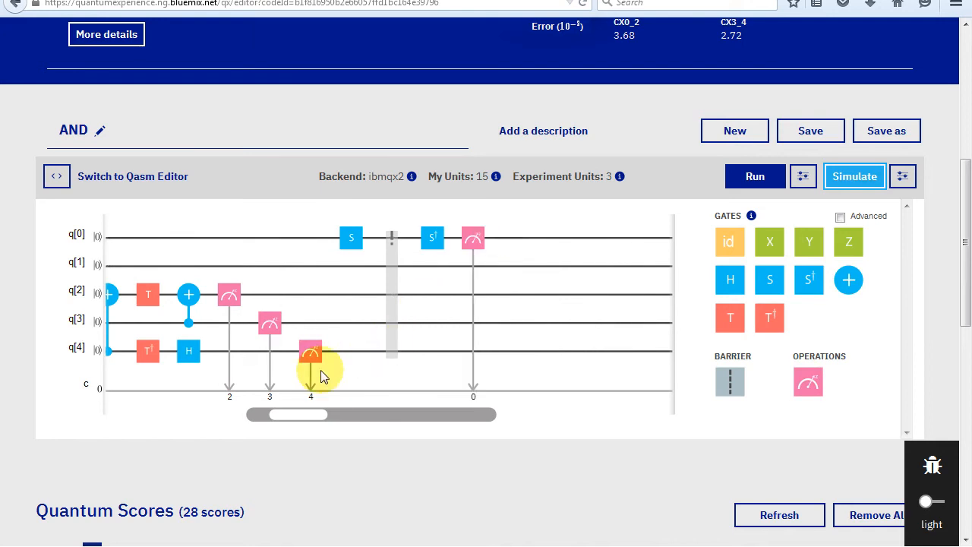
left_click_drag(296, 415, 271, 415)
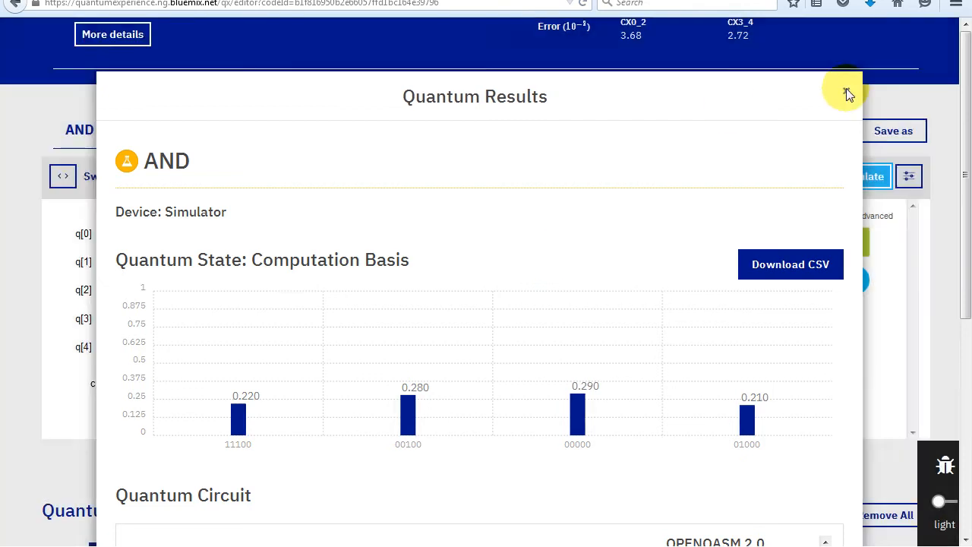
Close the simulator Quantum Results dialog for the AND circuit
left_click(846, 95)
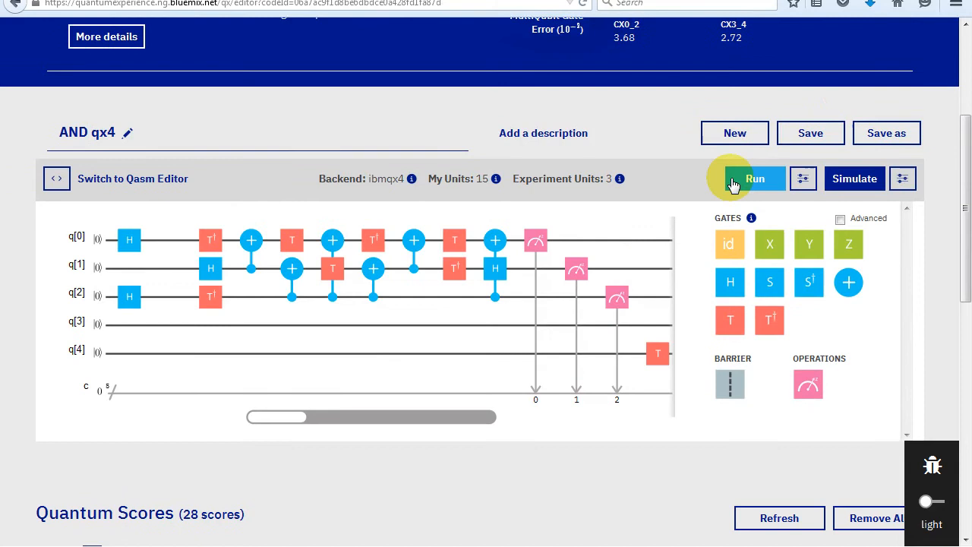
Run AND qx4 on ibmqx4 and save all result data to disk as AND_qx4_RealChip.tar
left_click(754, 180)
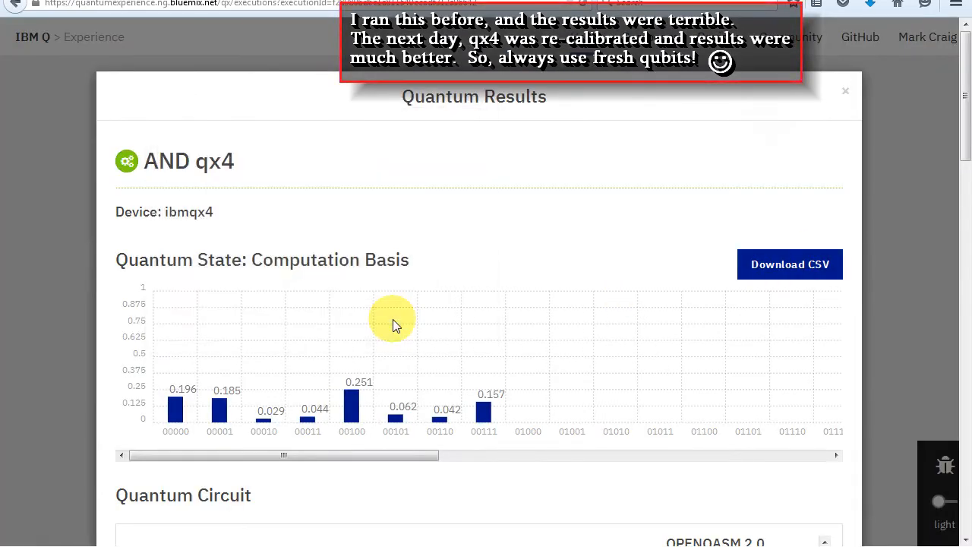
scroll("down", 3)
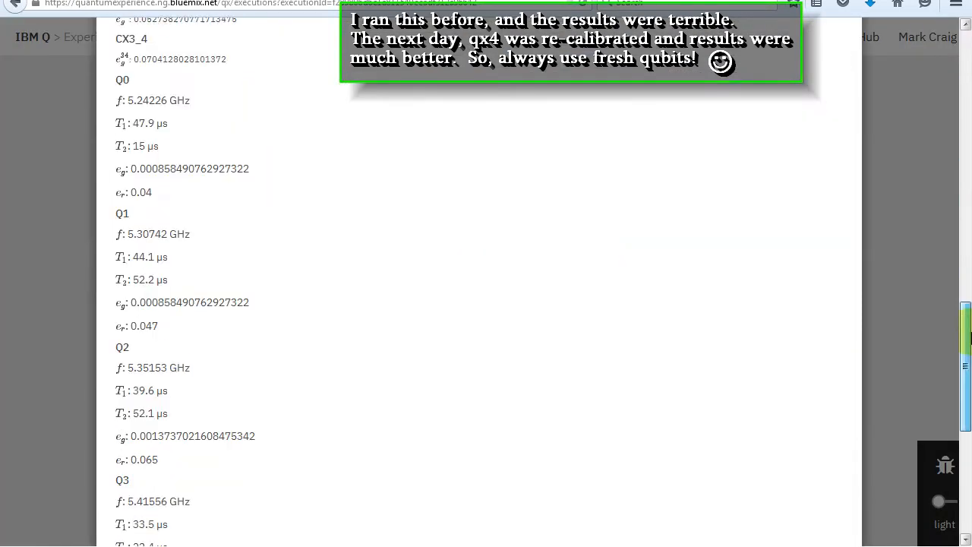
scroll("down", 3)
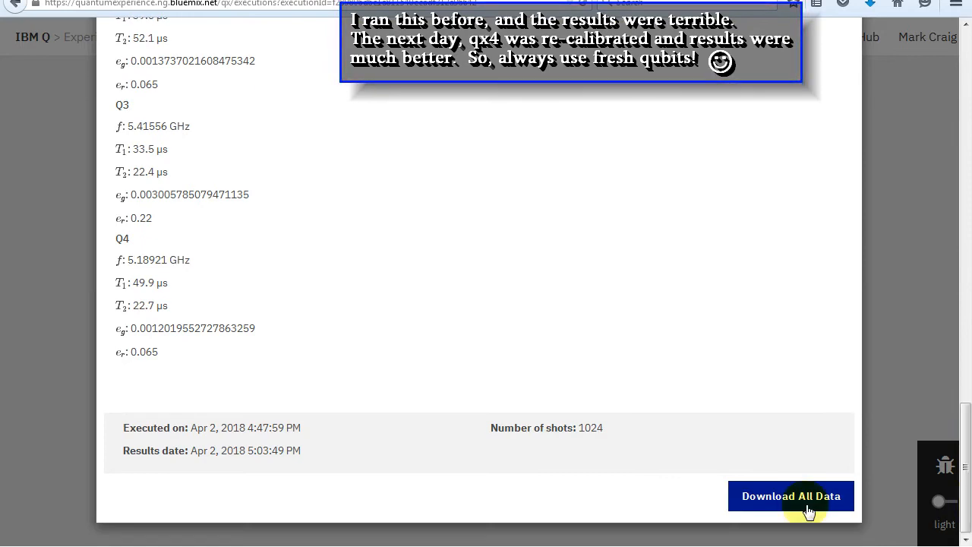
left_click(790, 495)
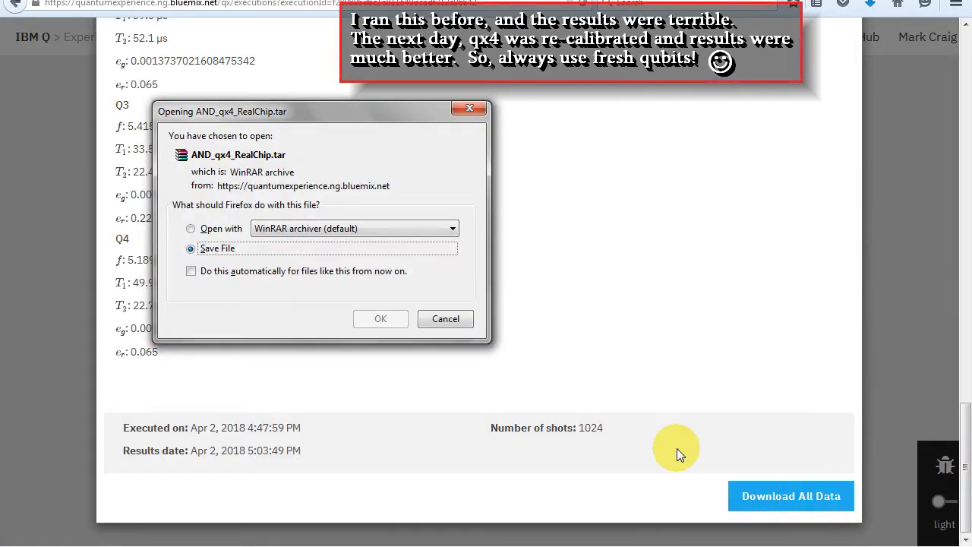
mouse_move(379, 319)
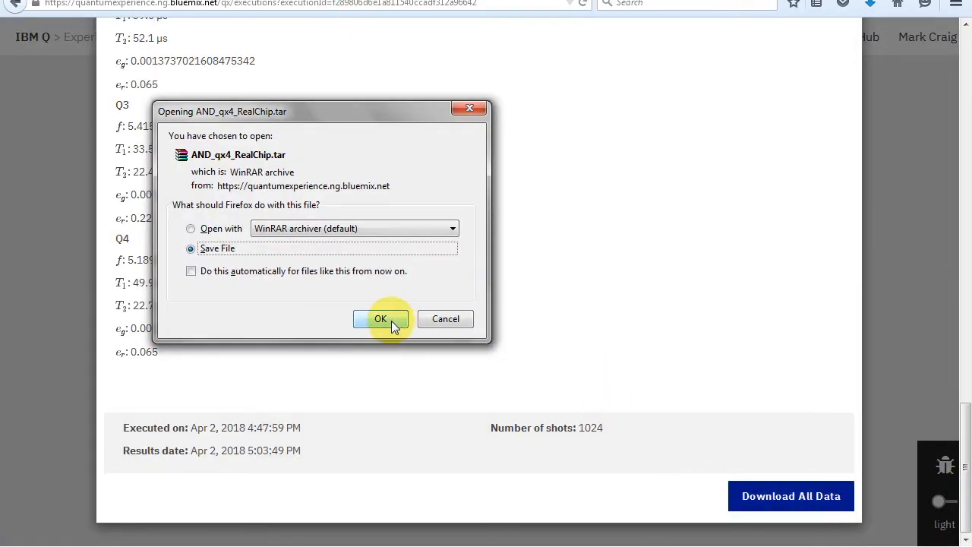
left_click(380, 319)
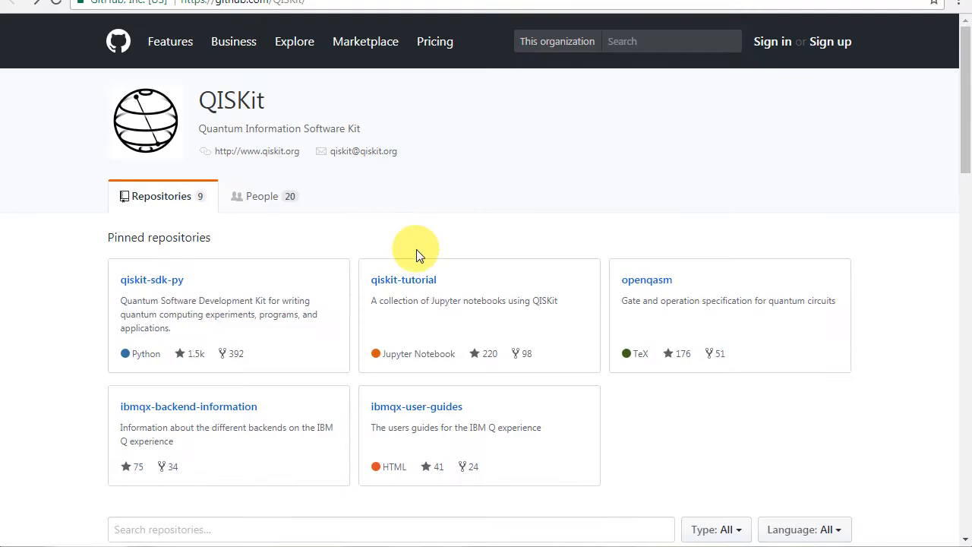
mouse_move(407, 282)
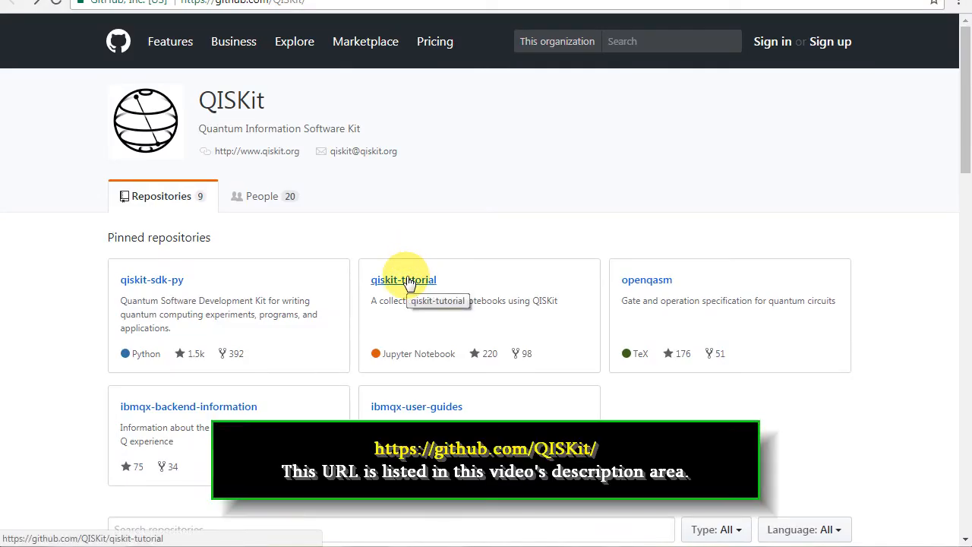
Open the qiskit-tutorial repository from the QISKit GitHub page and view its file list
left_click(403, 279)
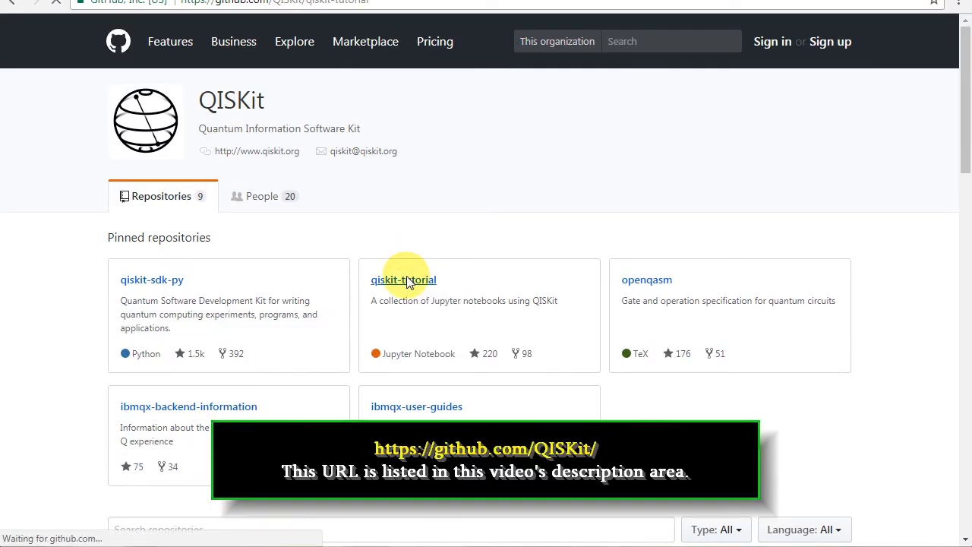
left_click(404, 280)
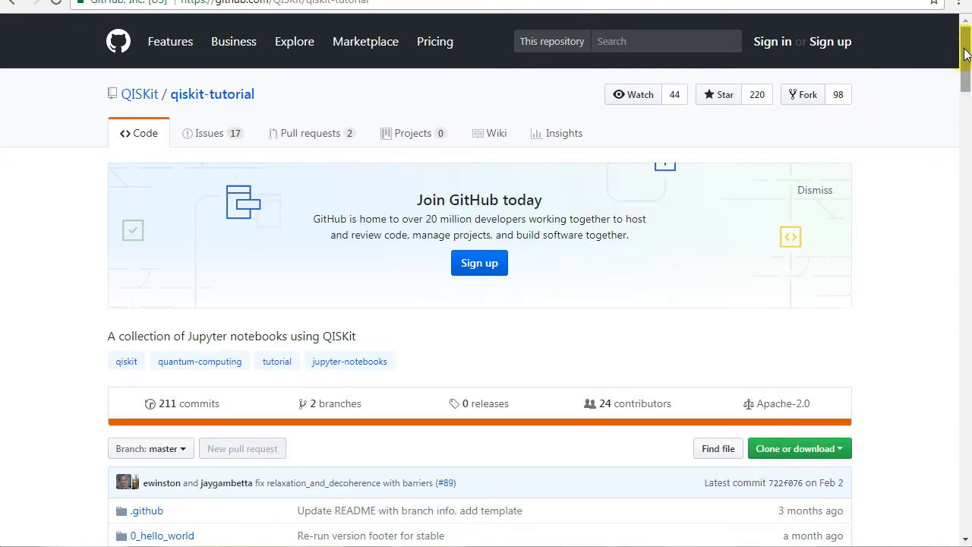
scroll("down", 3)
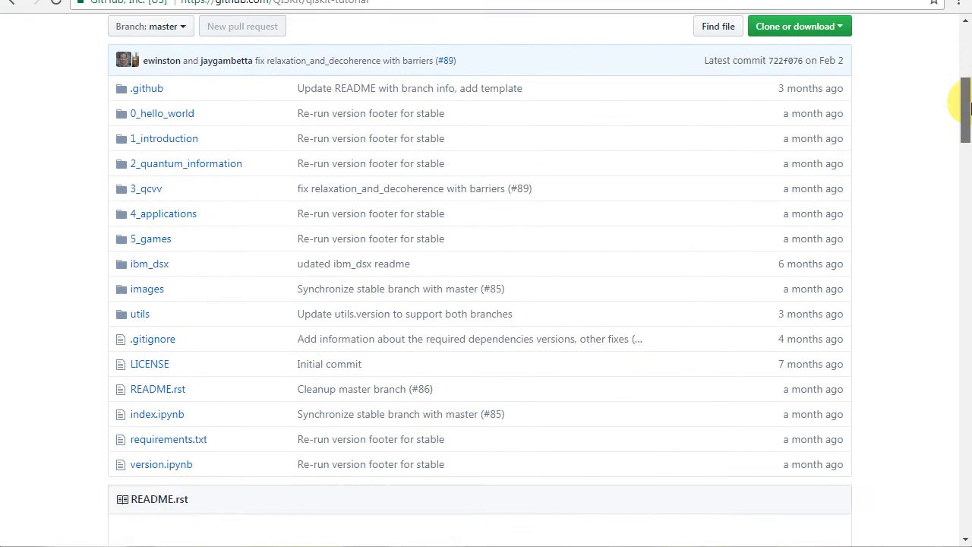
scroll("down", 3)
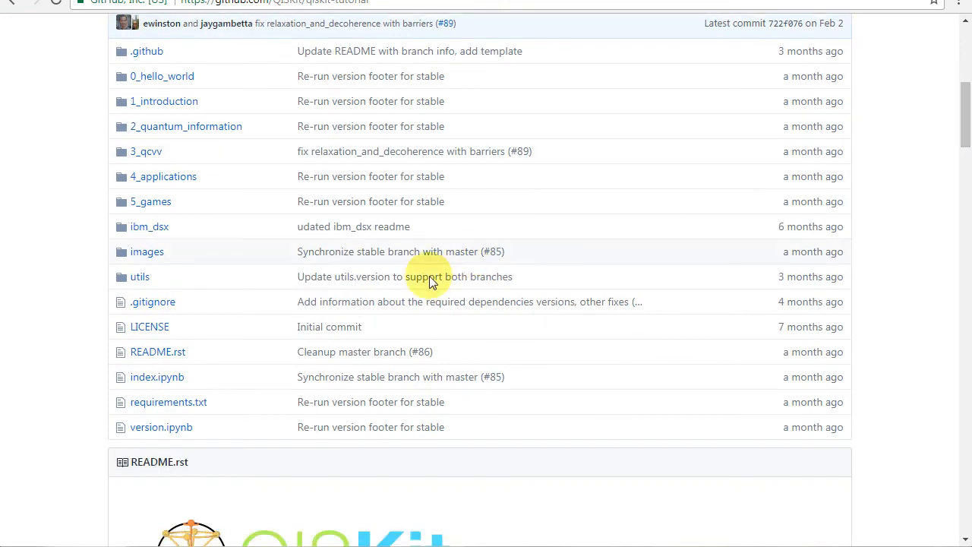
mouse_move(156, 377)
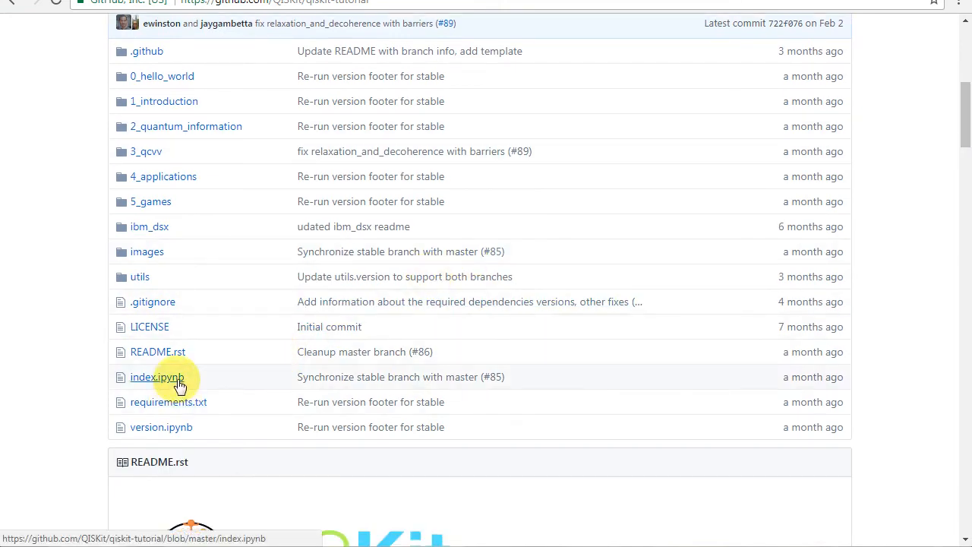
Open index.ipynb, reach 0. Hello Q-World, and follow the Quantum Emoticon notebook link
left_click(158, 376)
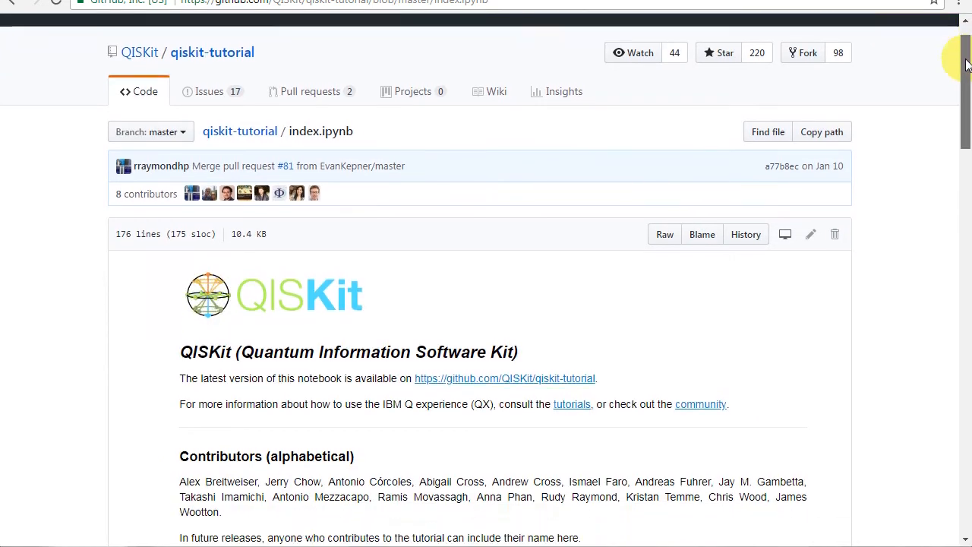
scroll("down", 3)
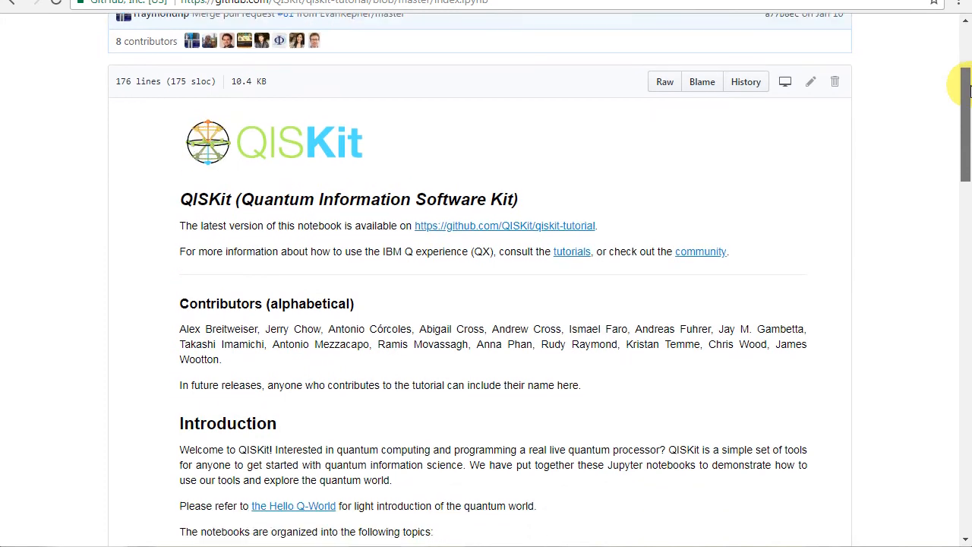
scroll("down", 3)
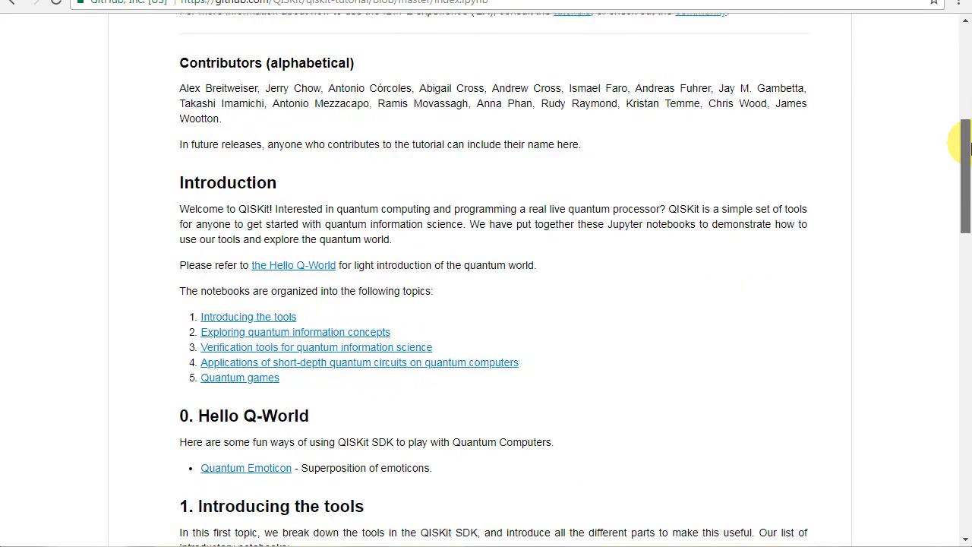
scroll("down", 3)
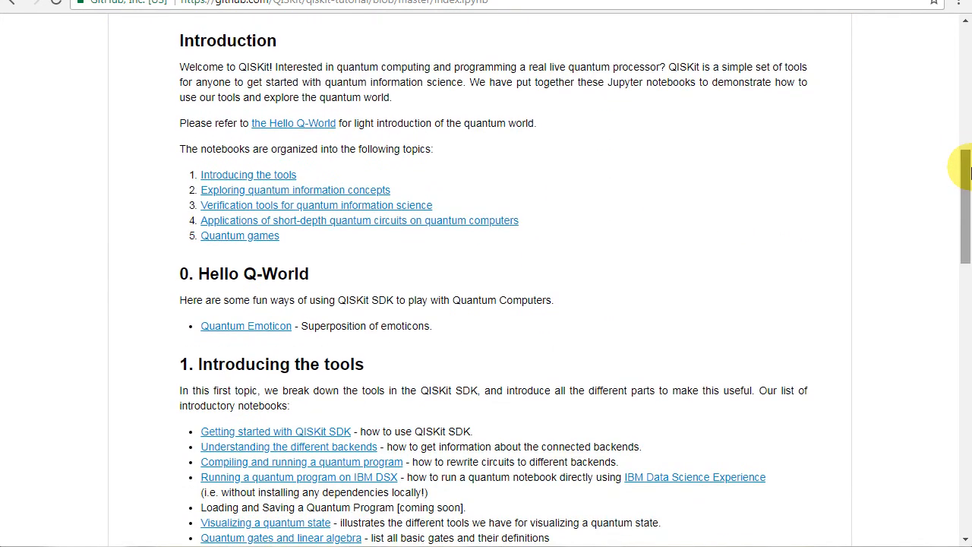
mouse_move(340, 190)
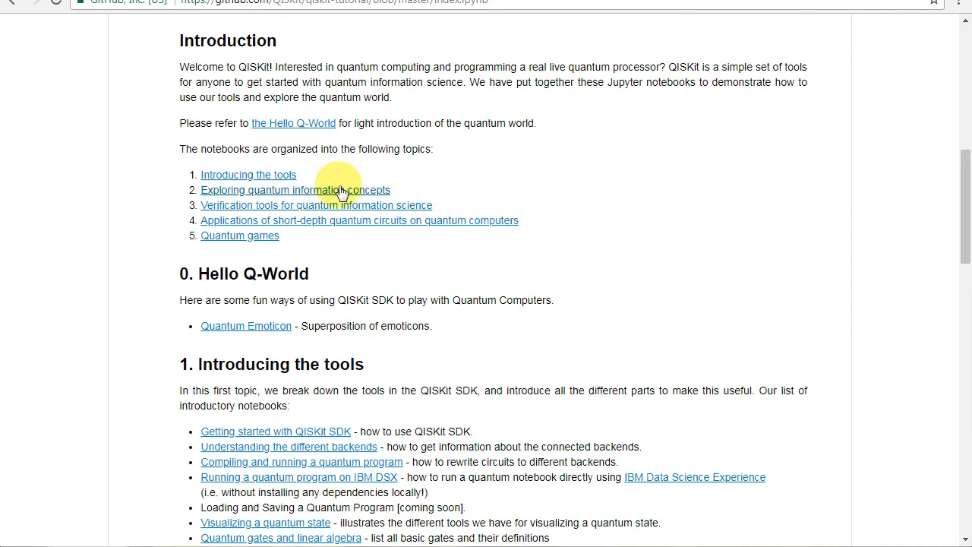
mouse_move(209, 325)
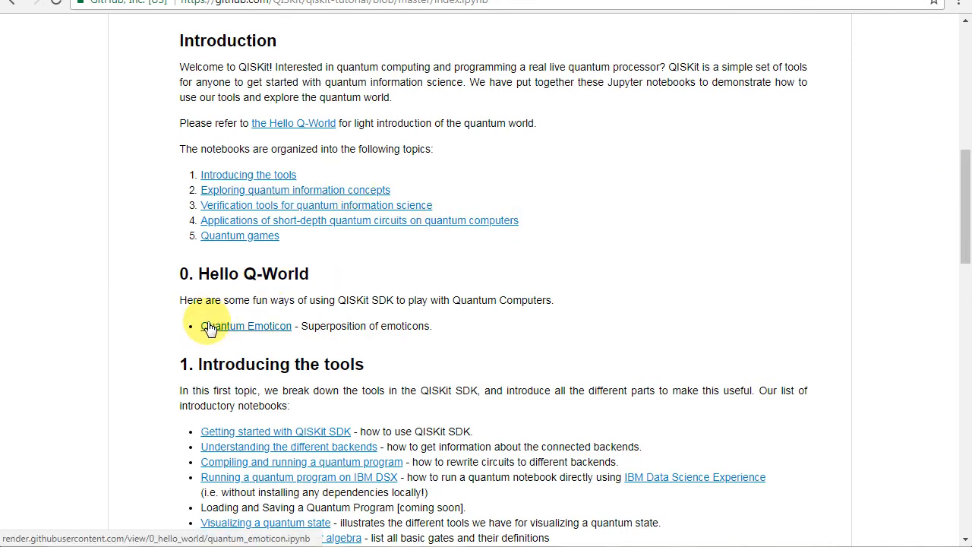
left_click(246, 325)
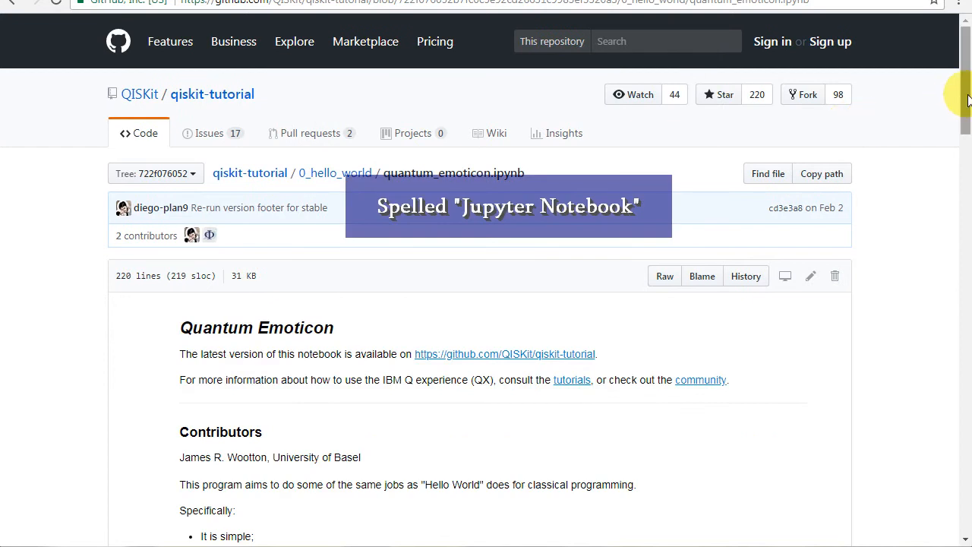
Scroll through the Quantum Emoticon notebook's code and results on GitHub
scroll("down", 3)
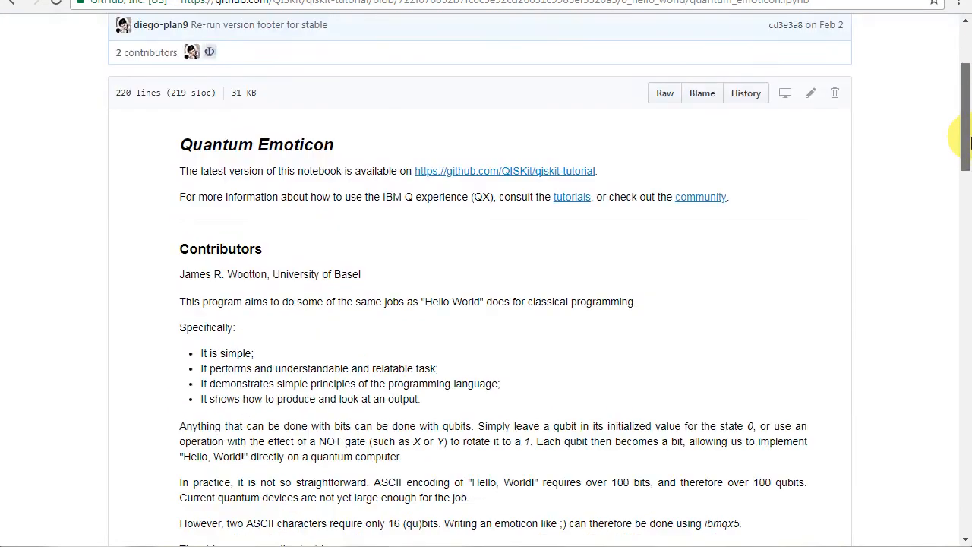
scroll("down", 3)
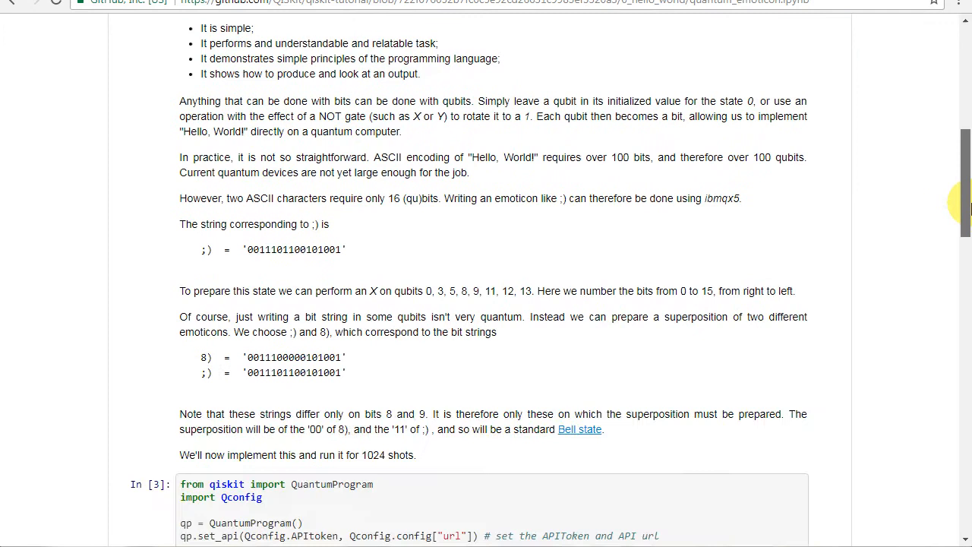
scroll("down", 3)
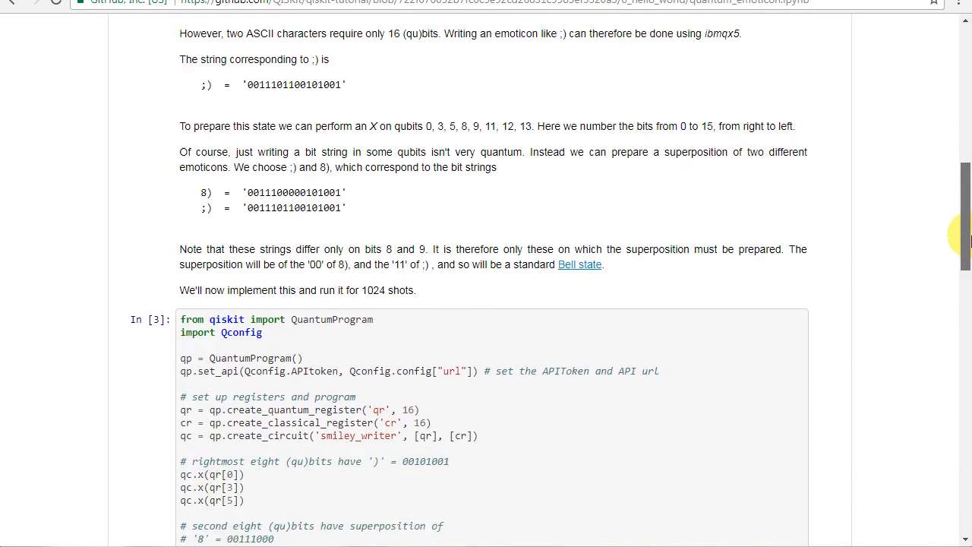
scroll("down", 3)
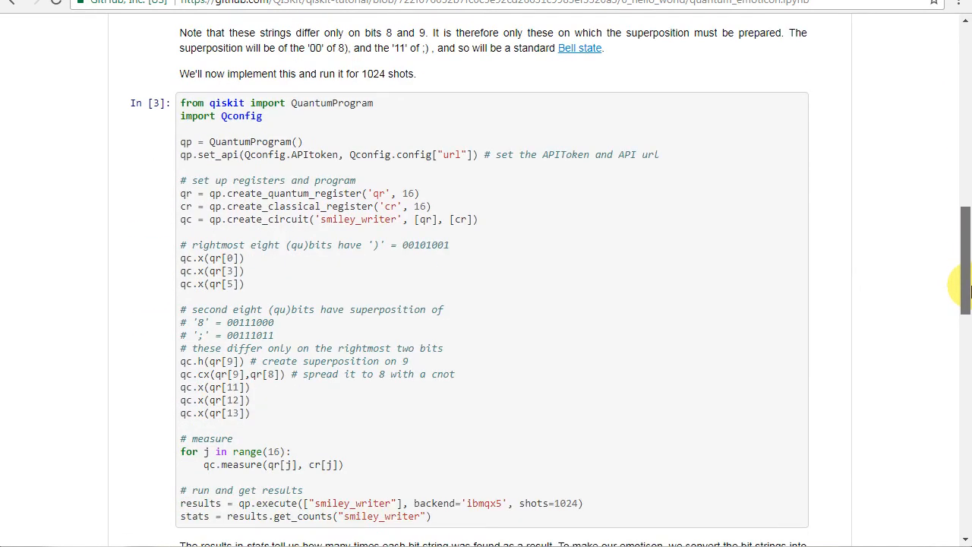
scroll("down", 3)
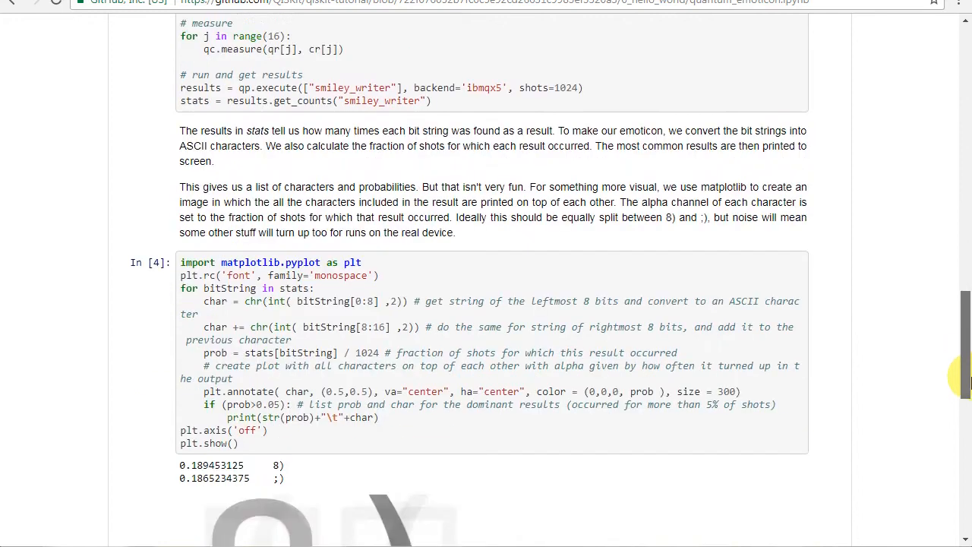
scroll("down", 3)
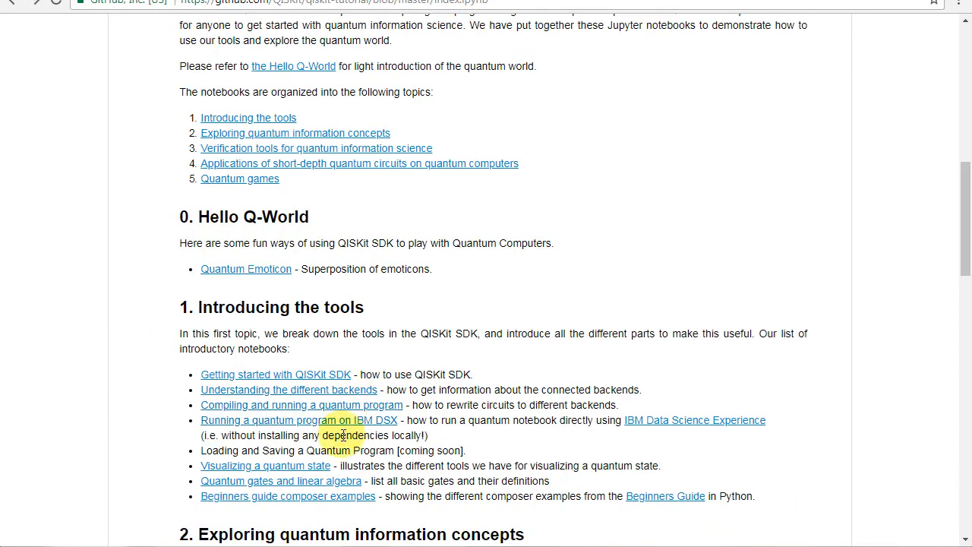
Browse the Visualizing a Quantum State notebook's histogram, city and Bloch sphere plots
left_click(264, 465)
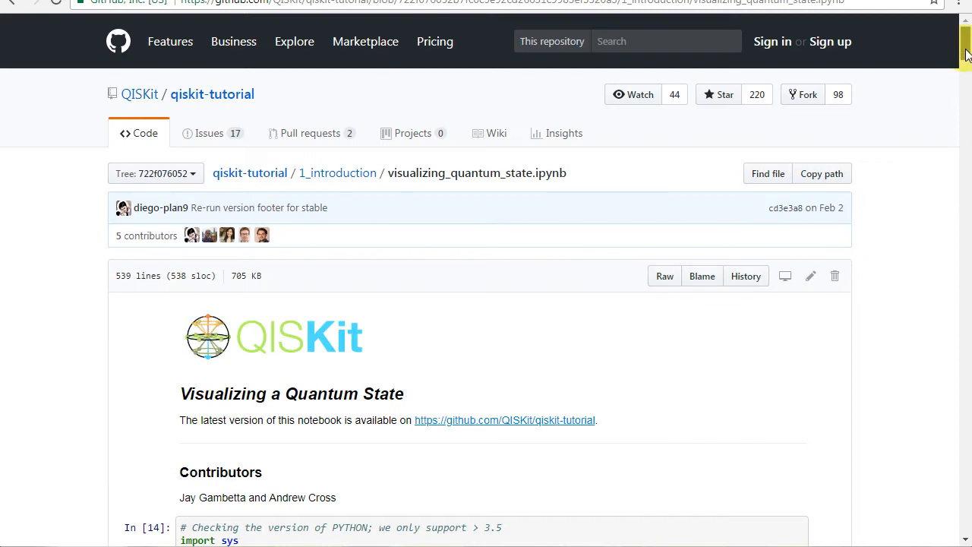
scroll("down", 3)
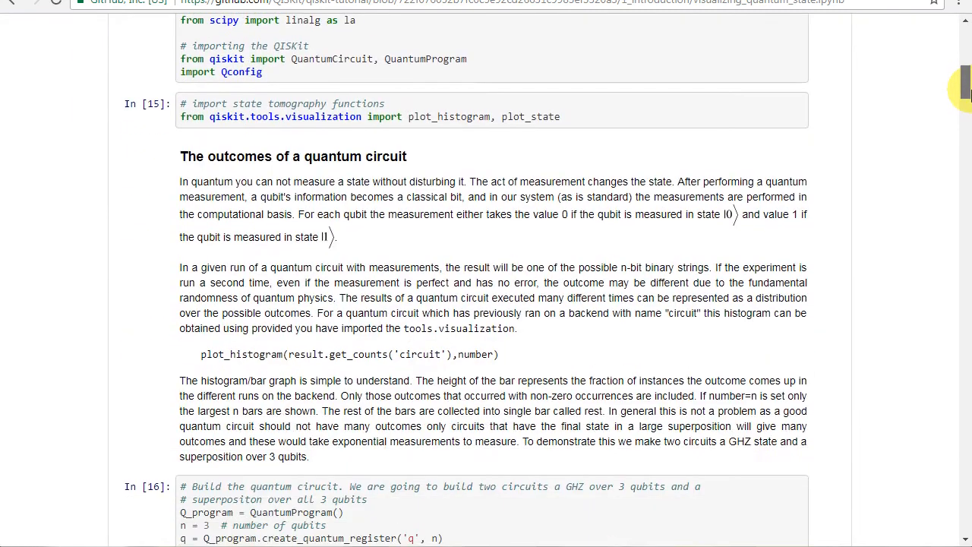
scroll("down", 3)
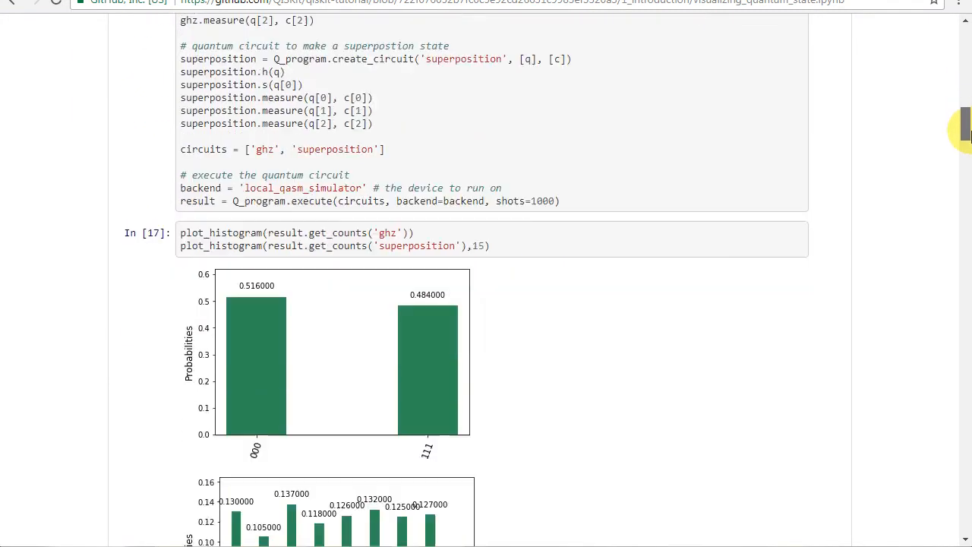
scroll("up", 3)
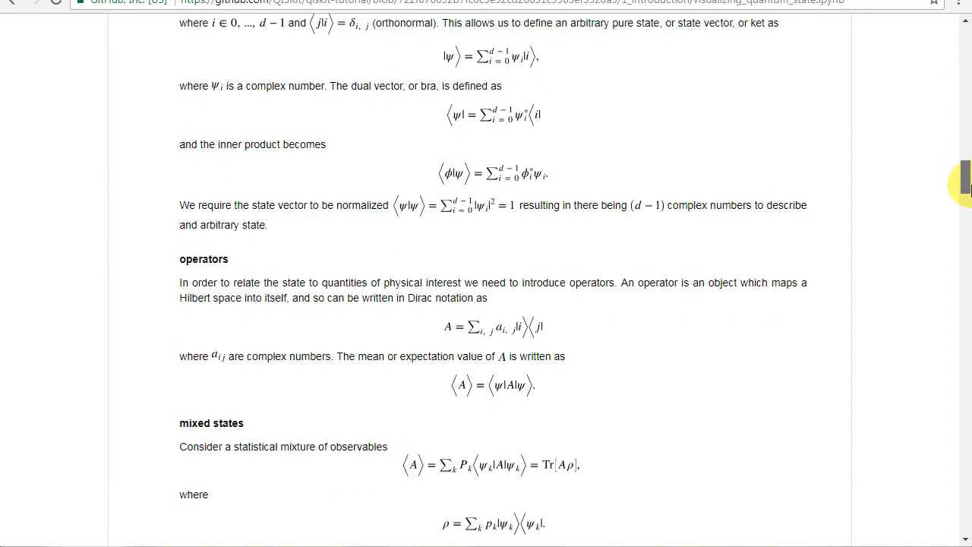
scroll("down", 3)
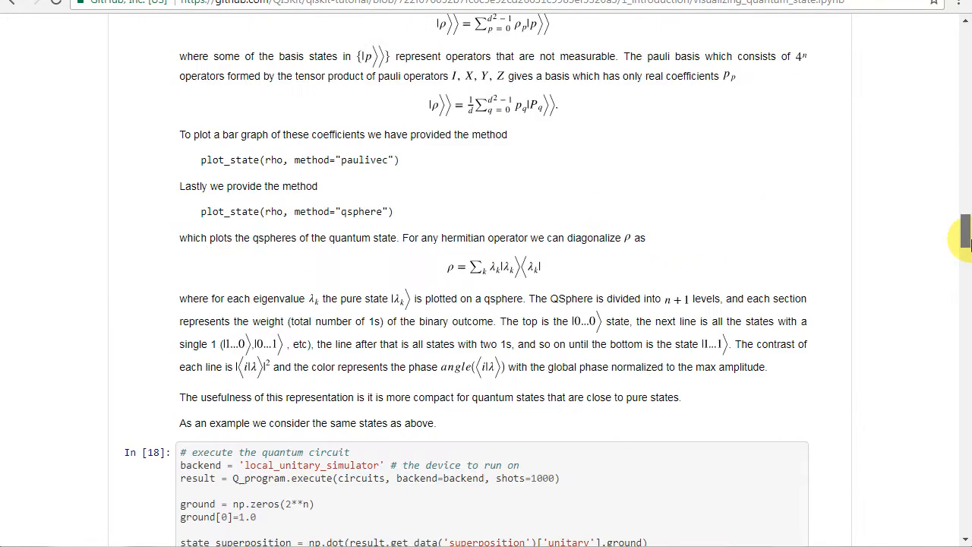
scroll("up", 3)
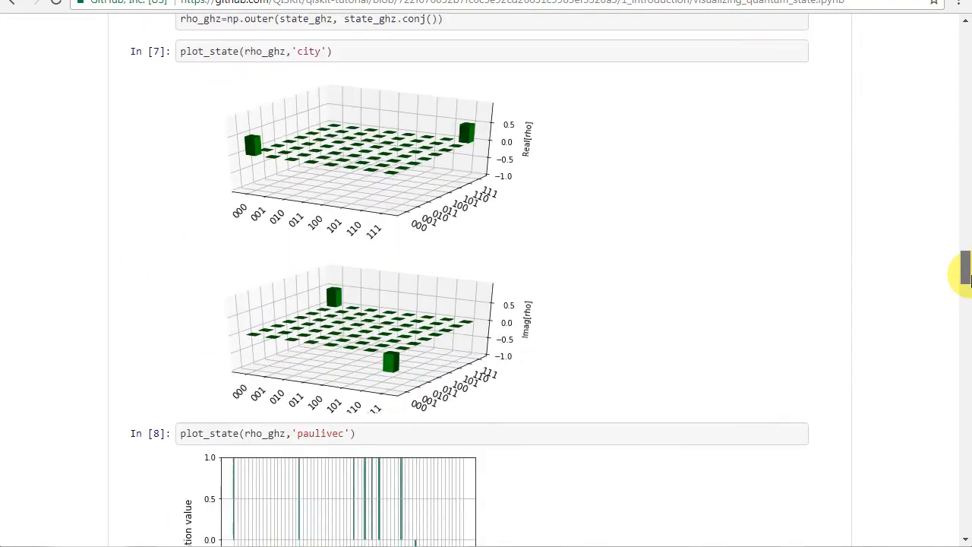
scroll("down", 3)
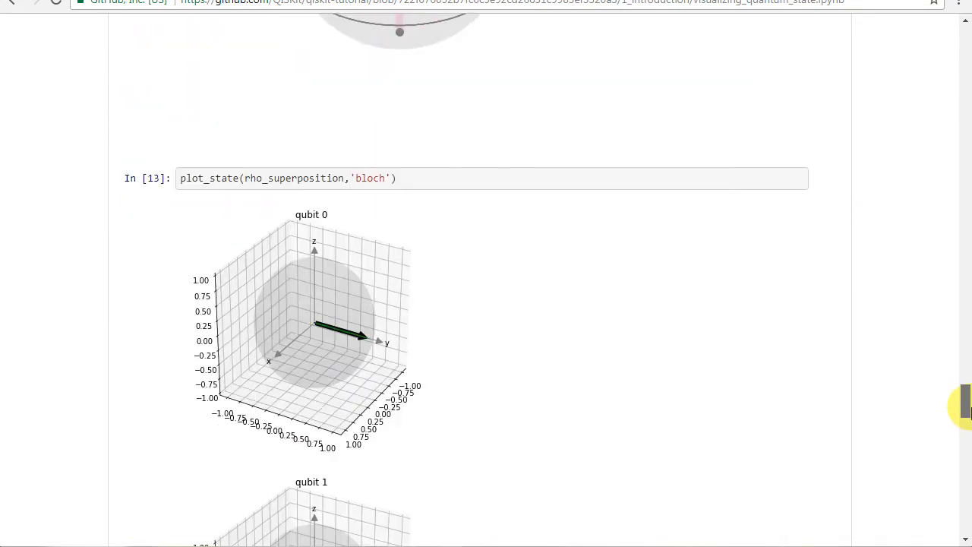
scroll("down", 3)
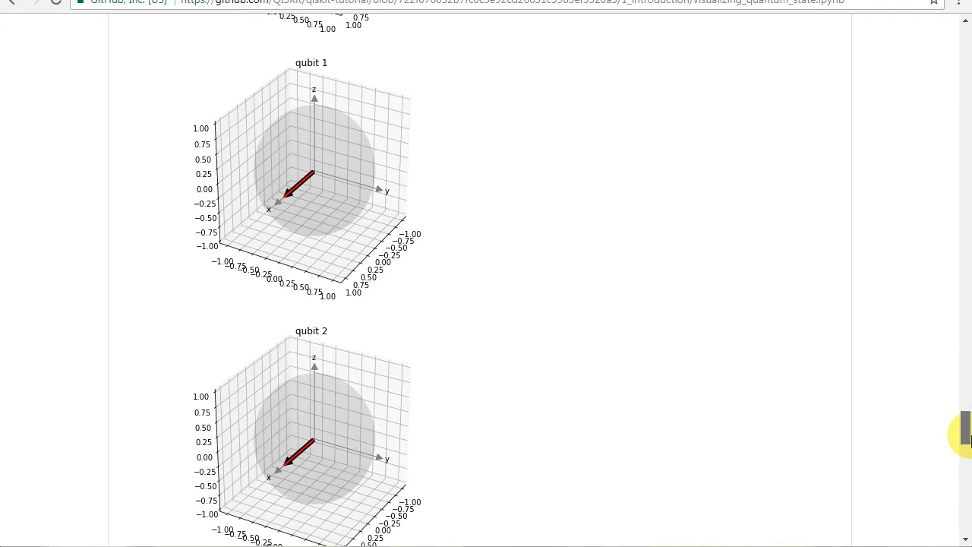
scroll("down", 3)
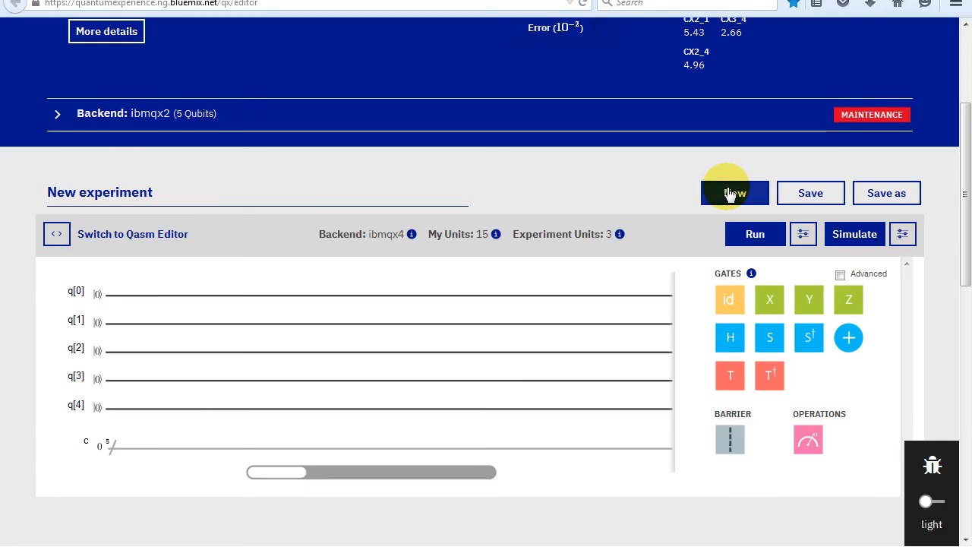
Start a new custom-topology experiment with 8 qubits and 8 classical bits
left_click(735, 191)
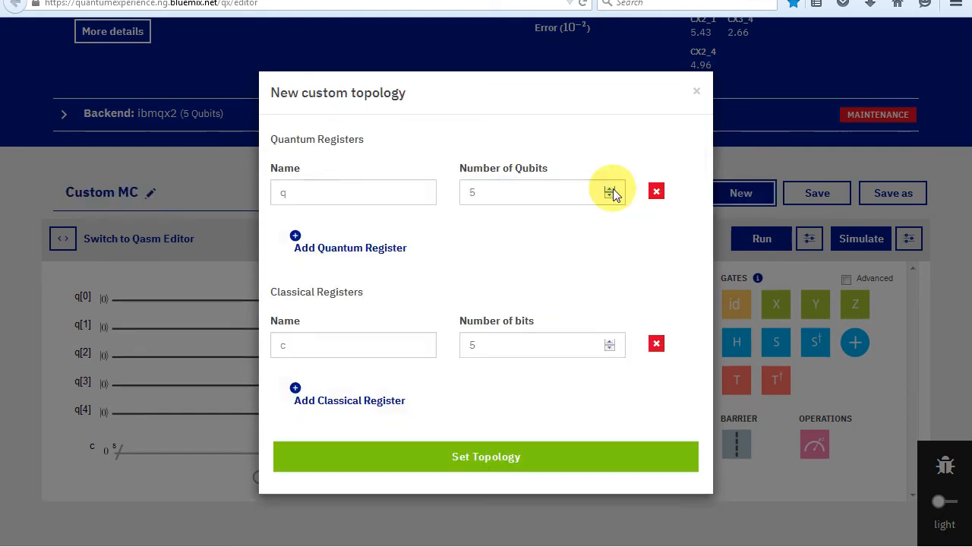
left_click(610, 186)
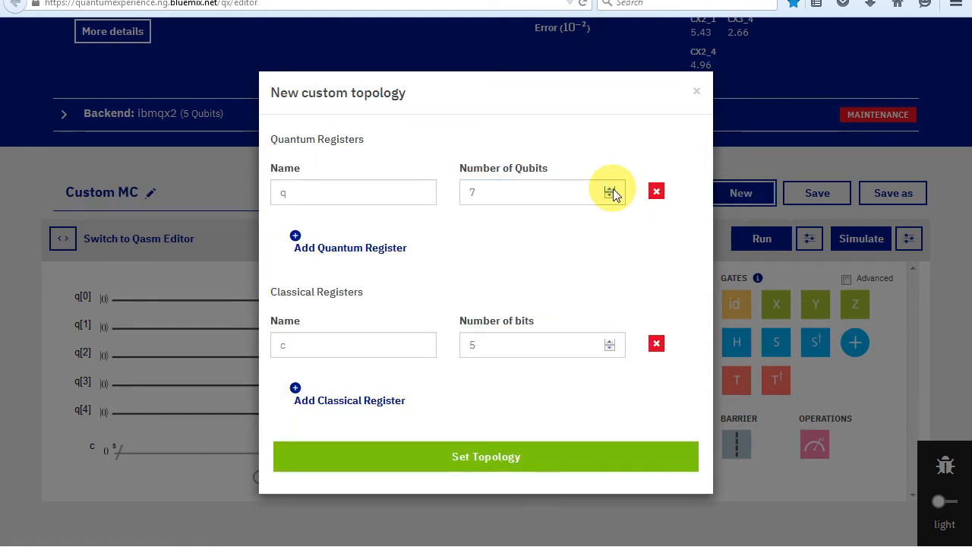
left_click(609, 187)
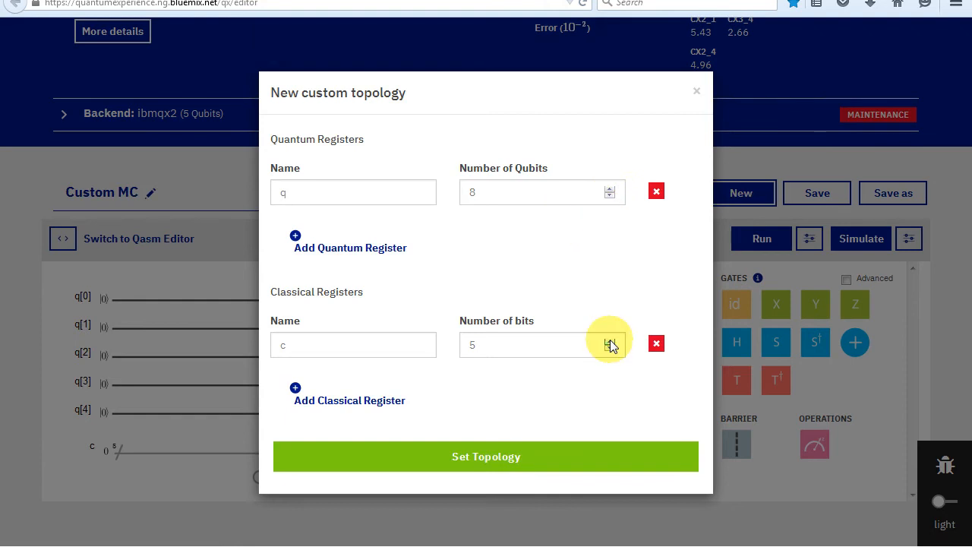
left_click(608, 341)
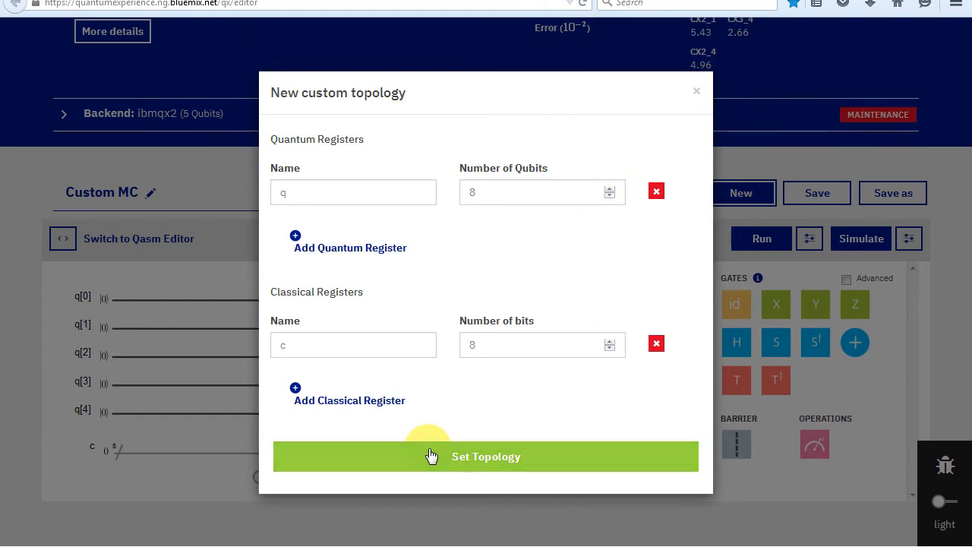
left_click(486, 455)
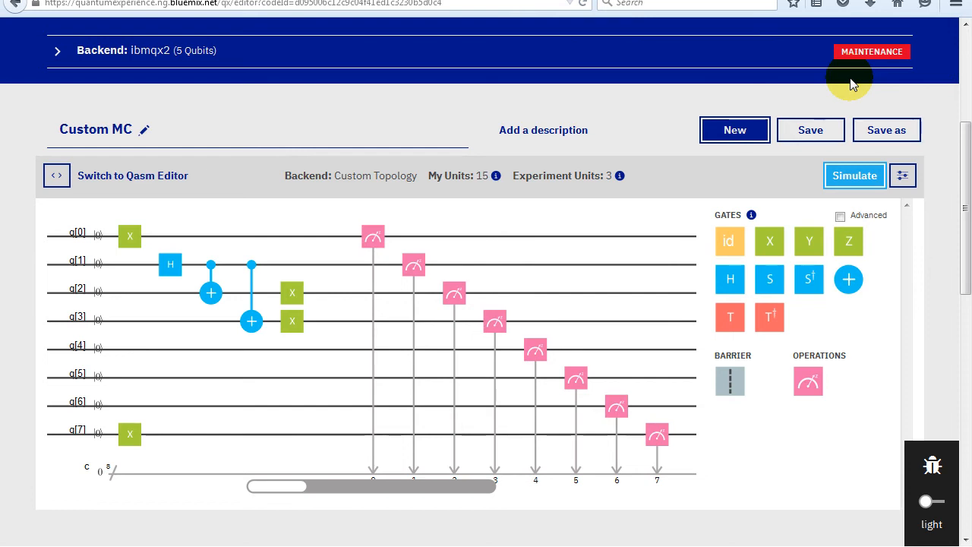
mouse_move(873, 128)
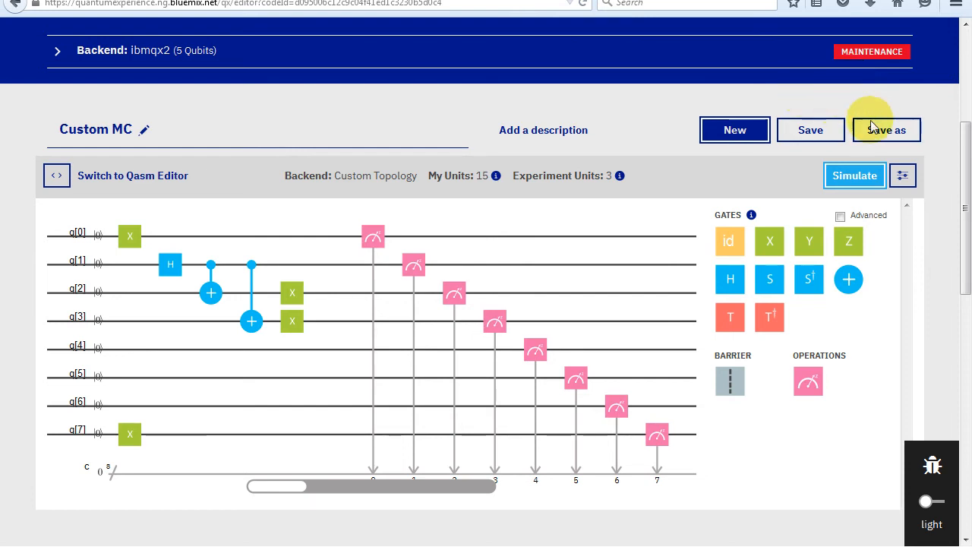
Simulate Custom MC, giving 10001101 at 0.560 and 10000011 at 0.440, then dismiss the results
left_click(854, 176)
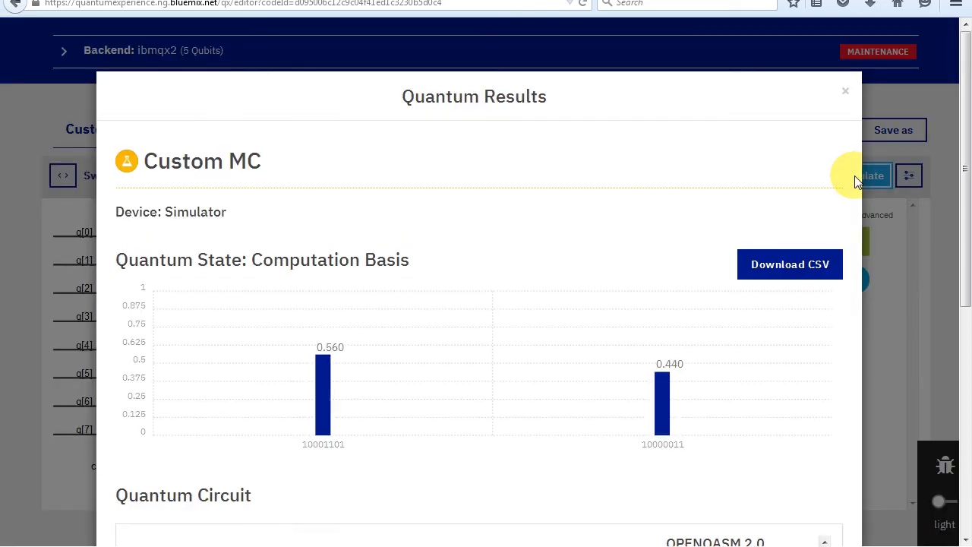
mouse_move(884, 177)
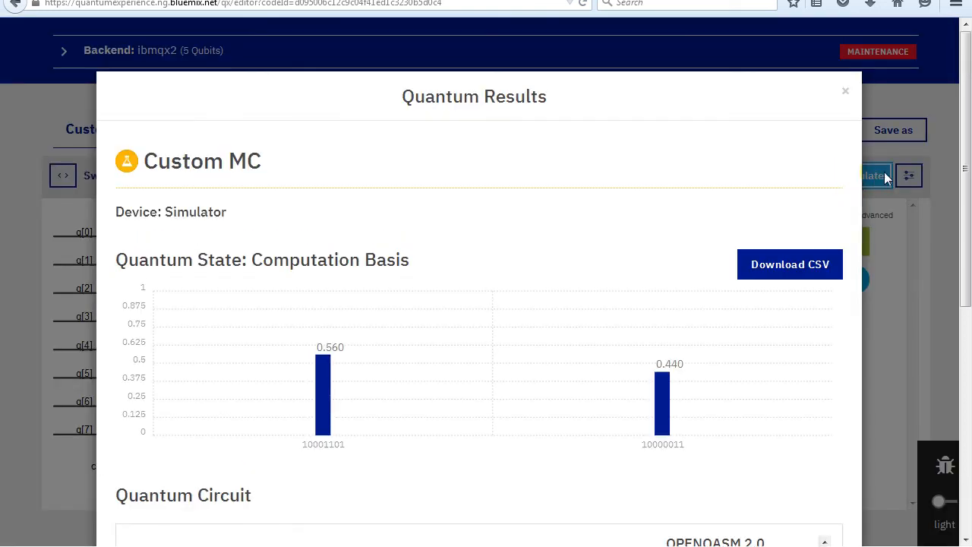
left_click(845, 91)
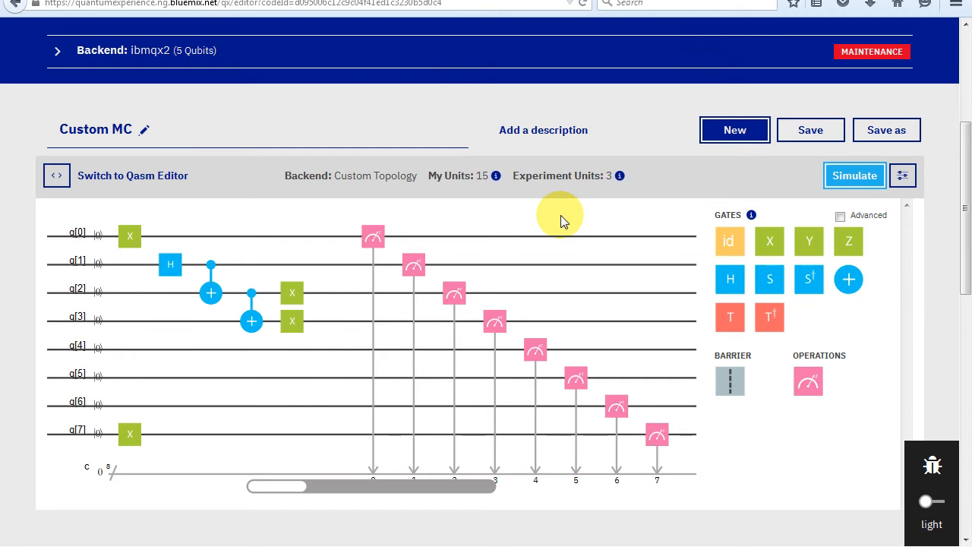
mouse_move(853, 176)
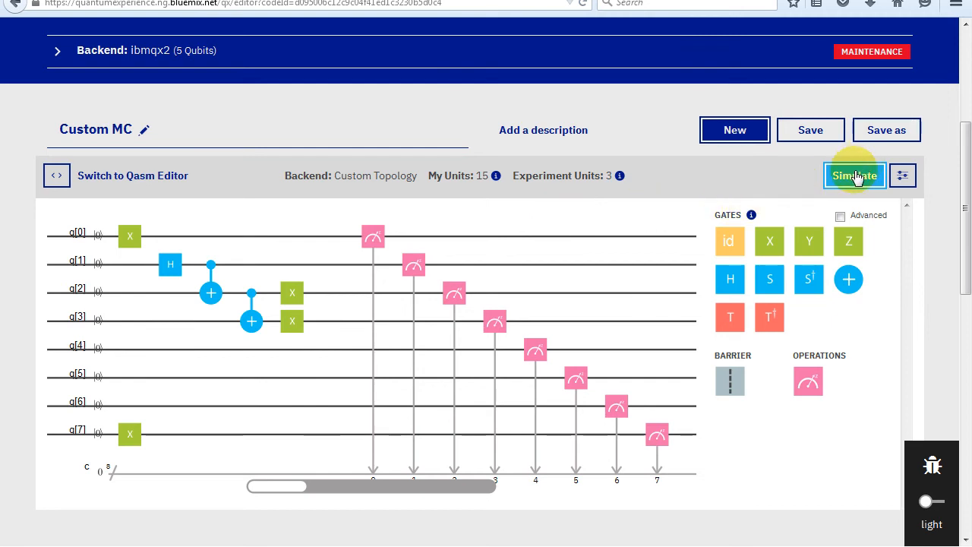
Simulate Custom MC again, now getting 10001101 at 0.520 and 10000011 at 0.480
left_click(854, 176)
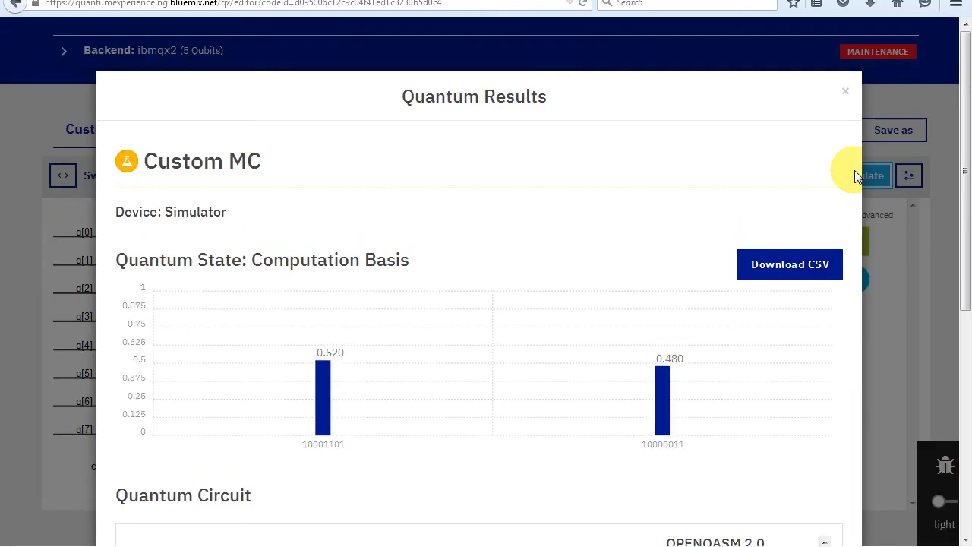
Dismiss the results and simulate the 5-qubit MC qx4 circuit: 01101 at 0.490, 00011 at 0.510
left_click(844, 91)
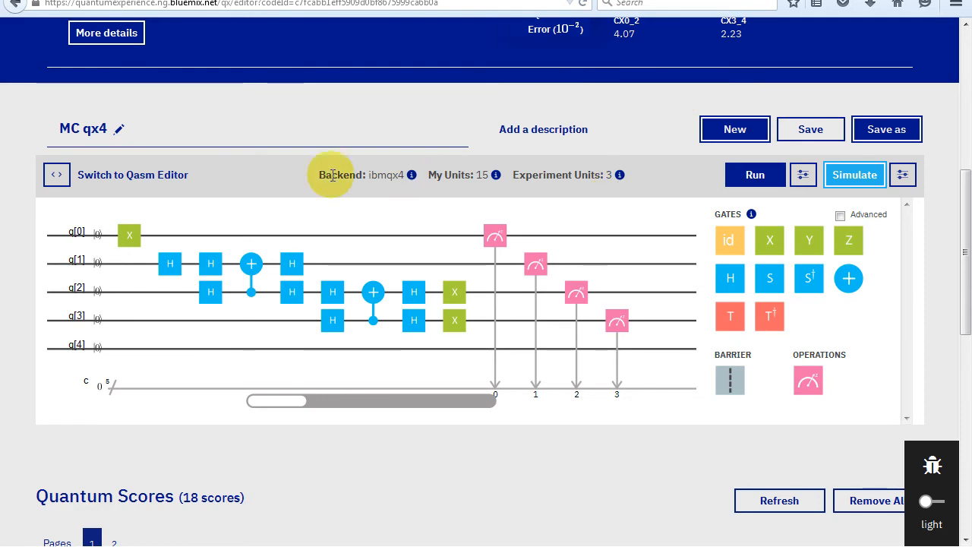
mouse_move(307, 186)
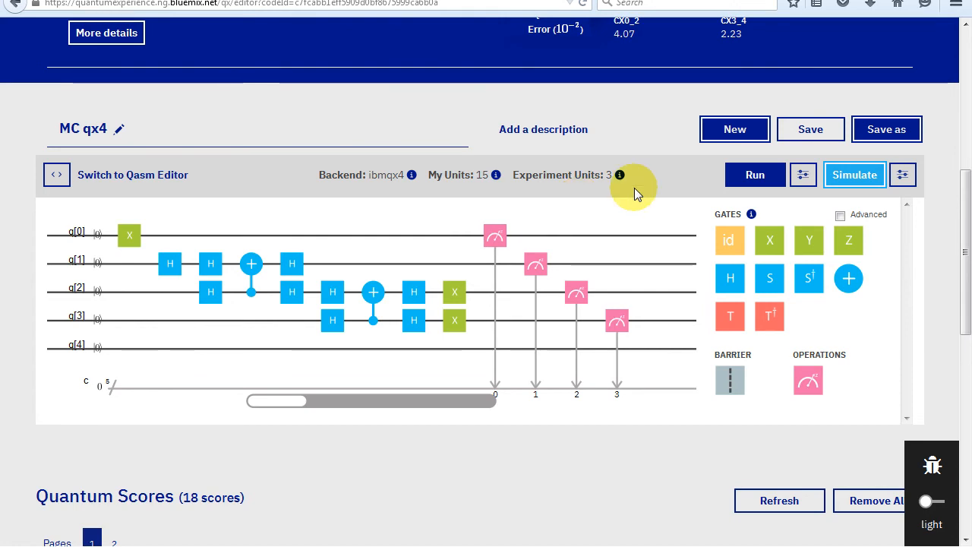
left_click(853, 175)
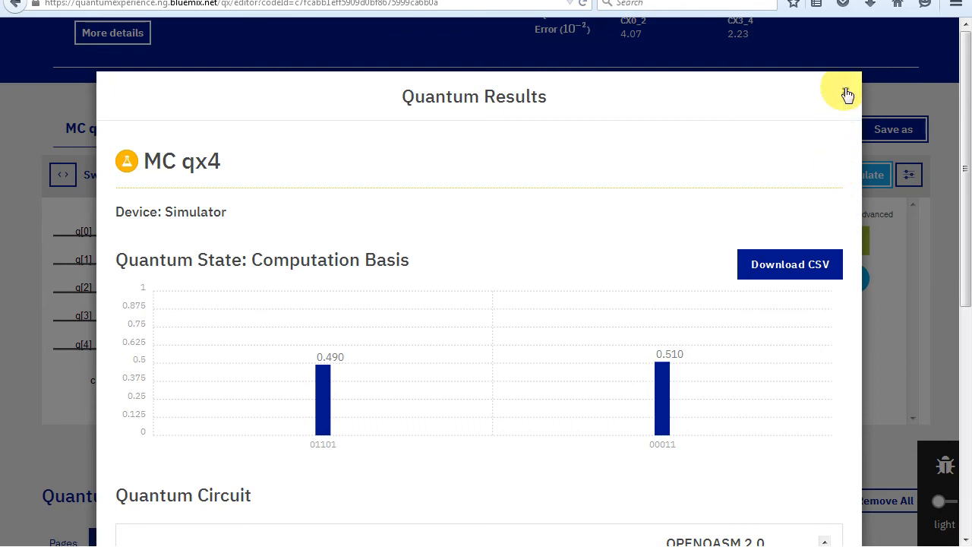
Re-simulate MC qx4, confirming 01101 at 0.560 and 00011 at 0.440, and return to the circuit
left_click(846, 94)
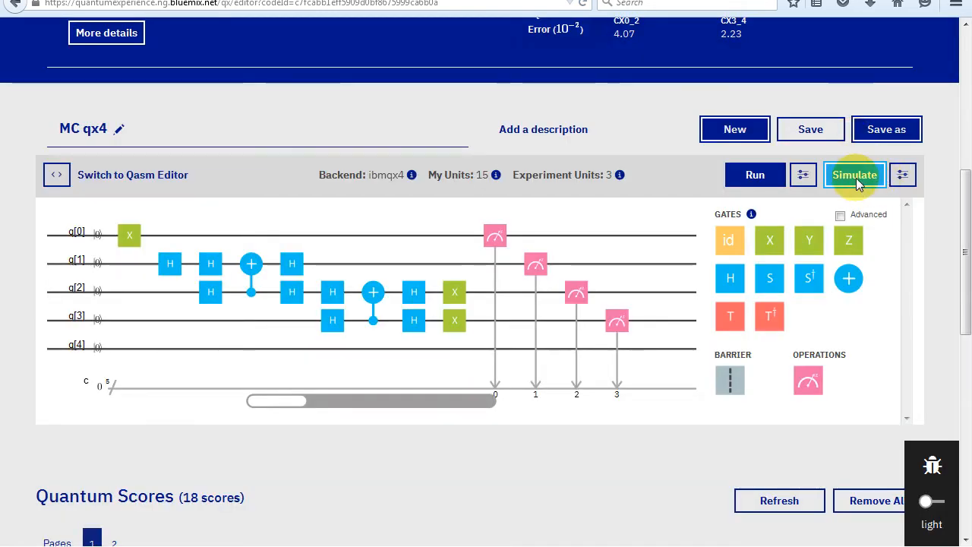
left_click(853, 174)
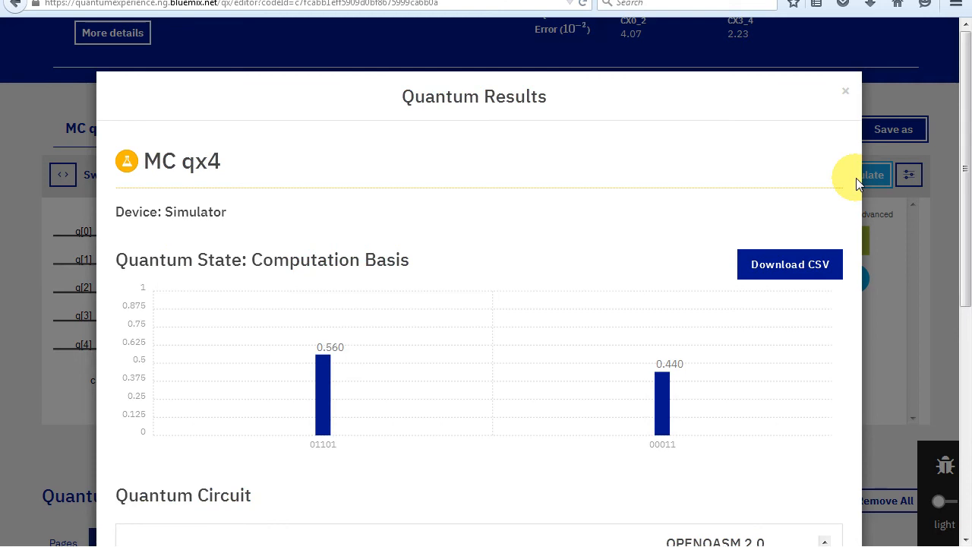
mouse_move(845, 94)
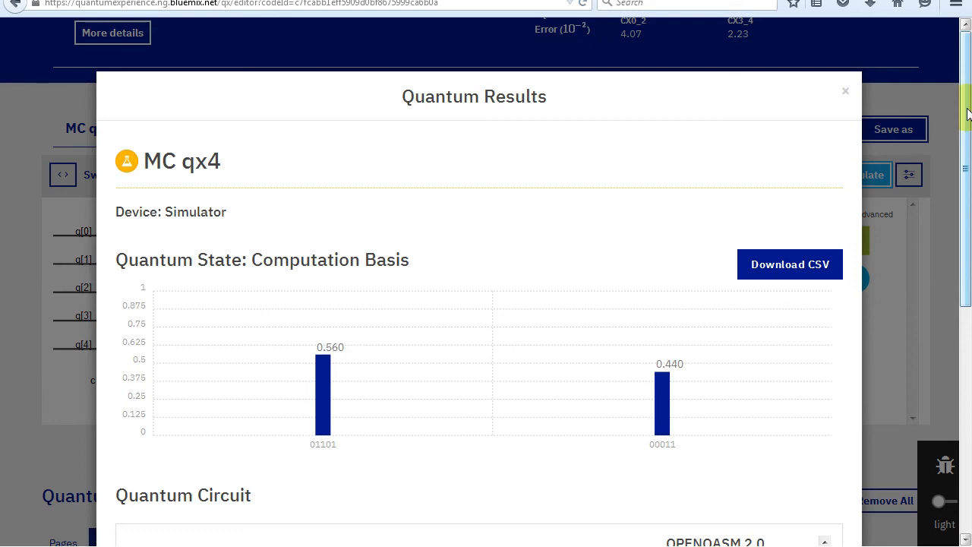
left_click(844, 91)
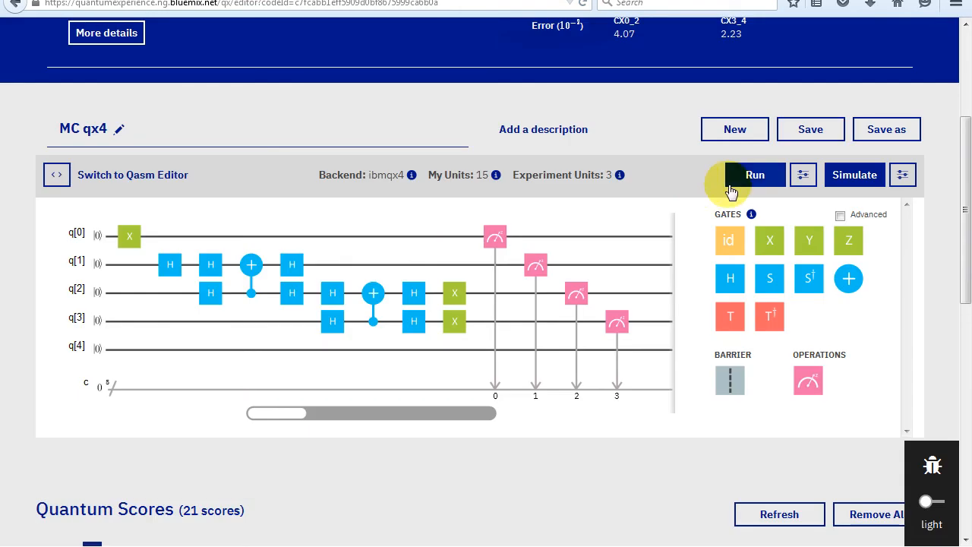
Run MC qx4 on the real ibmqx4 hardware and view the Mar 5, 2018 execution's results
left_click(753, 175)
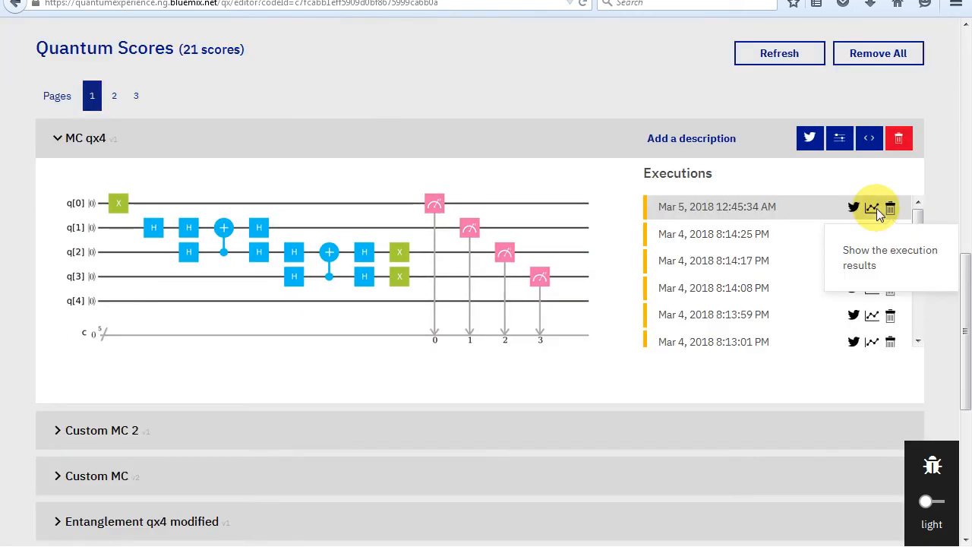
left_click(872, 206)
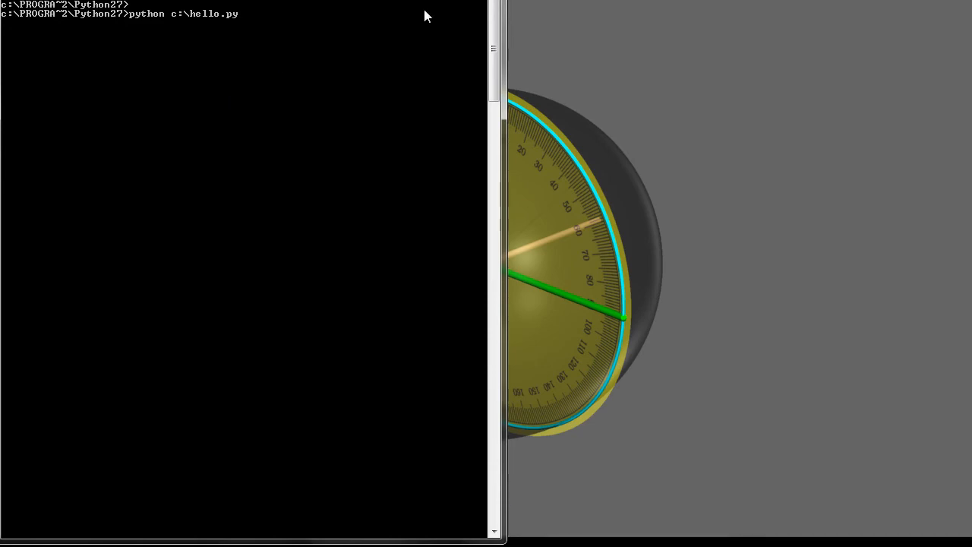
Run python c:\hello.py to display its 3D dial visualization
key("Return")
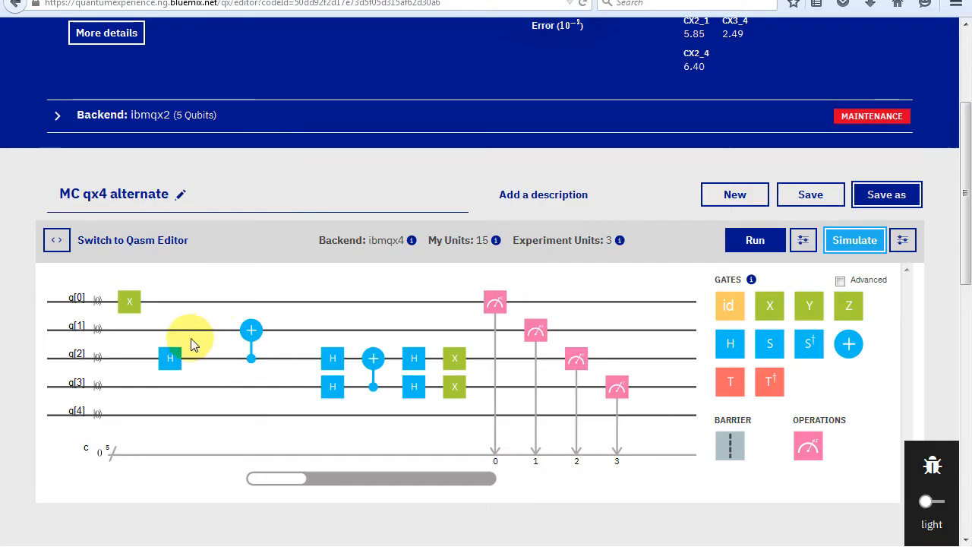
mouse_move(221, 355)
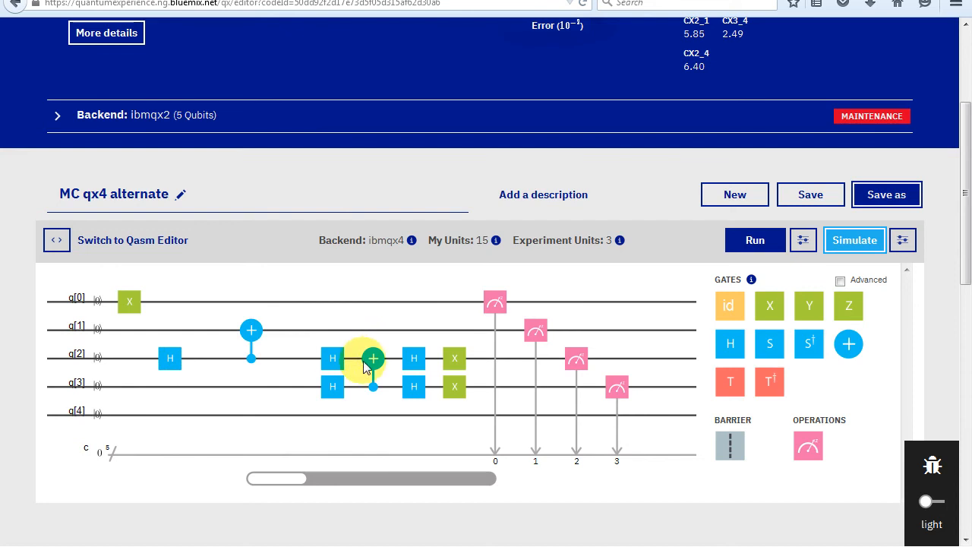
mouse_move(319, 284)
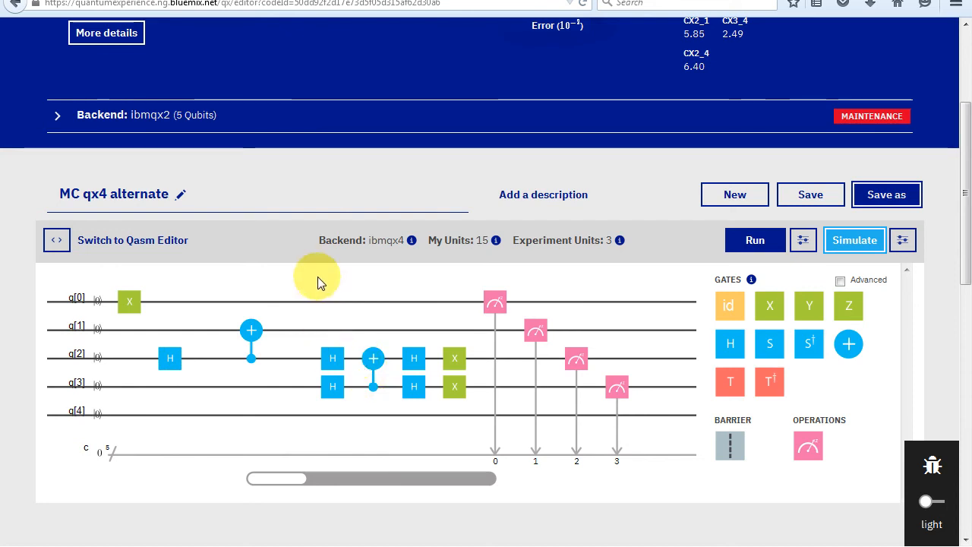
Review the QS1_1, ibmqx5, ibmqx4 and ibmqx2 backend cards and their calibration data in Devices
left_click(705, 36)
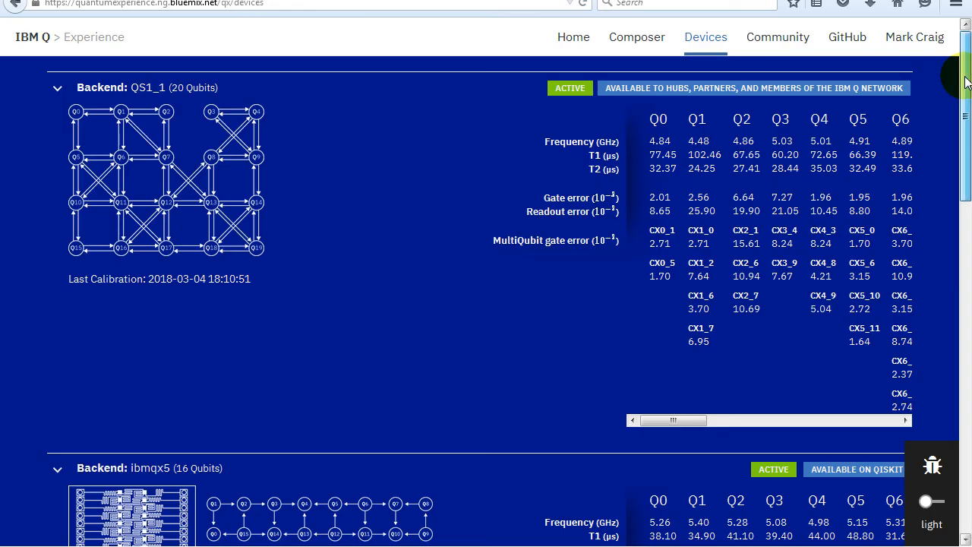
scroll("down", 3)
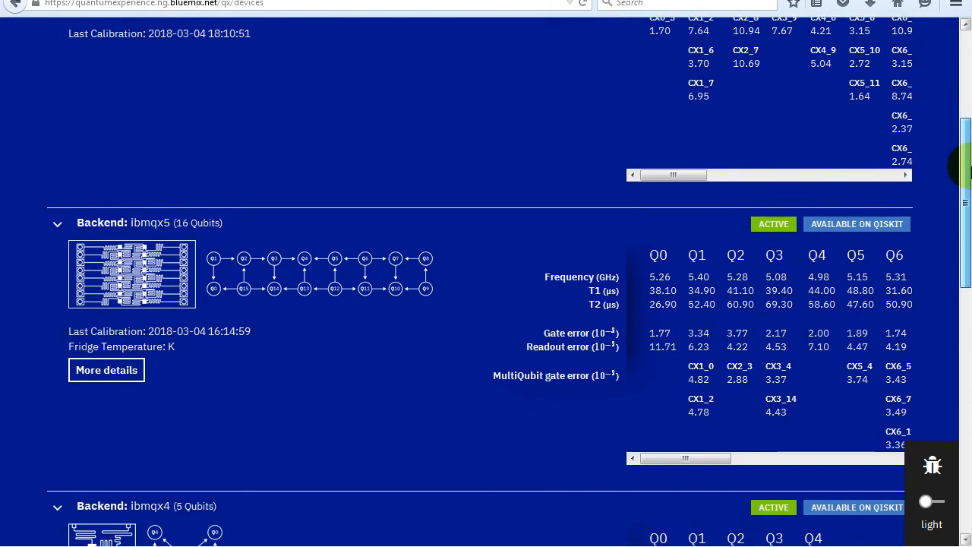
scroll("down", 3)
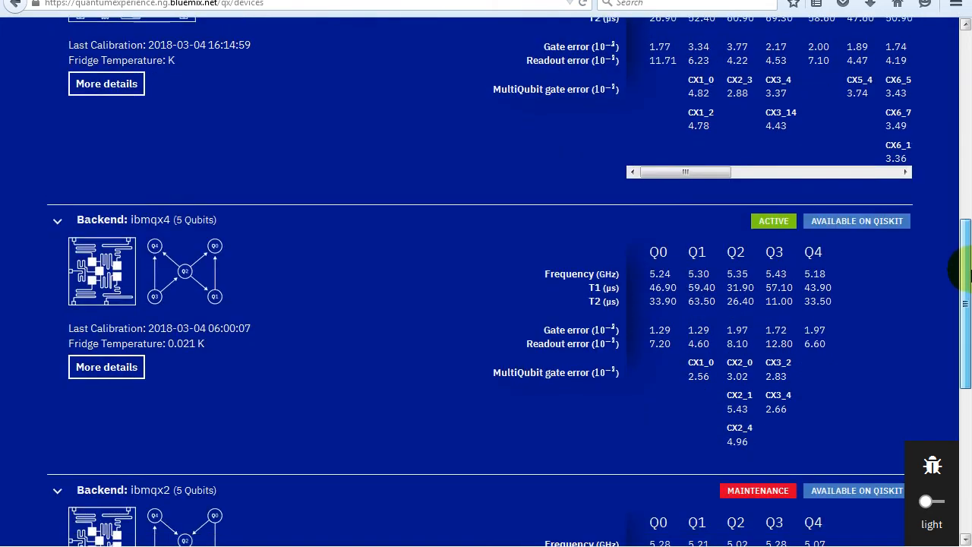
scroll("down", 3)
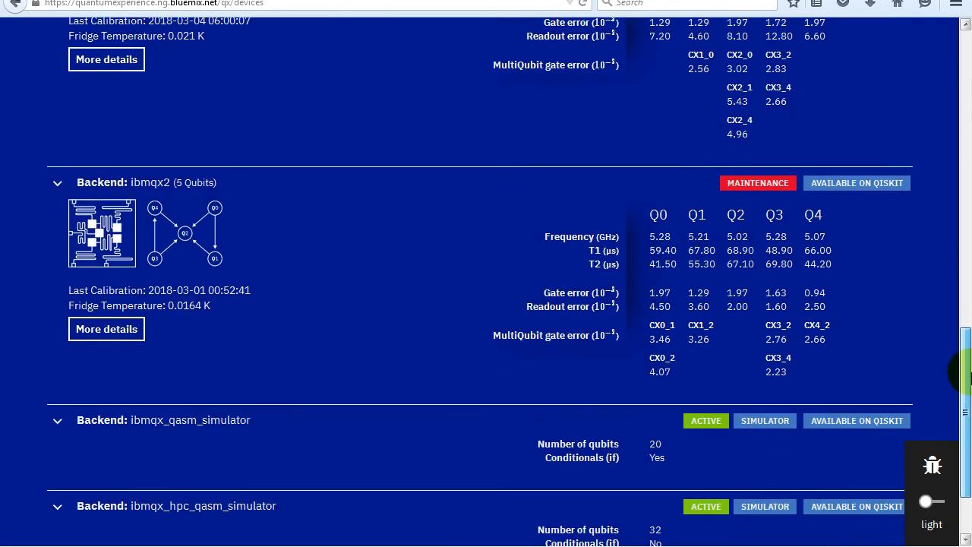
scroll("down", 3)
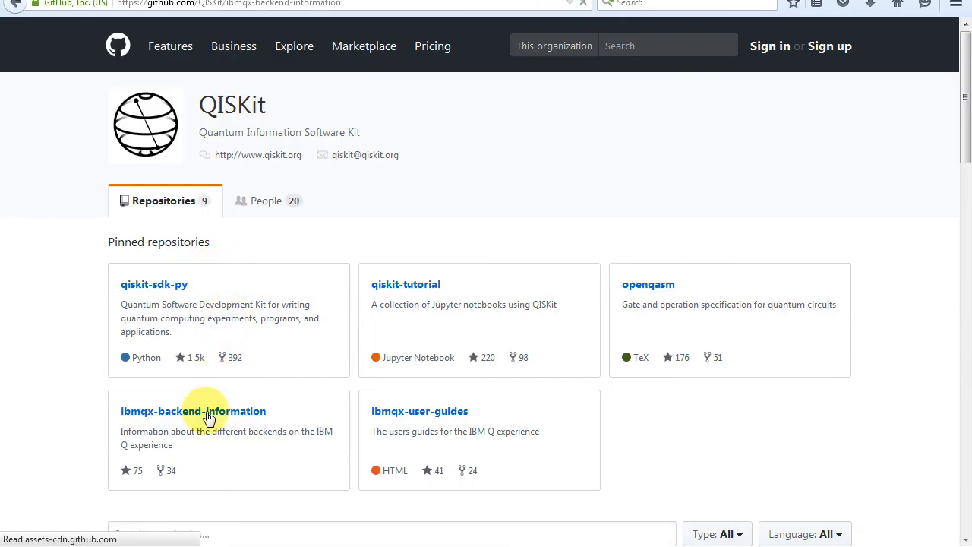
Read the ibmqx2 README in ibmqx-backend-information's backends folder, including its coupling map
left_click(193, 410)
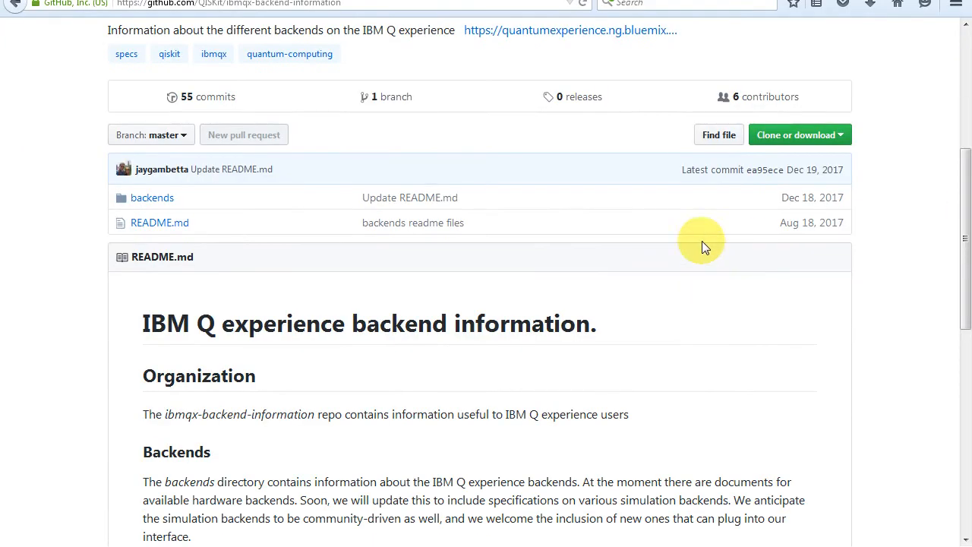
left_click(152, 197)
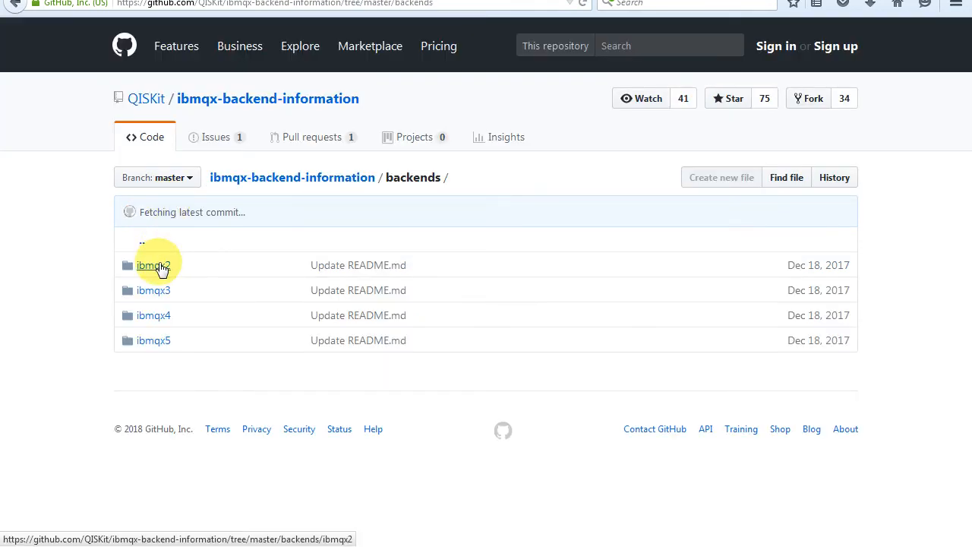
left_click(153, 264)
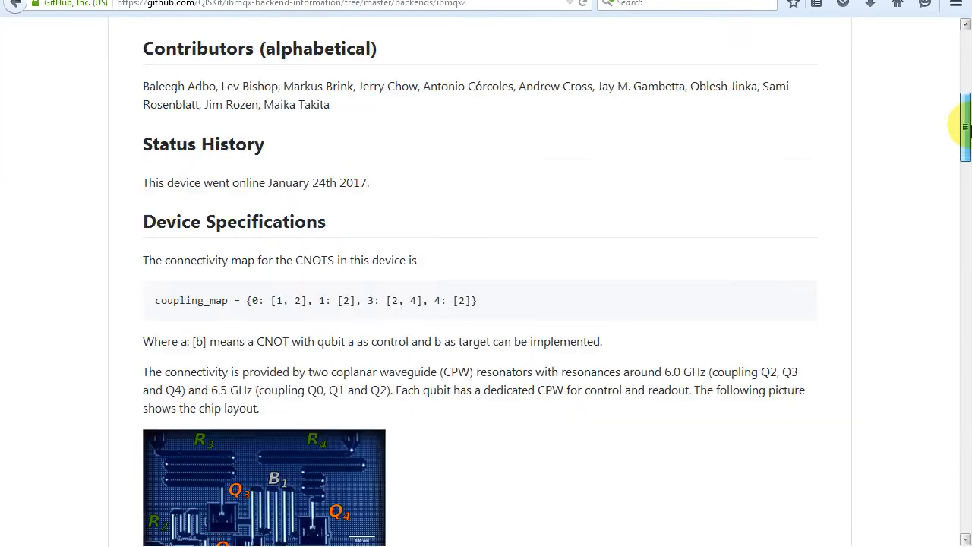
scroll("down", 3)
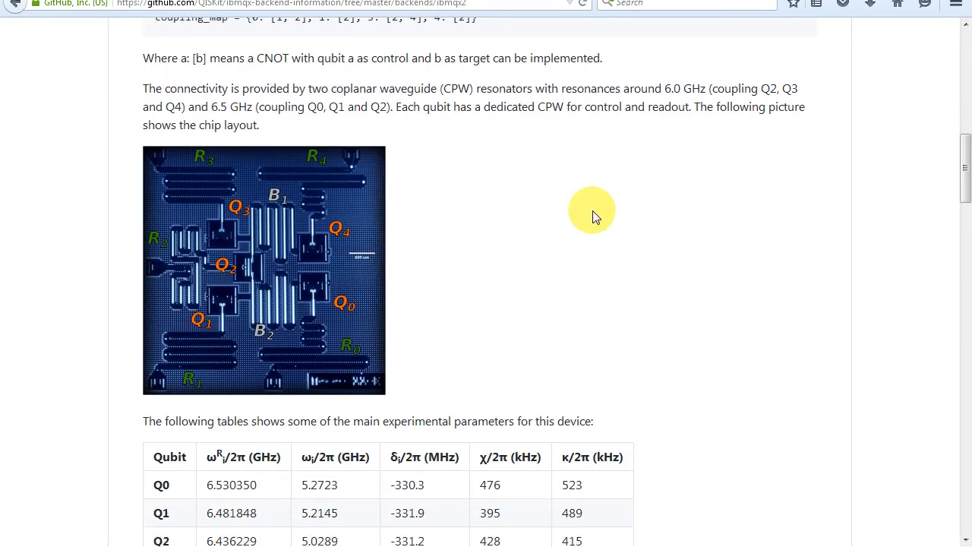
left_click(264, 271)
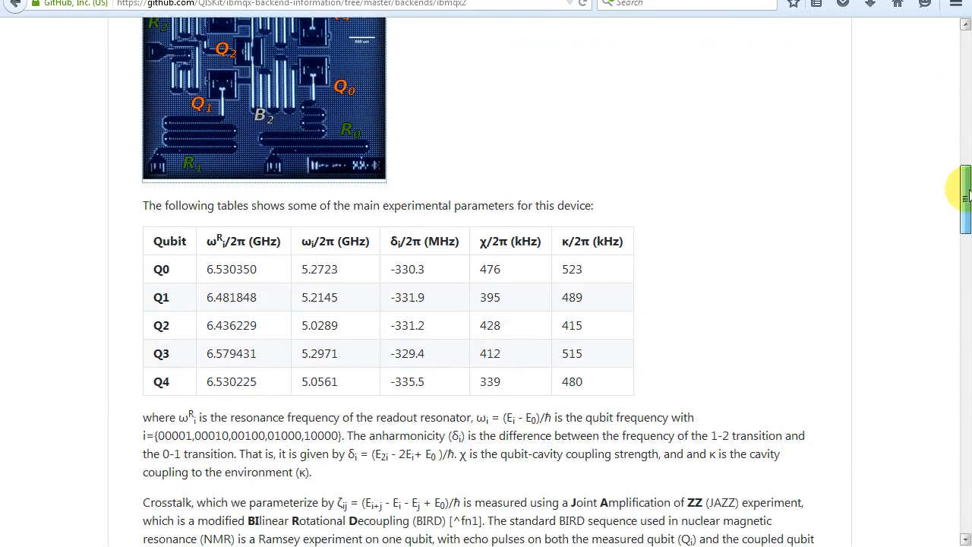
scroll("down", 3)
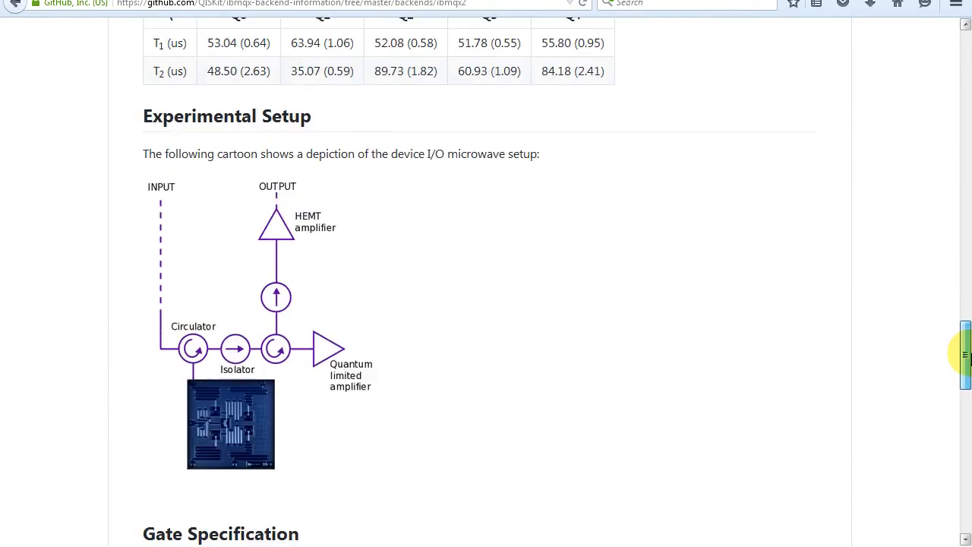
scroll("down", 3)
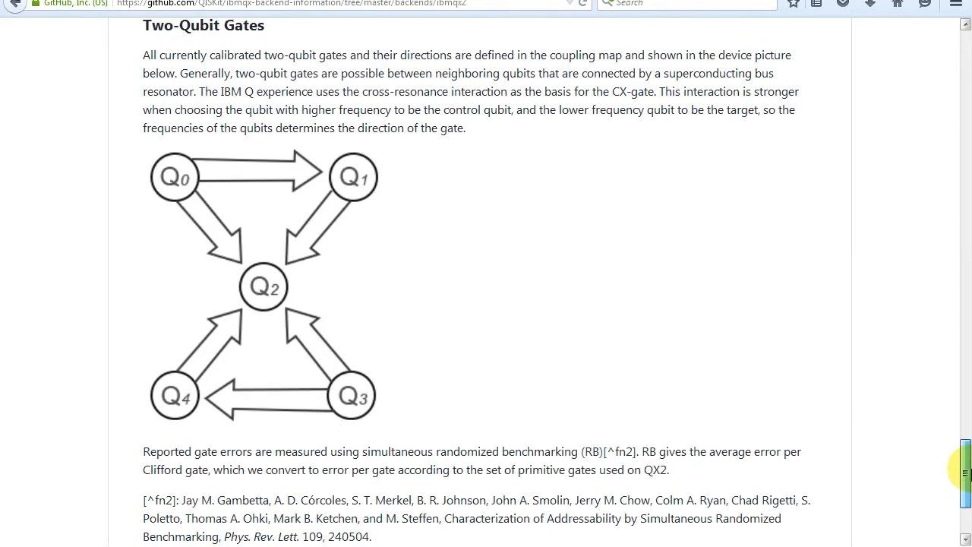
Read the ibmqx4 README down to its coupling-map diagram, then return to the backends folder
left_click(36, 3)
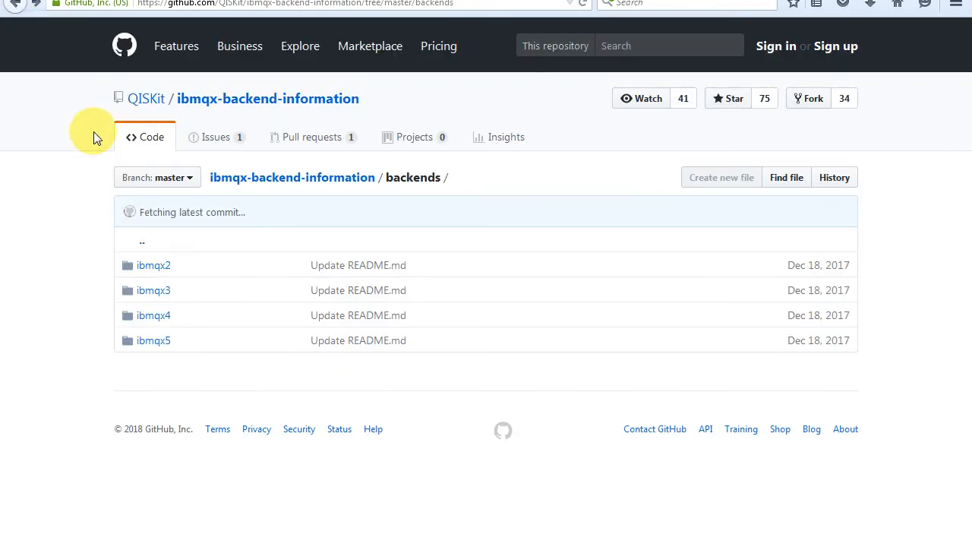
left_click(153, 314)
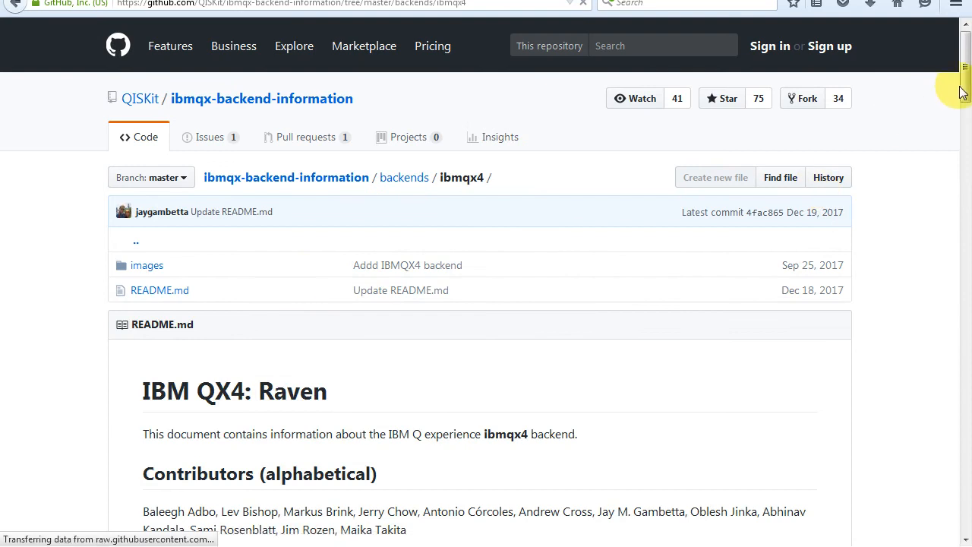
scroll("down", 3)
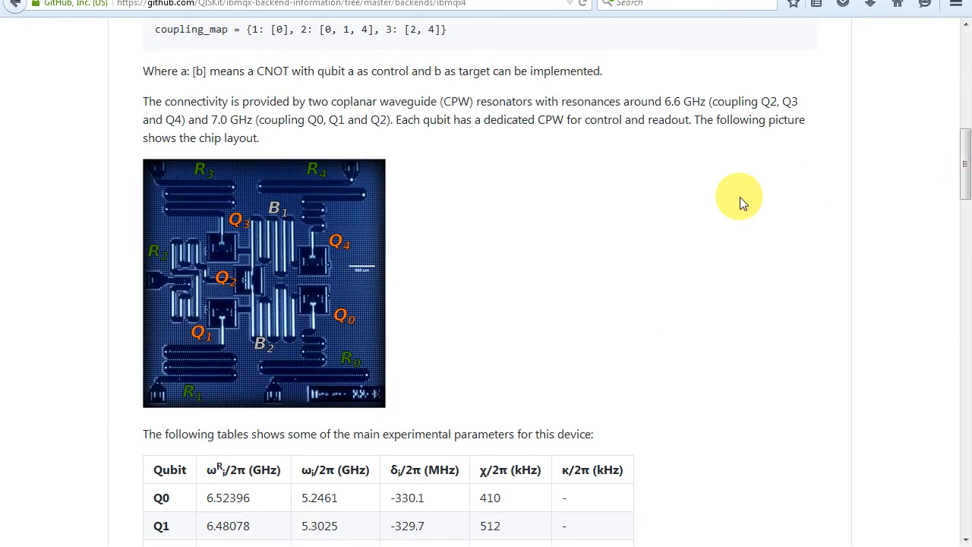
left_click(264, 281)
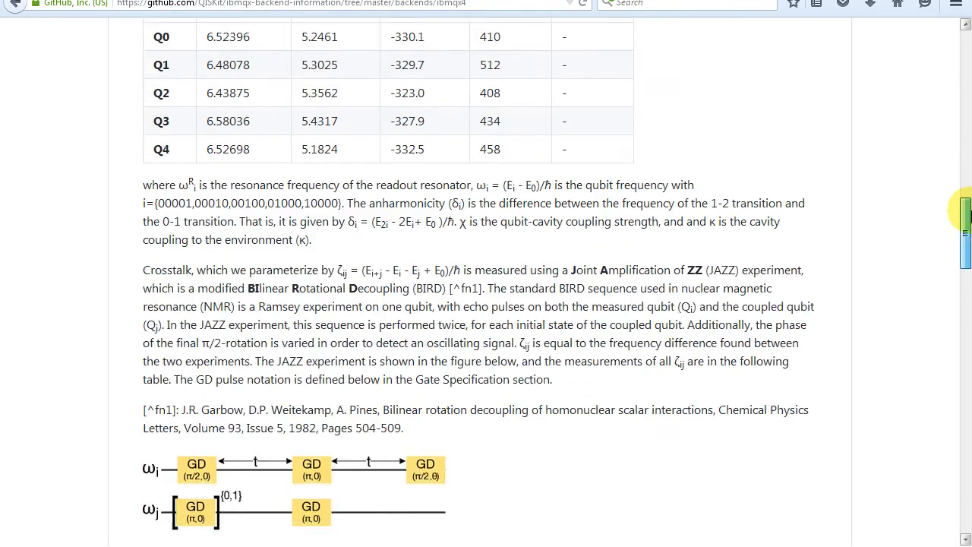
scroll("down", 3)
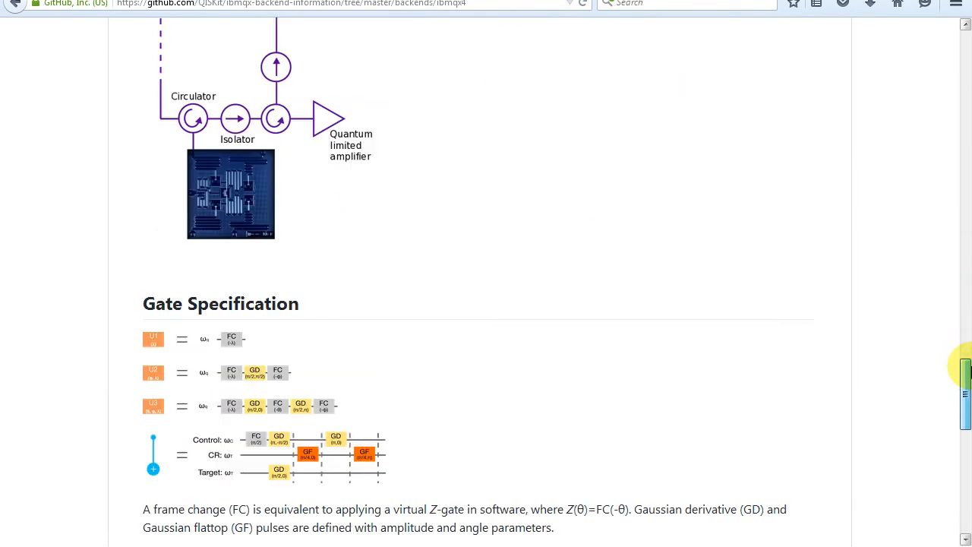
scroll("down", 3)
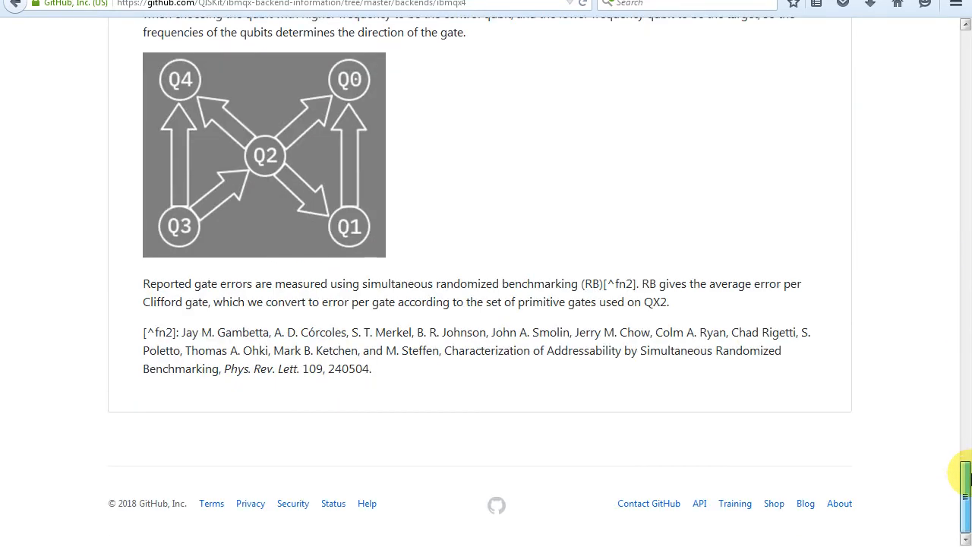
left_click(14, 3)
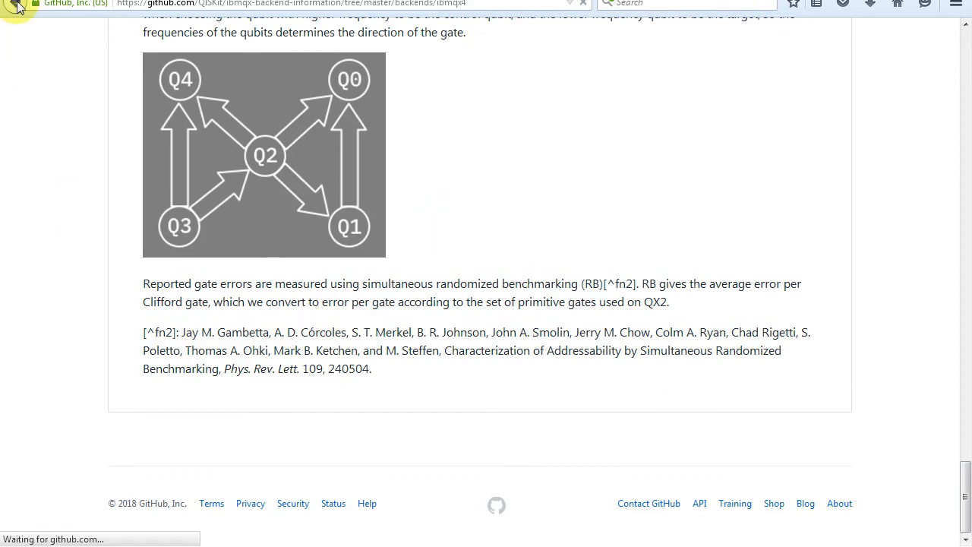
View the ibmqx5 Albatross README down to its 16-qubit coupling map and two-qubit gate directions
left_click(14, 3)
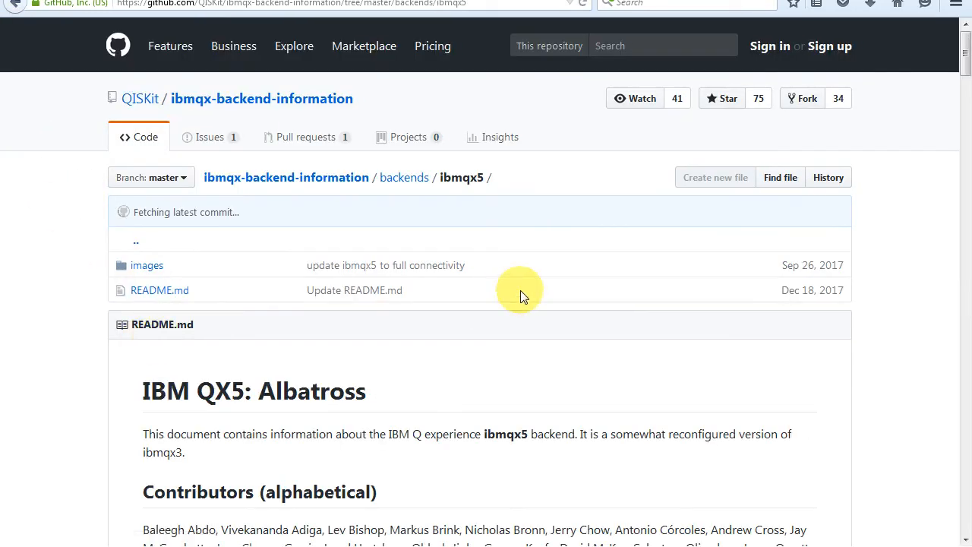
scroll("down", 3)
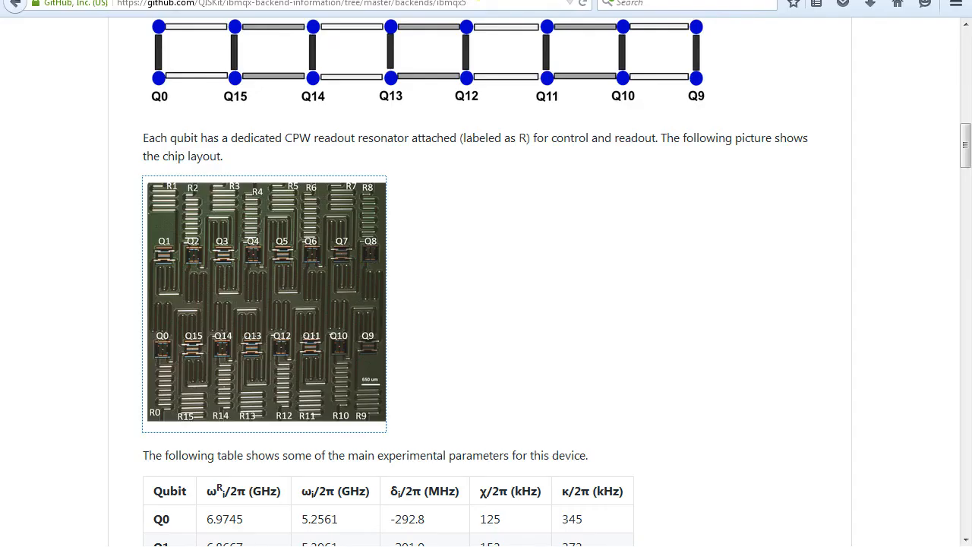
scroll("down", 3)
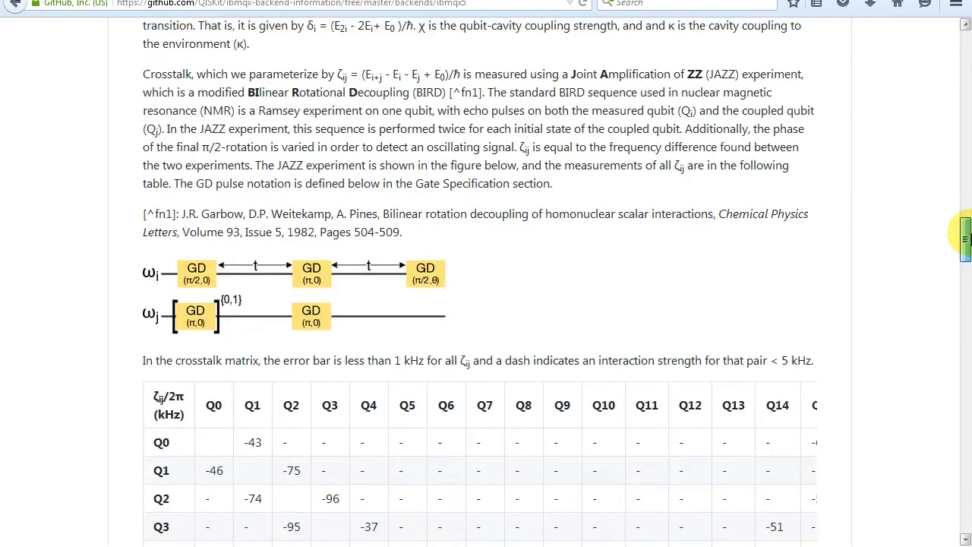
scroll("down", 3)
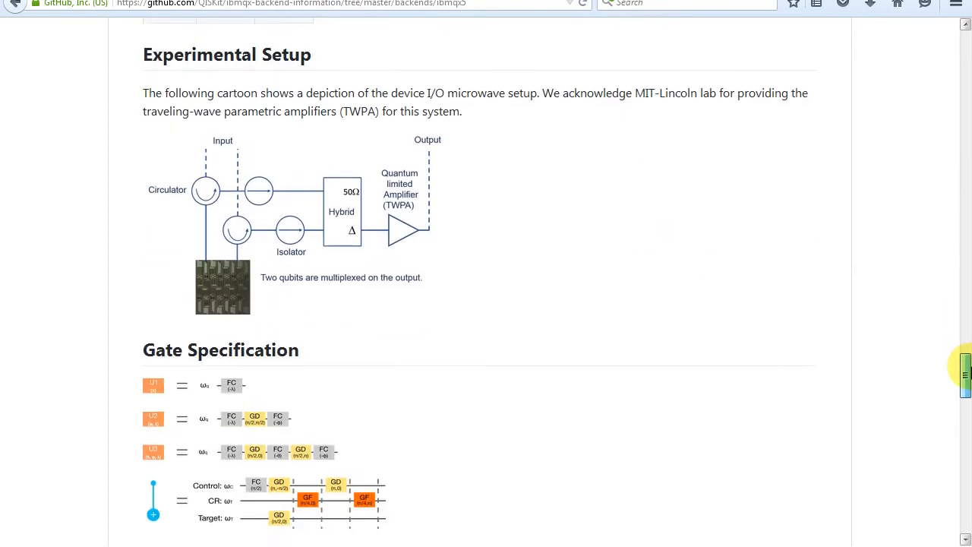
scroll("down", 3)
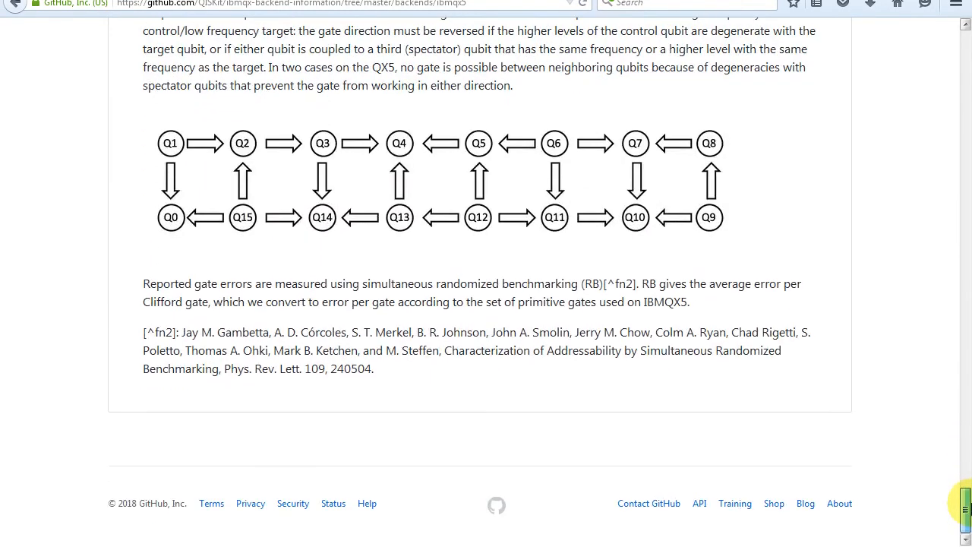